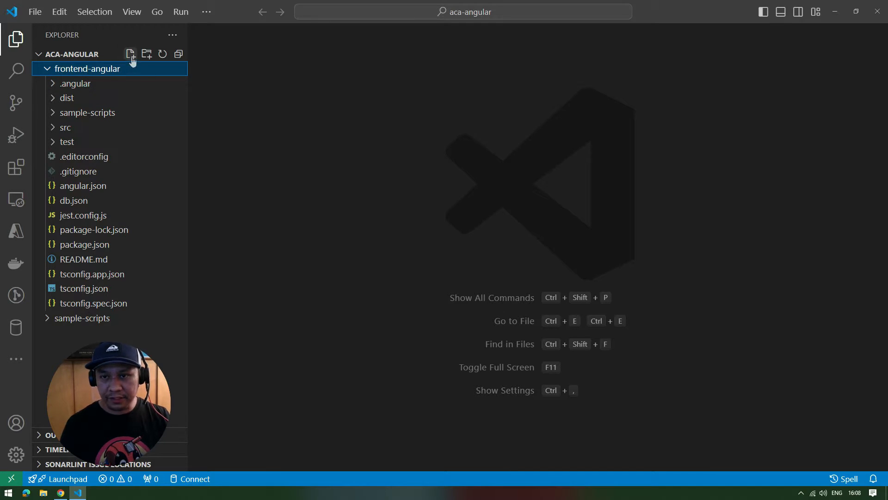
# Create two new empty files in frontend-angular named Dockerfile and nginx.conf
pyautogui.click(130, 53)
pyautogui.write('Dockerfile')
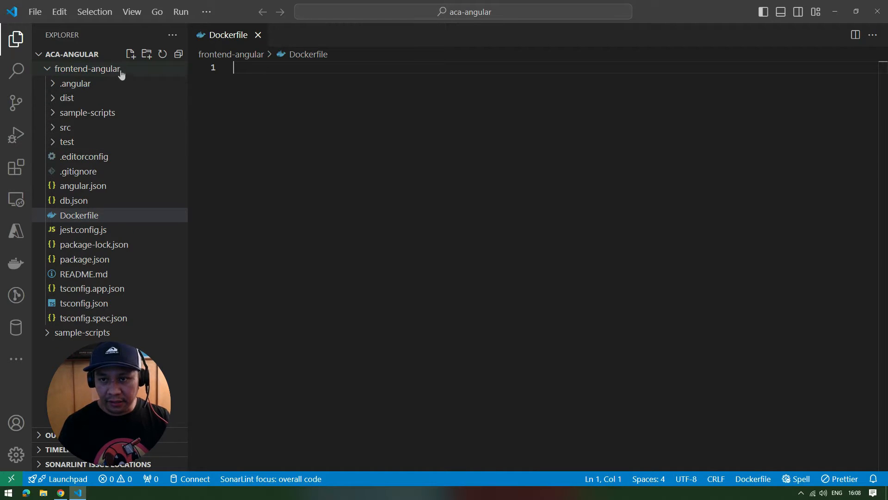
pyautogui.click(130, 54)
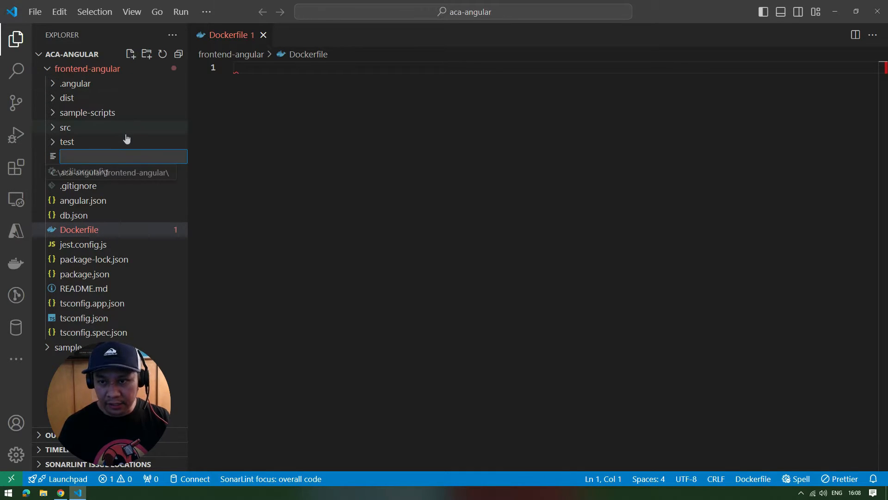
pyautogui.write('nginx')
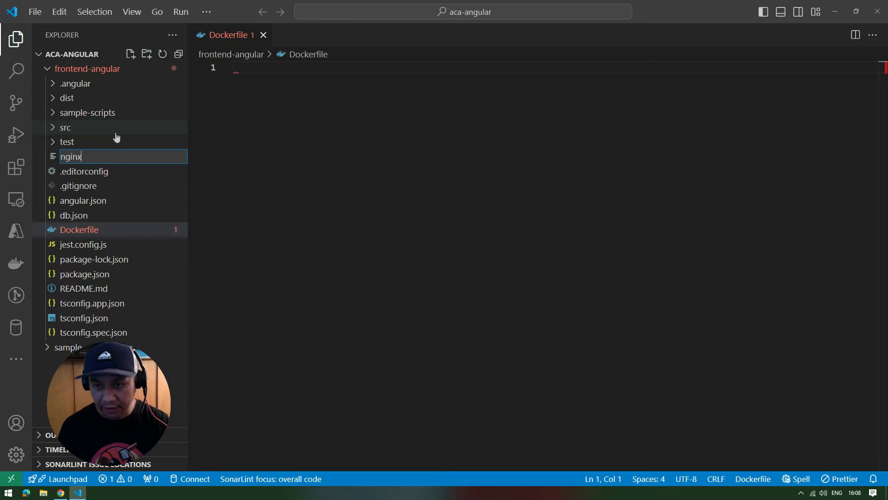
pyautogui.write('.con')
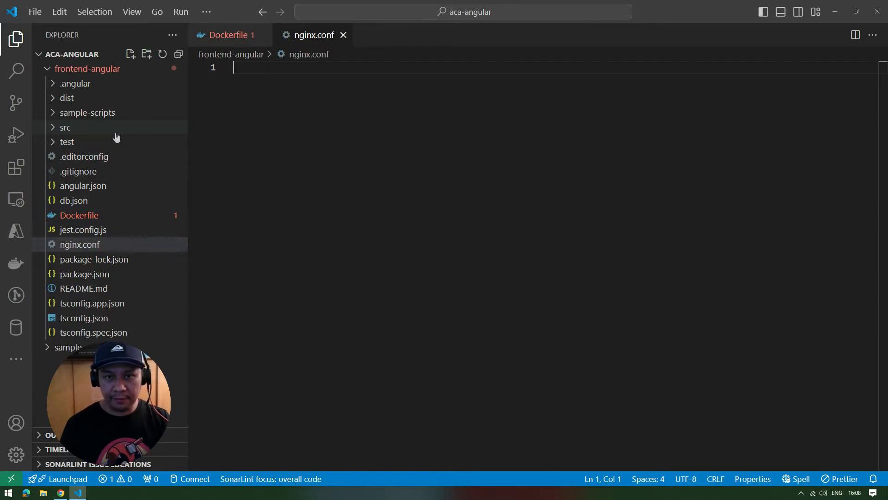
pyautogui.moveTo(229, 34)
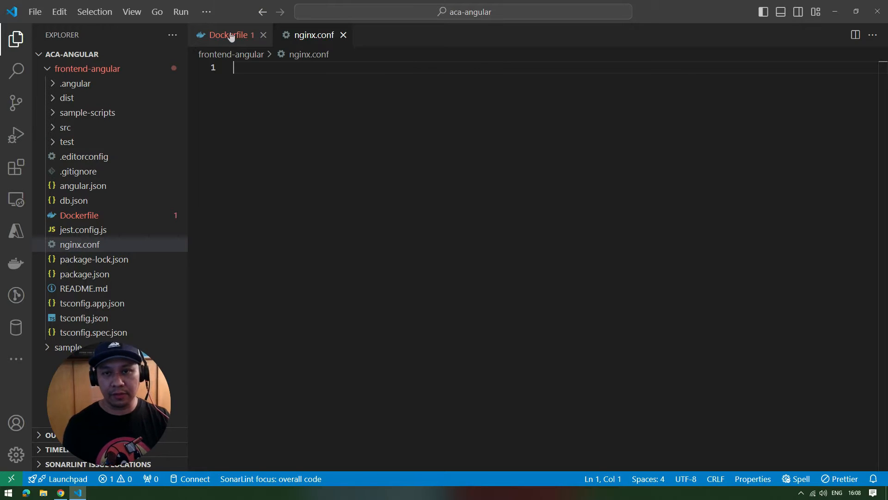
# Write 'FROM node:latest AS build' and 'WORKDIR /app' as the Dockerfile's first two lines
pyautogui.click(230, 34)
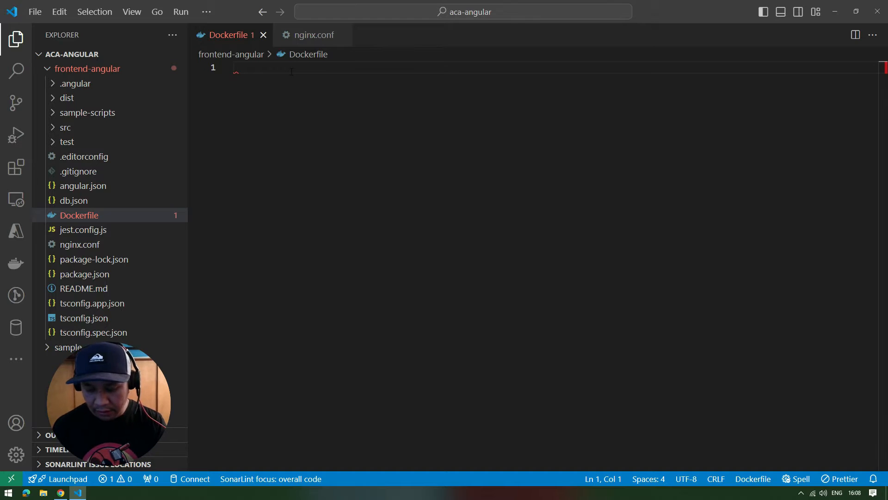
pyautogui.write('FROM n')
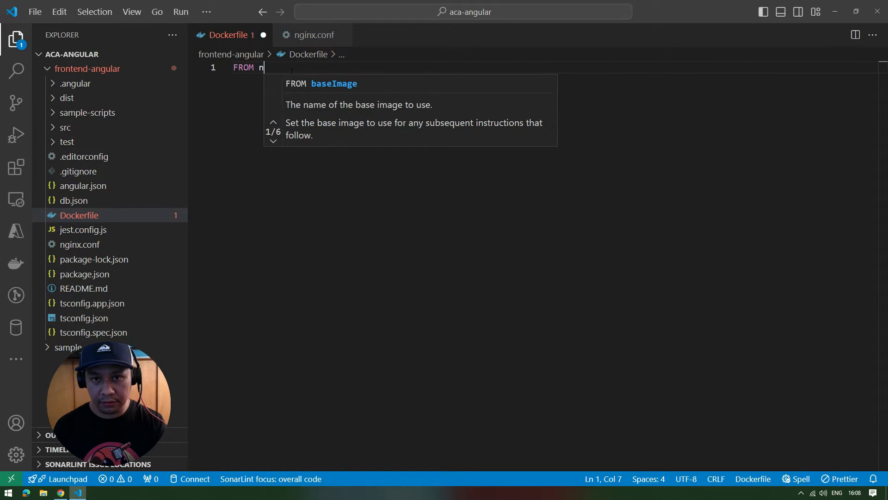
pyautogui.write('ode')
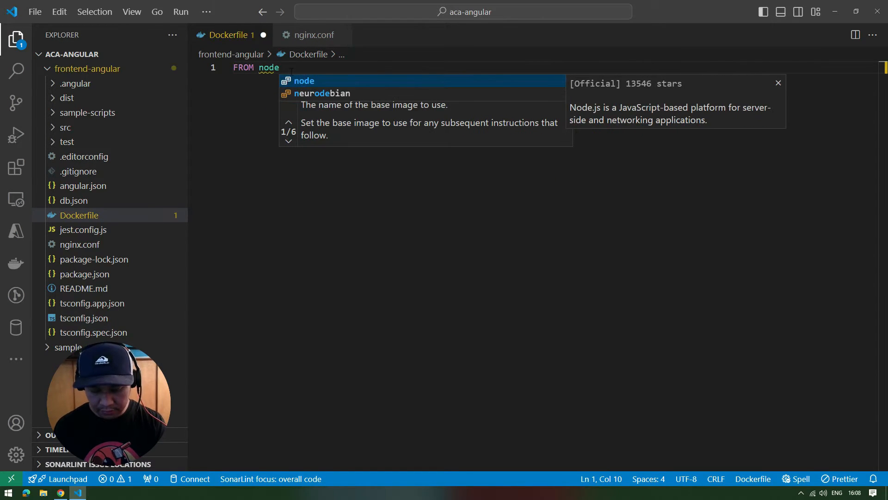
pyautogui.write(':1')
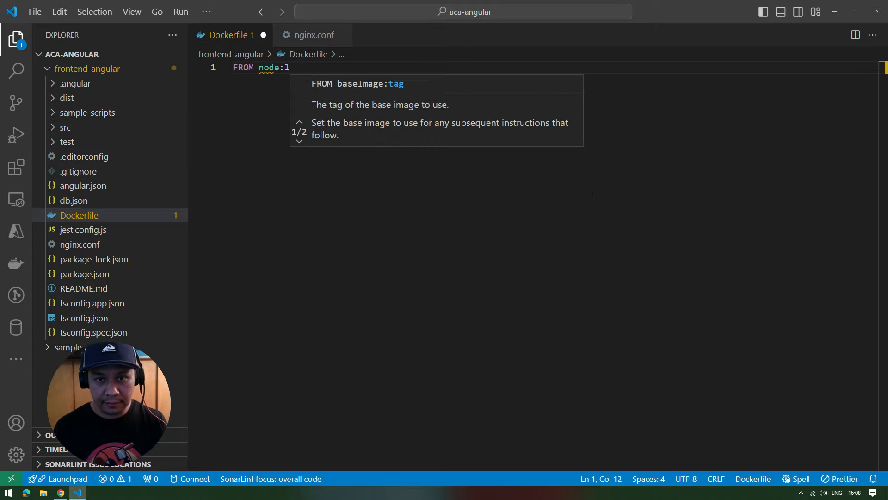
pyautogui.write('atest AS')
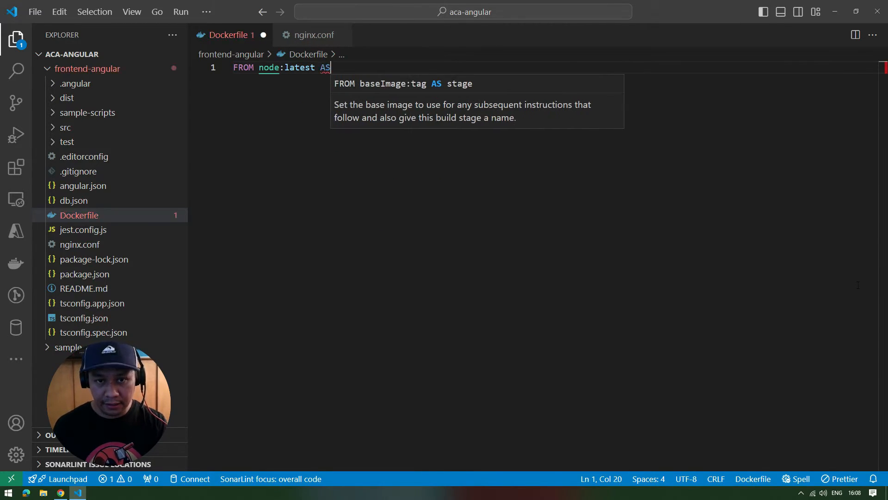
pyautogui.write('build')
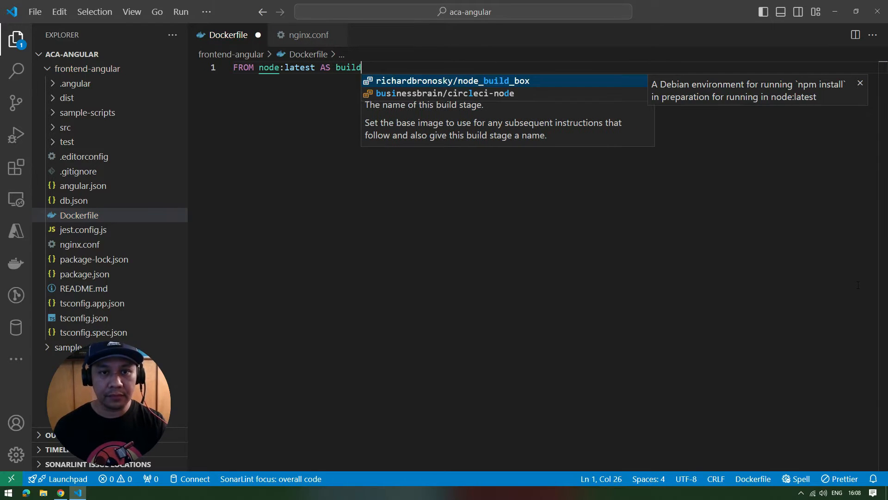
pyautogui.press('Enter')
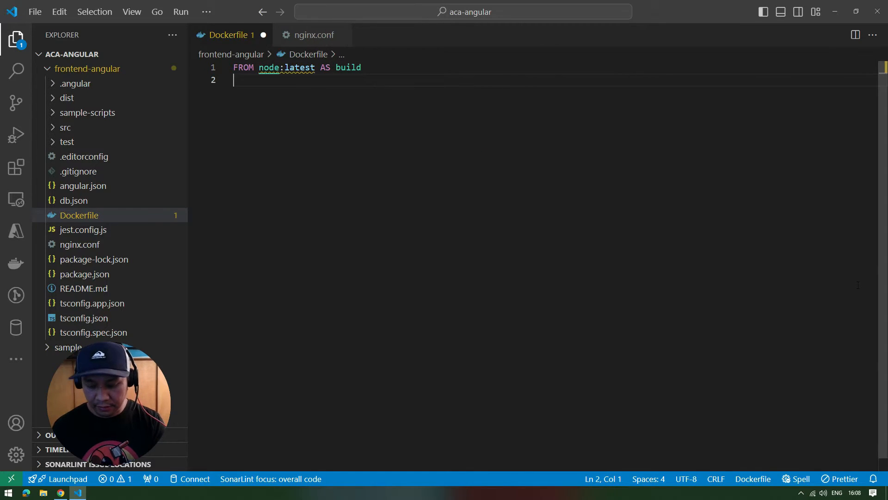
pyautogui.write('WORKDIR /ap')
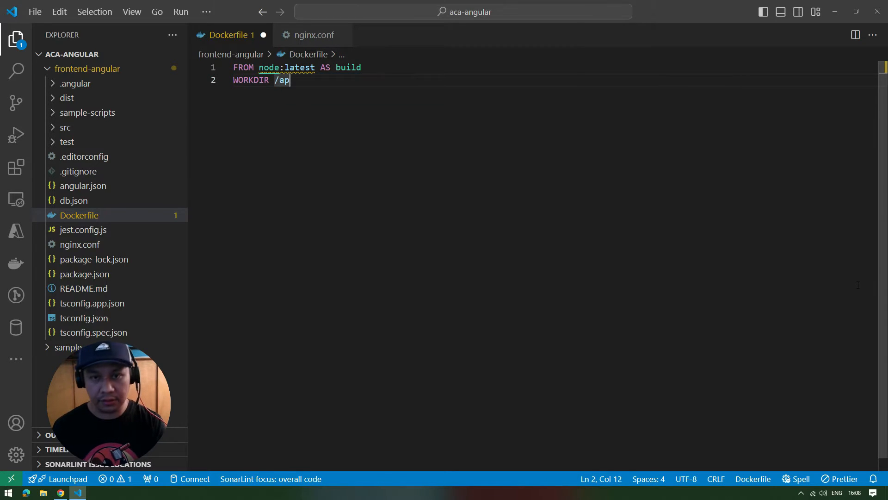
pyautogui.press('Enter')
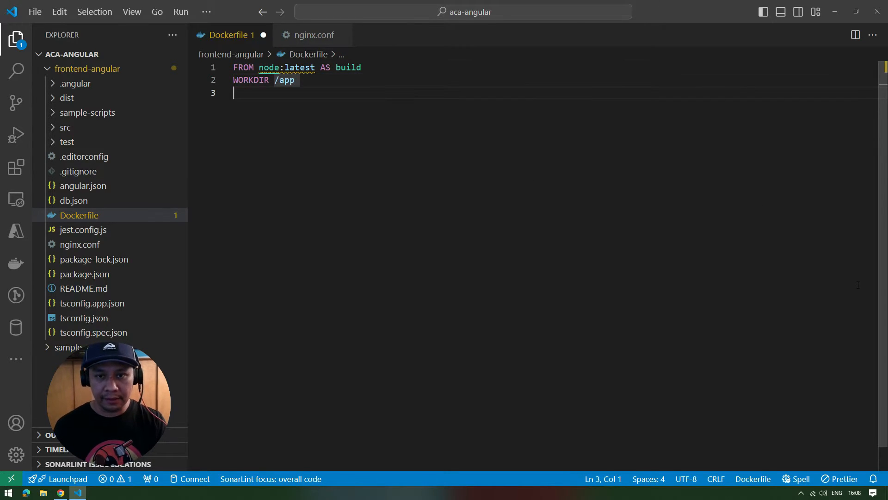
pyautogui.moveTo(172, 181)
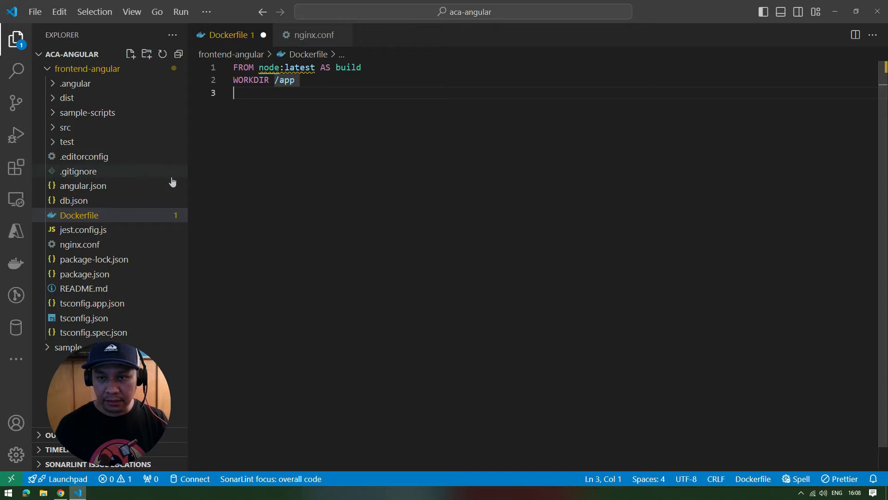
pyautogui.moveTo(154, 274)
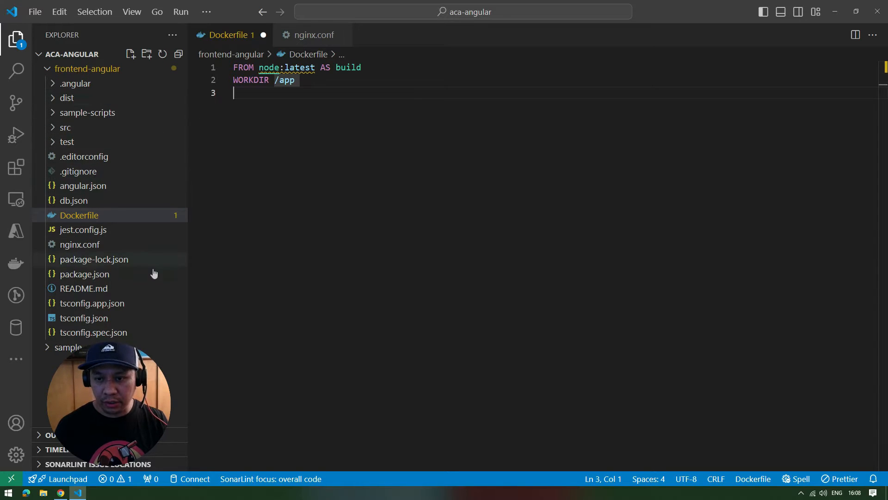
pyautogui.moveTo(94, 260)
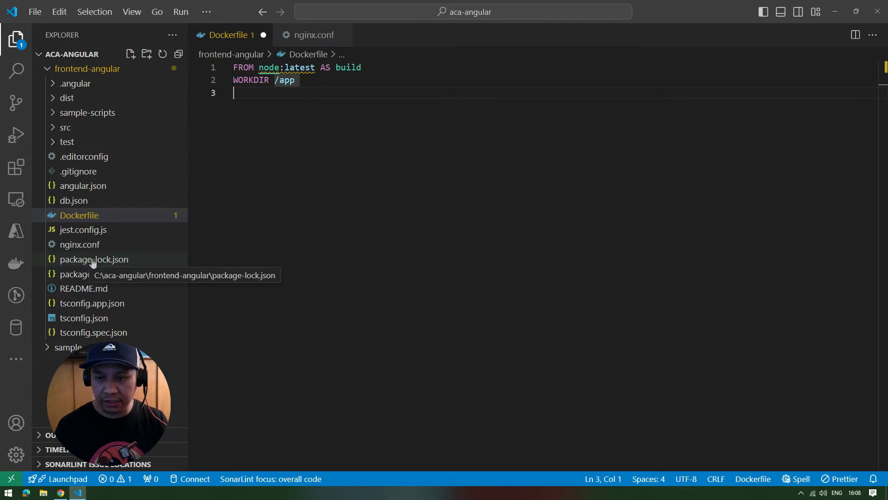
pyautogui.moveTo(84, 274)
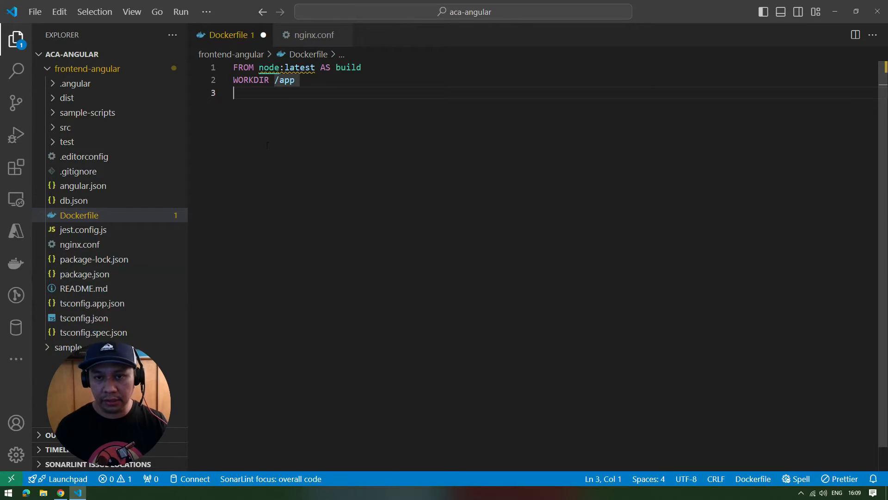
# Add 'COPY package*.json ./' as the Dockerfile's third line, fixing a typo in 'package'
pyautogui.write('COPY')
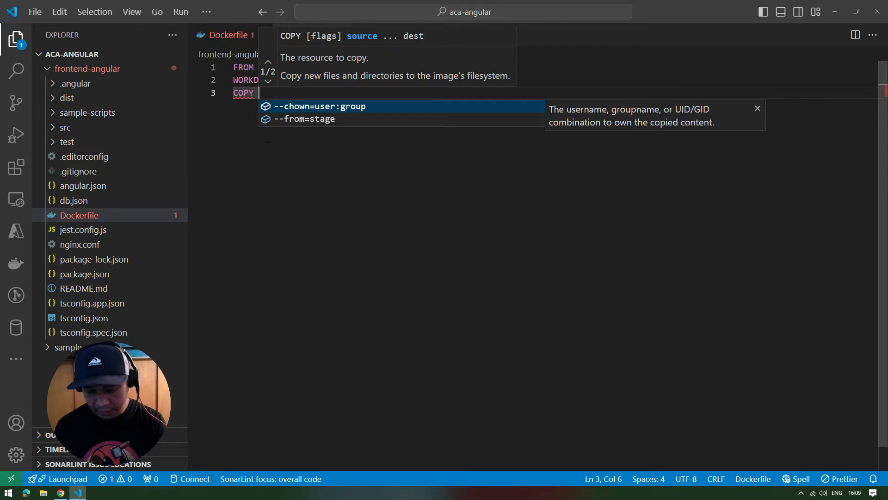
pyautogui.write('pa ka')
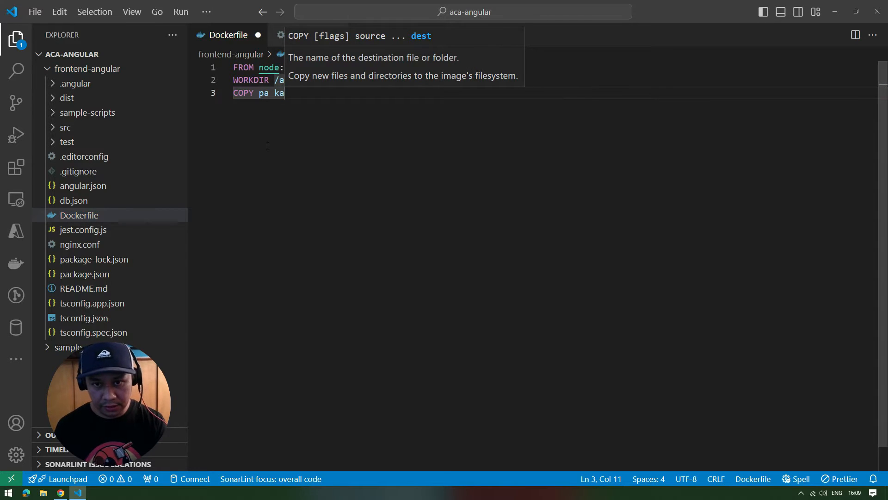
pyautogui.write('aack')
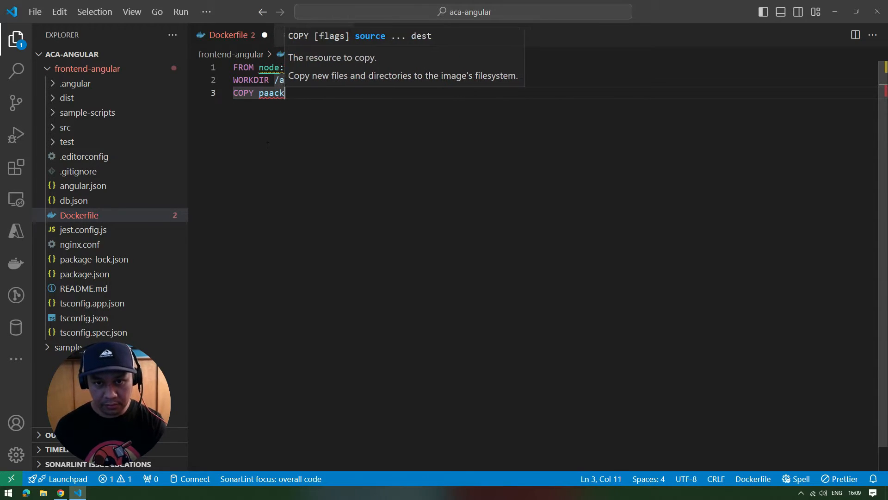
pyautogui.press('Backspace')
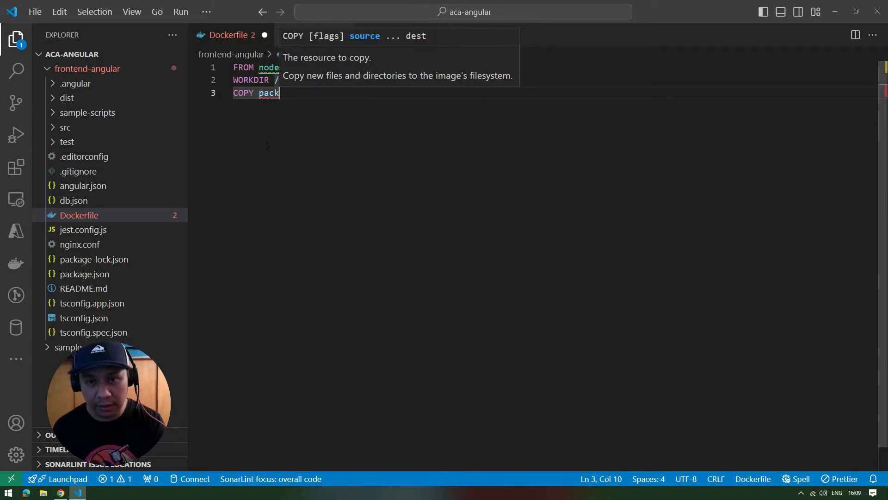
pyautogui.write('age')
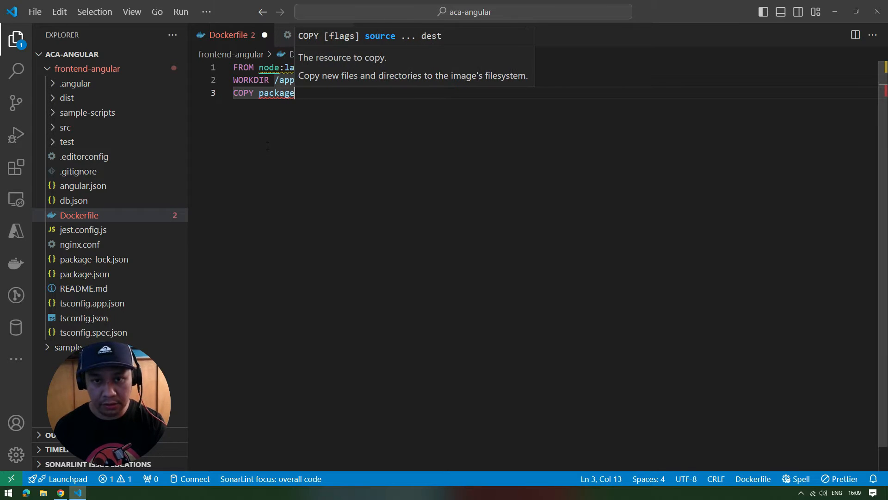
pyautogui.write('*.')
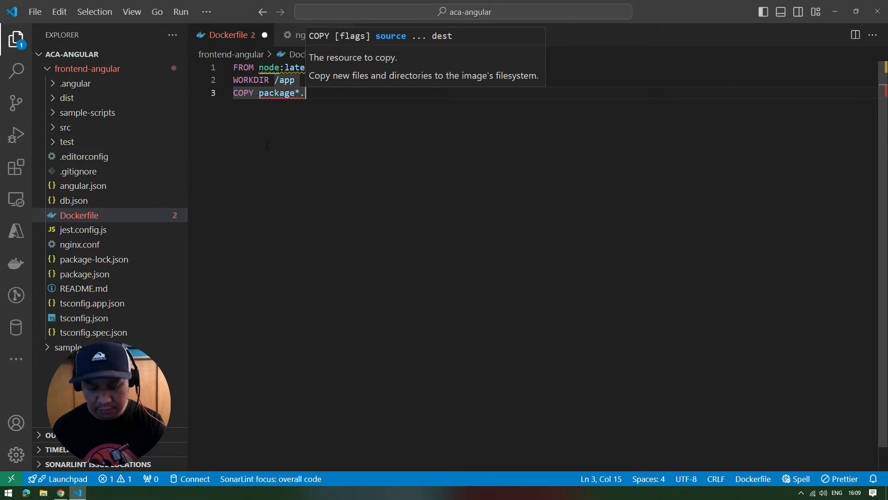
pyautogui.write('json')
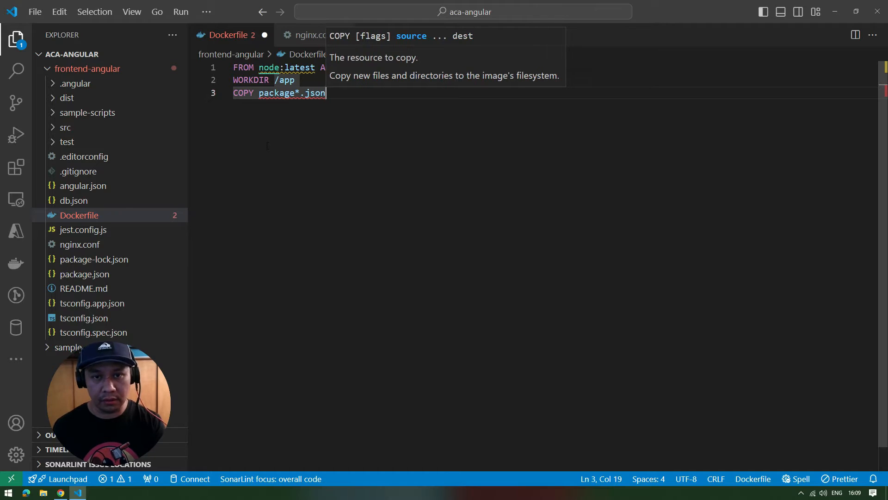
pyautogui.write('./')
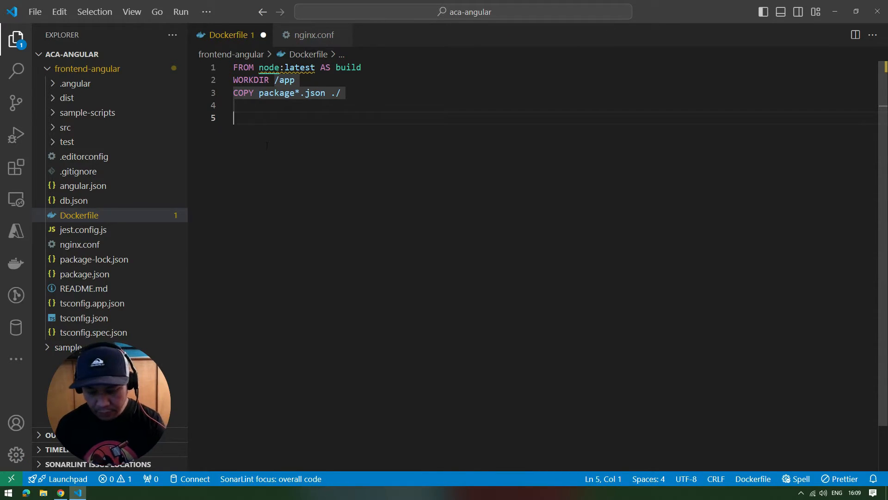
pyautogui.press('Backspace')
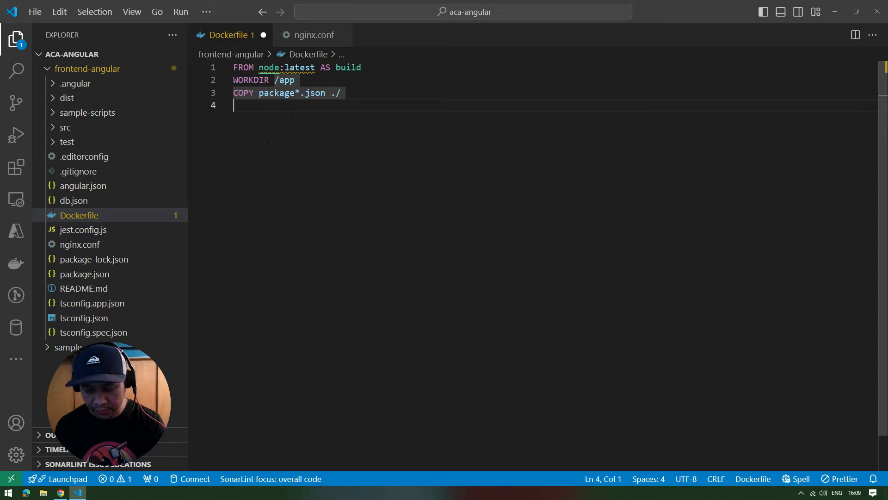
pyautogui.write('RUN npm')
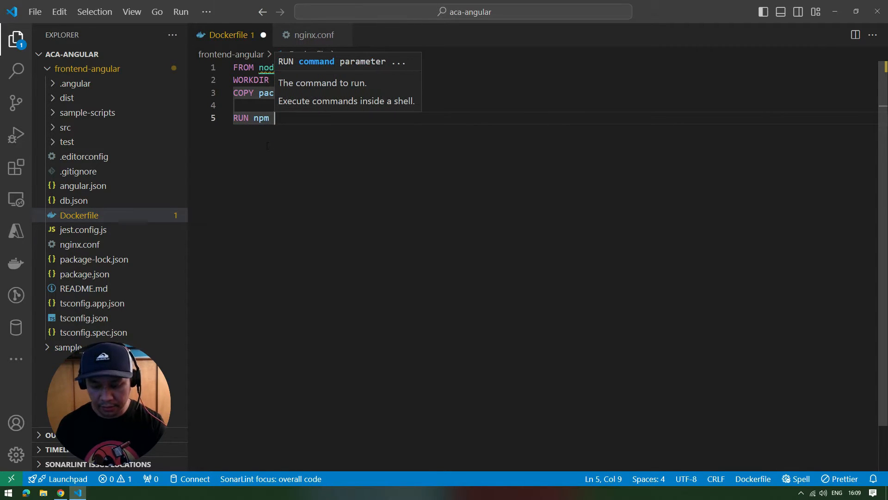
pyautogui.write('ci')
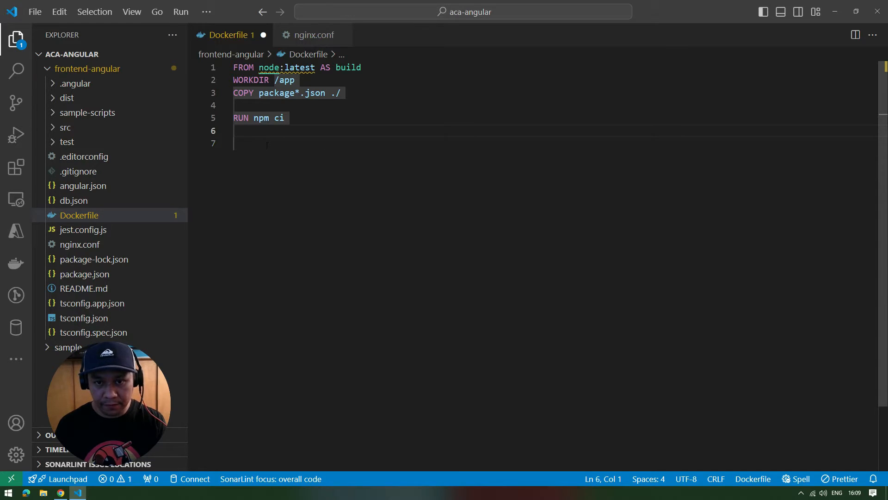
pyautogui.write('RUN')
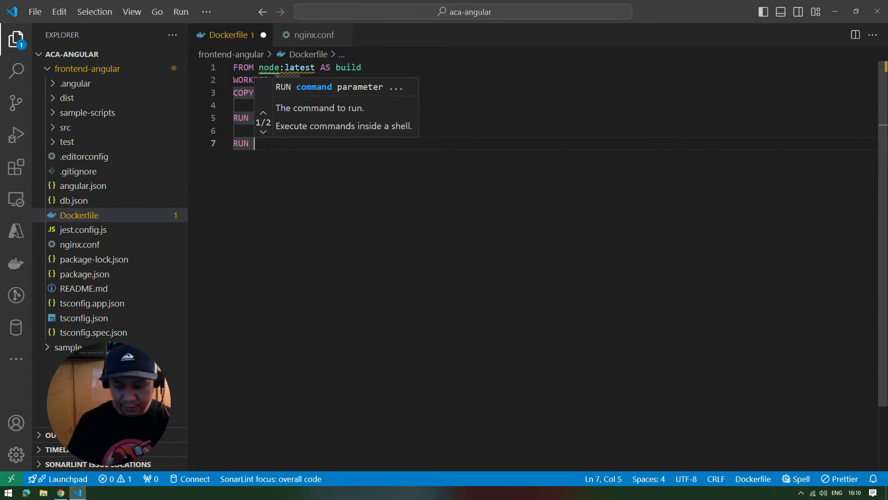
pyautogui.write('npm install')
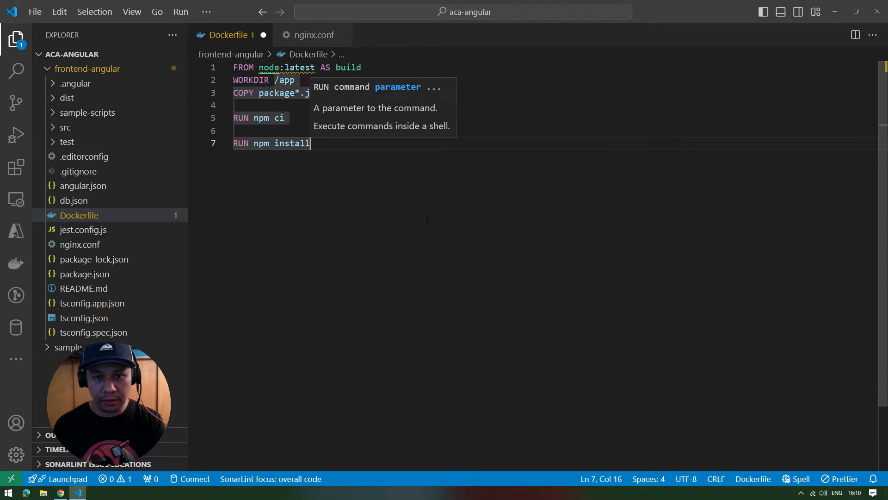
pyautogui.write('-')
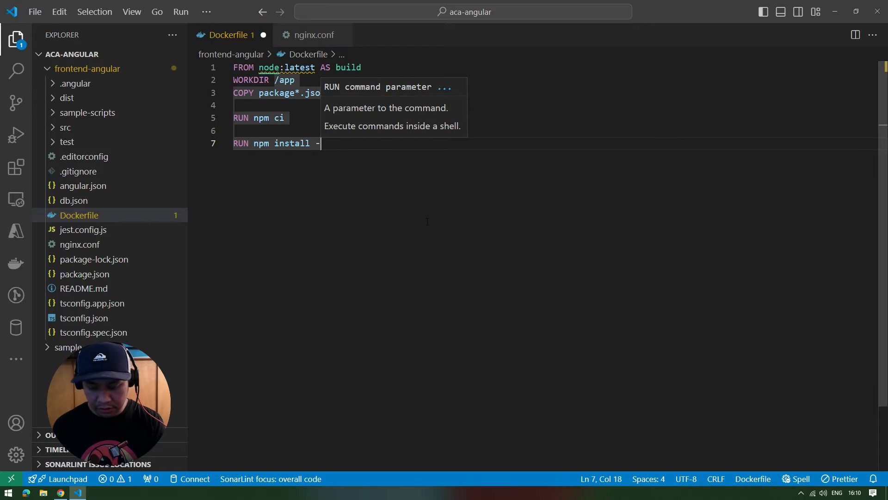
pyautogui.write('g @ang')
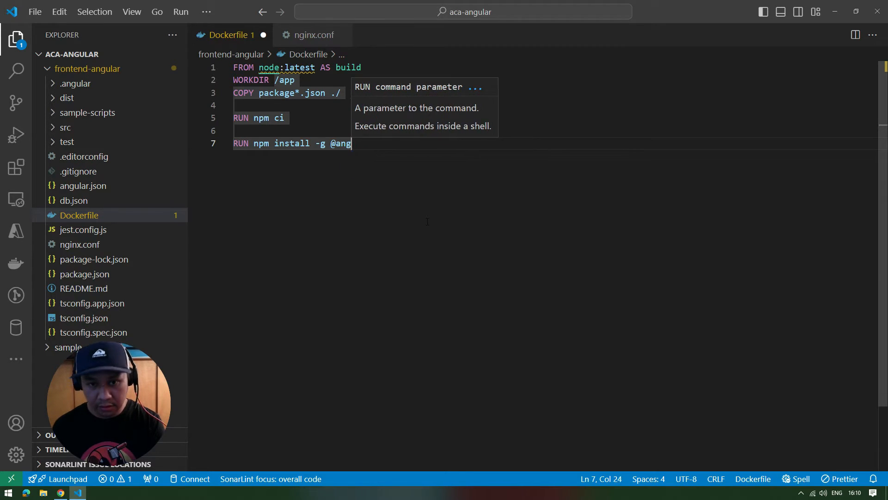
pyautogui.write('ular/')
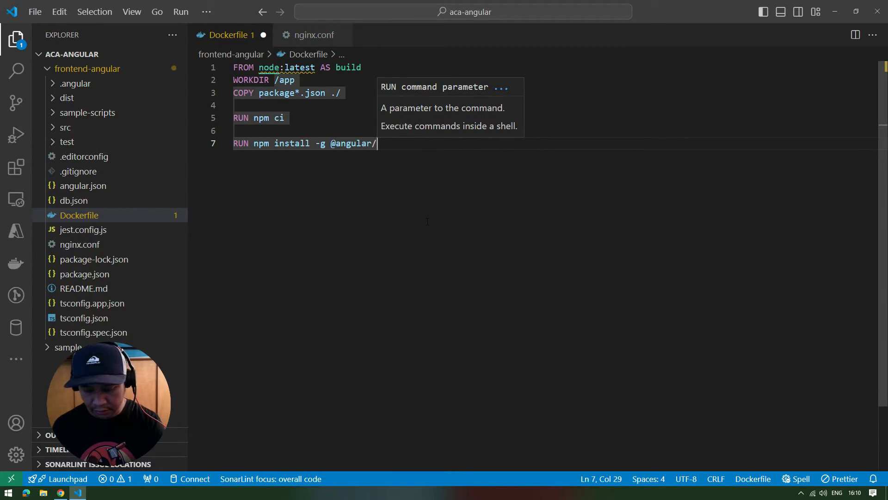
pyautogui.write('c')
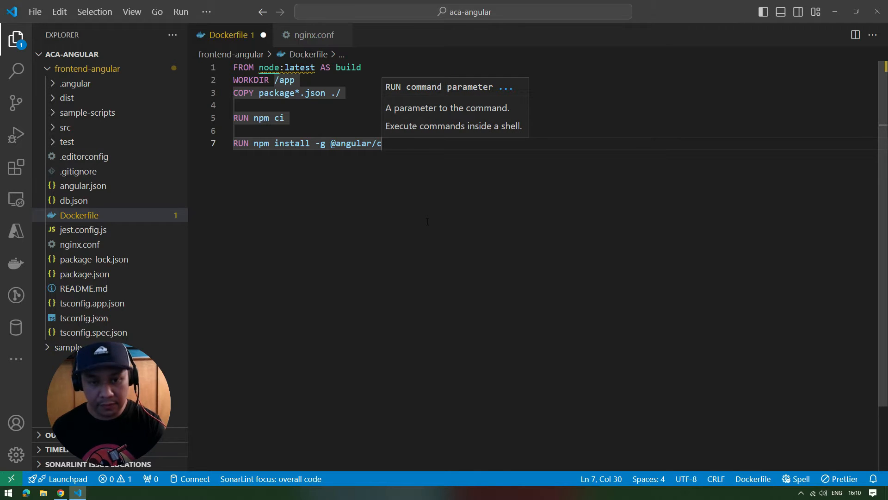
pyautogui.write('li')
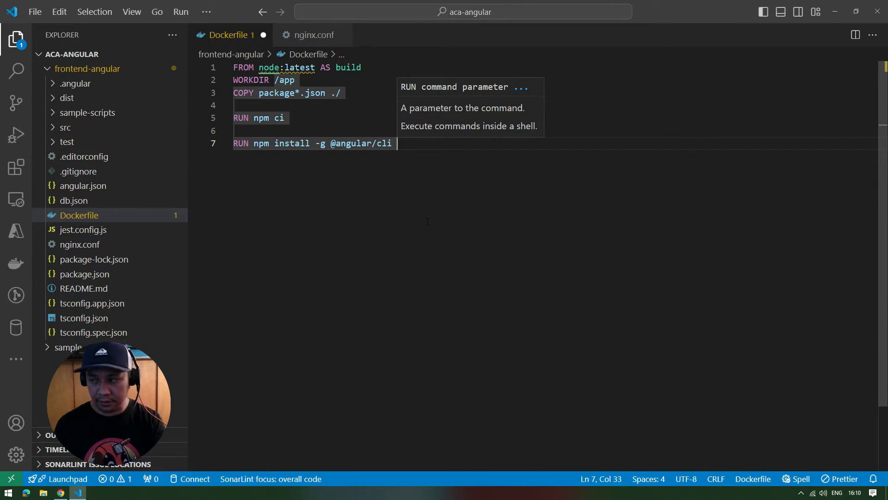
pyautogui.press('Enter')
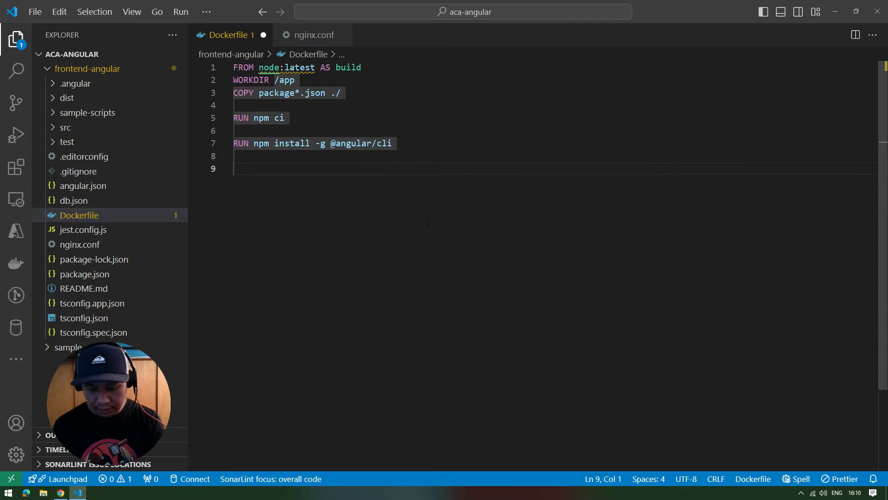
# Add 'COPY . .', 'RUN npm install' and 'RUN ng build' lines to finish the build stage
pyautogui.write('COPY . .')
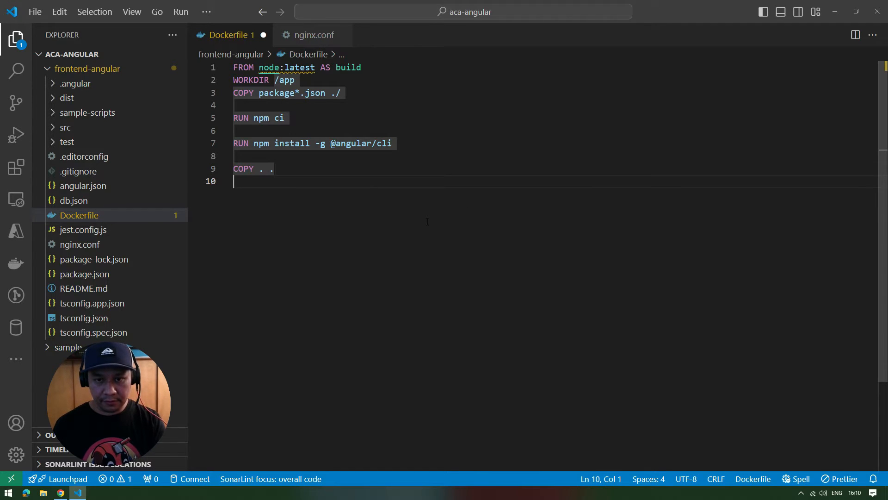
pyautogui.write('npm')
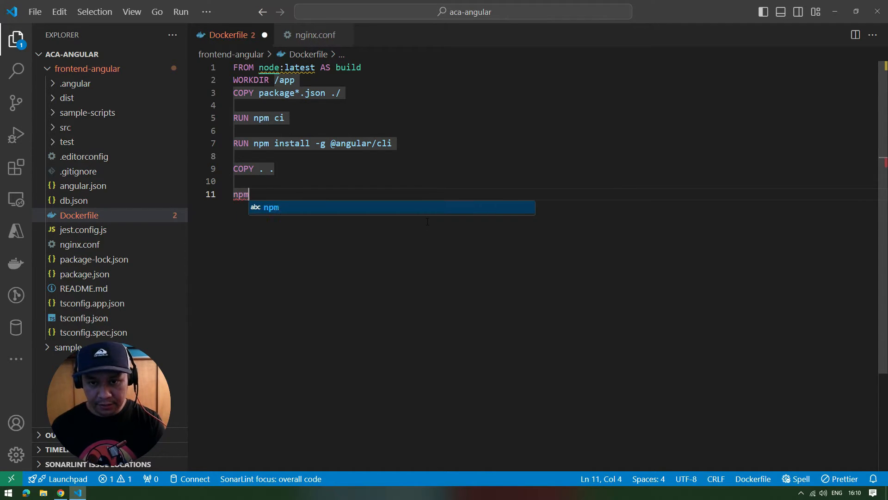
pyautogui.write('instr')
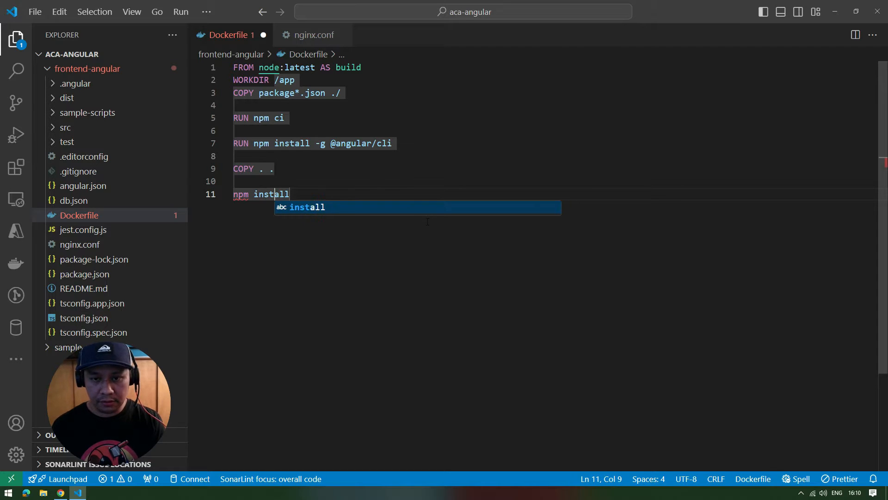
pyautogui.write('RUN')
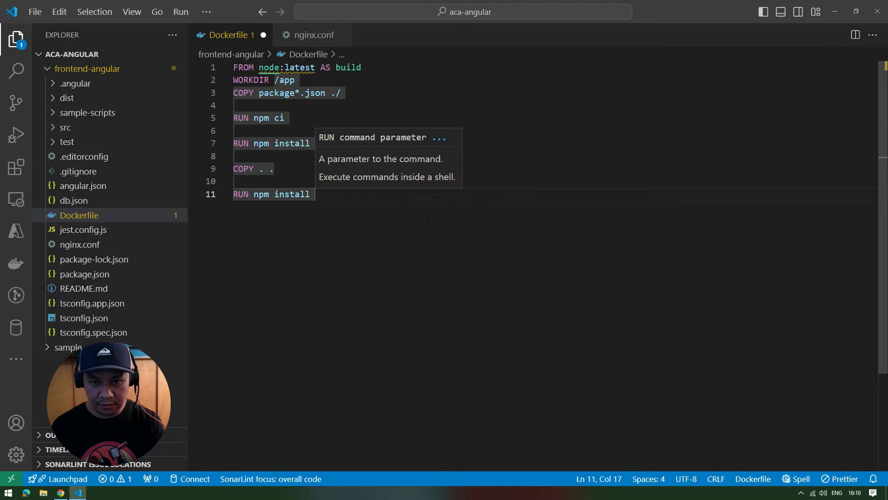
pyautogui.write('-g @angular/cli')
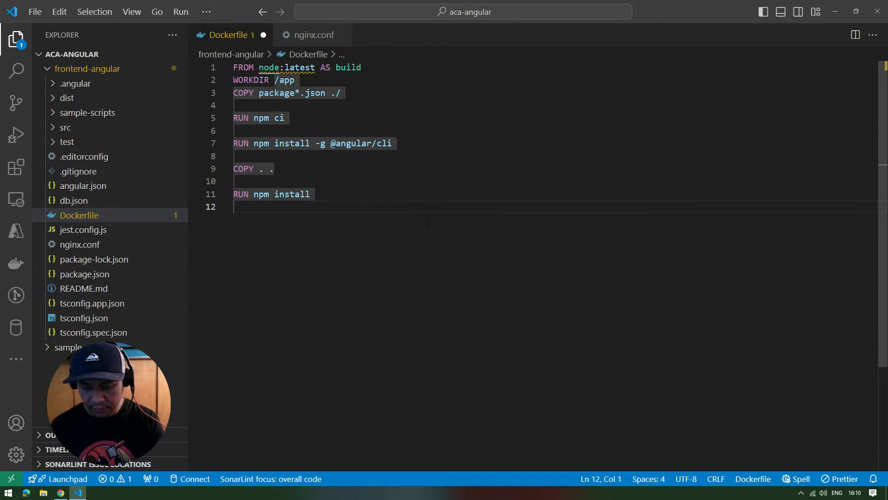
pyautogui.write('RUN')
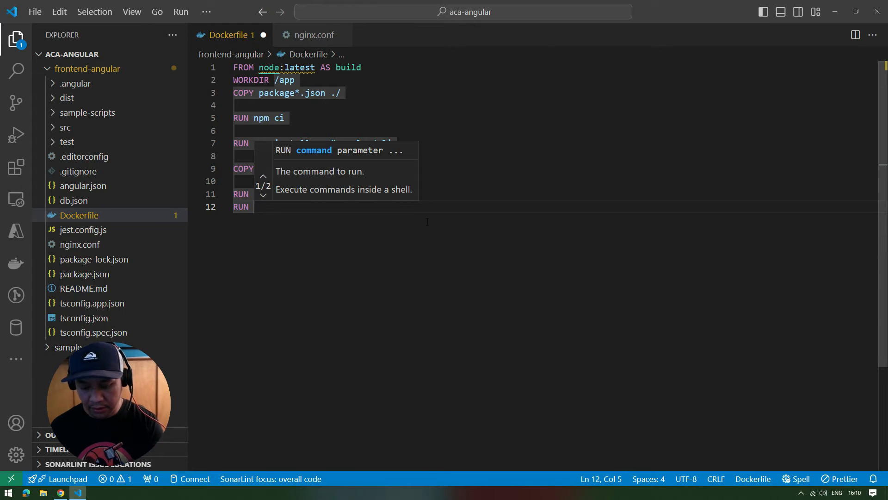
pyautogui.write('ng')
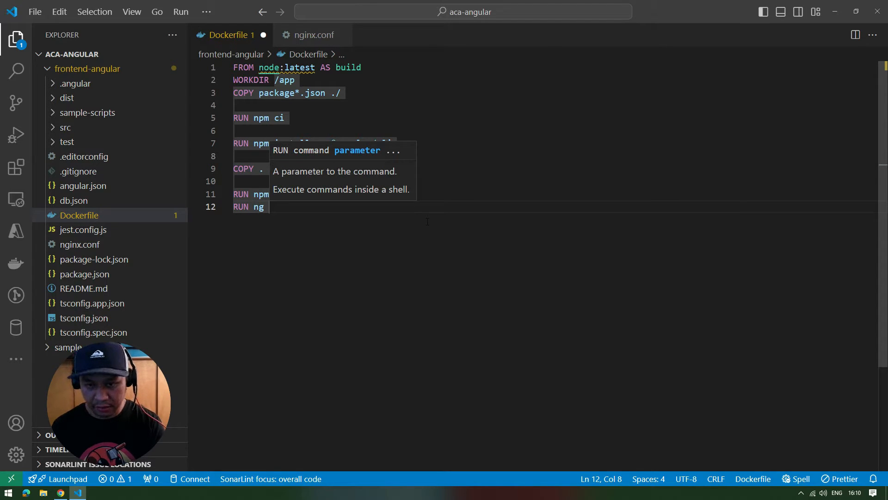
pyautogui.write('build')
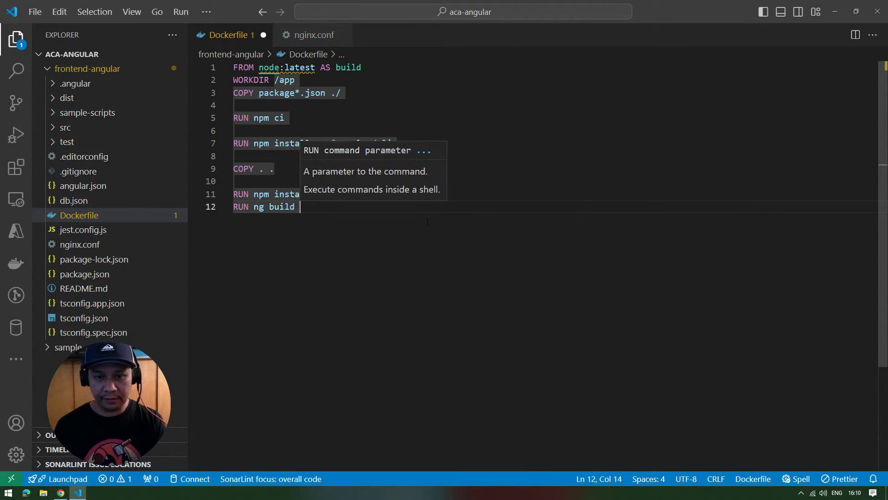
pyautogui.press('enter')
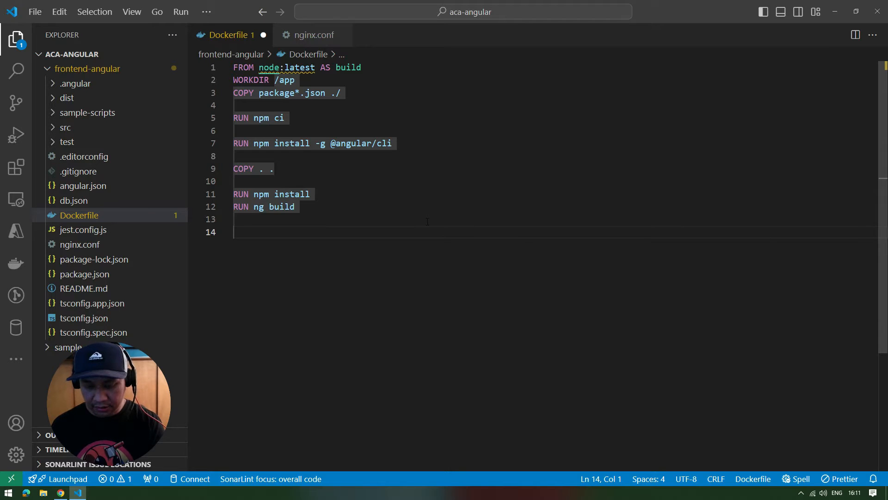
# Start a second Dockerfile stage with 'FROM nginx:latest'
pyautogui.write('FROM n')
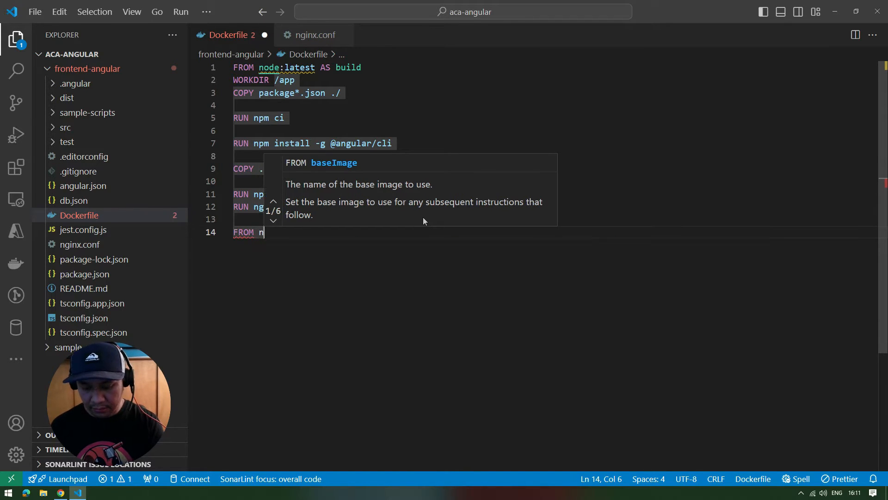
pyautogui.write('ginx:')
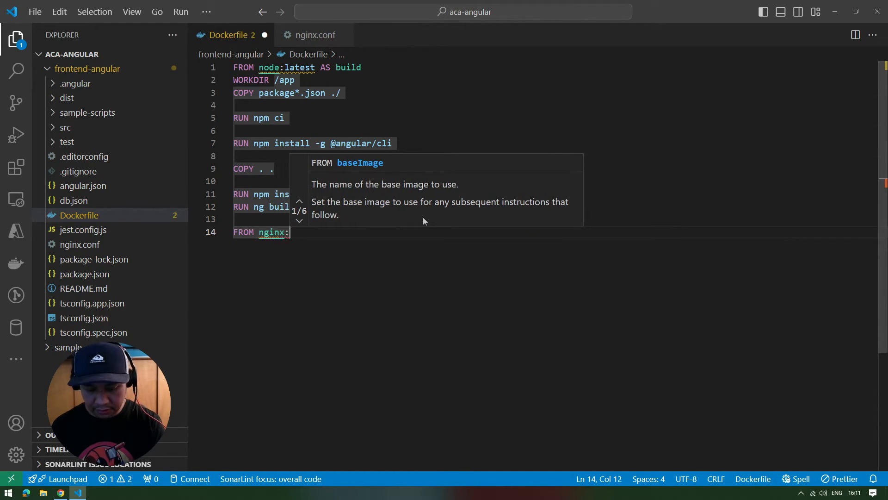
pyautogui.write('latest')
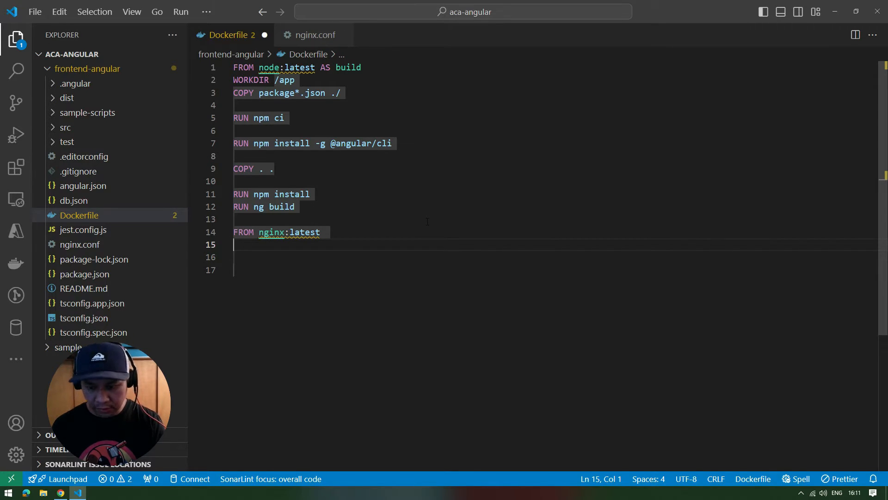
# Add 'COPY ./nginx.conf /etc/nginx/conf.d/default.conf' to the nginx stage
pyautogui.write('COPY')
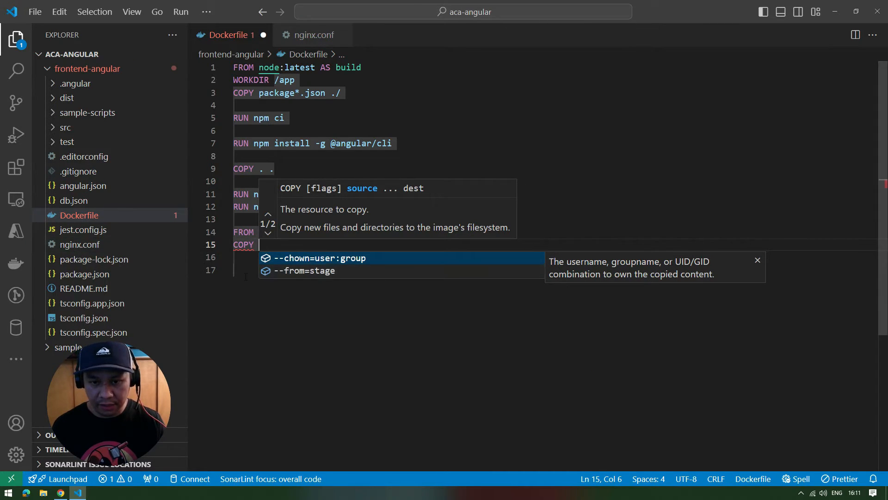
pyautogui.press('Escape')
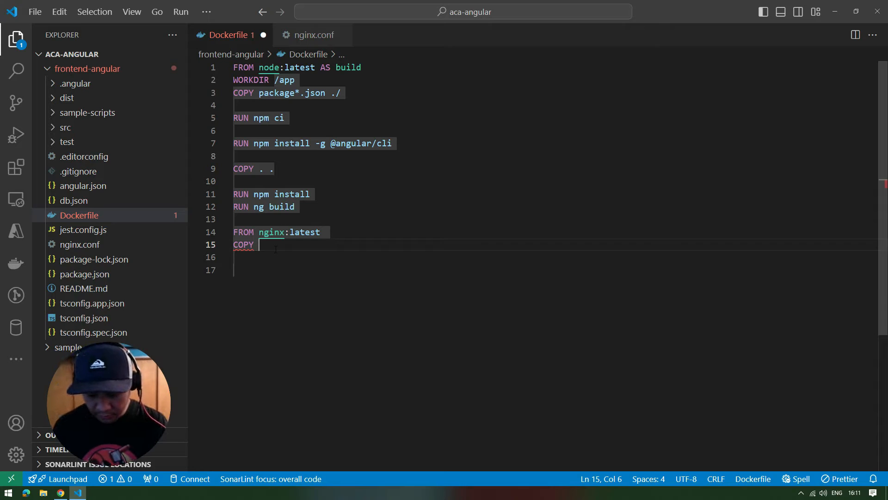
pyautogui.write('./')
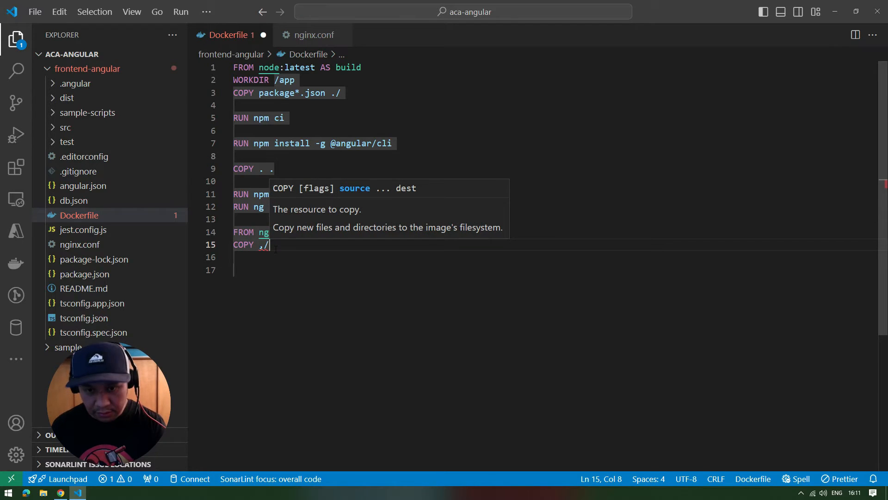
pyautogui.write('inx.')
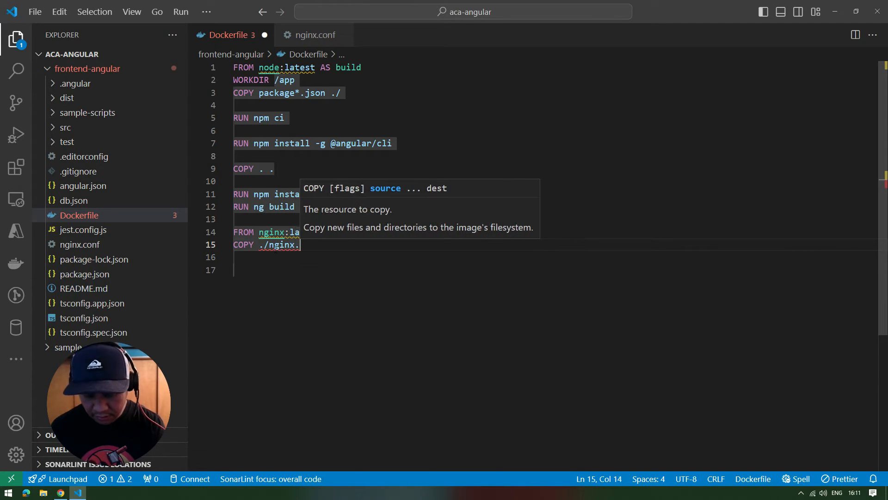
pyautogui.write('conf')
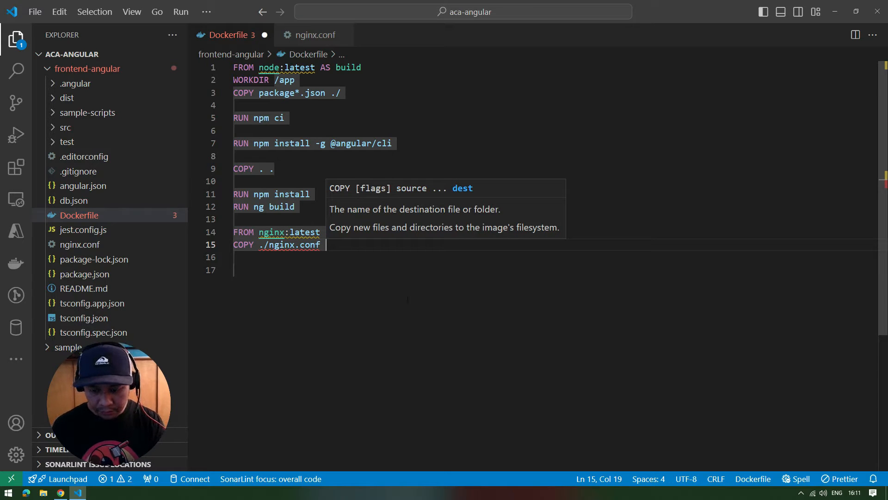
pyautogui.write('/')
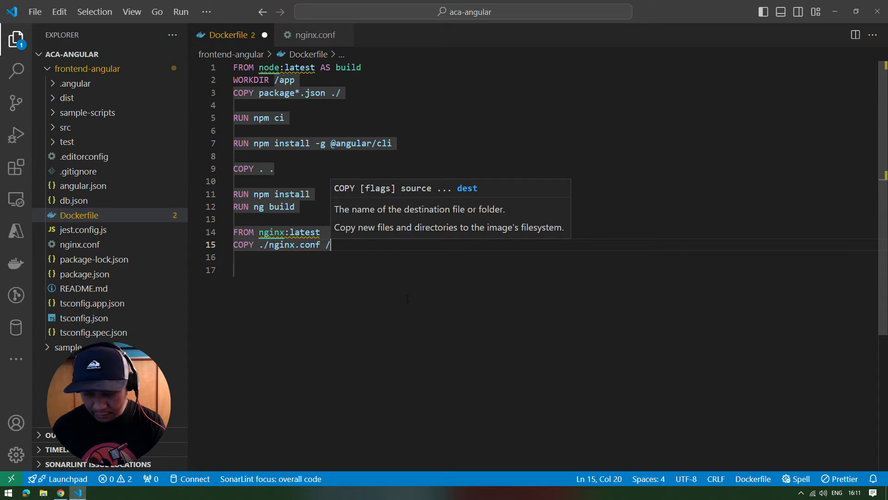
pyautogui.write('etc/')
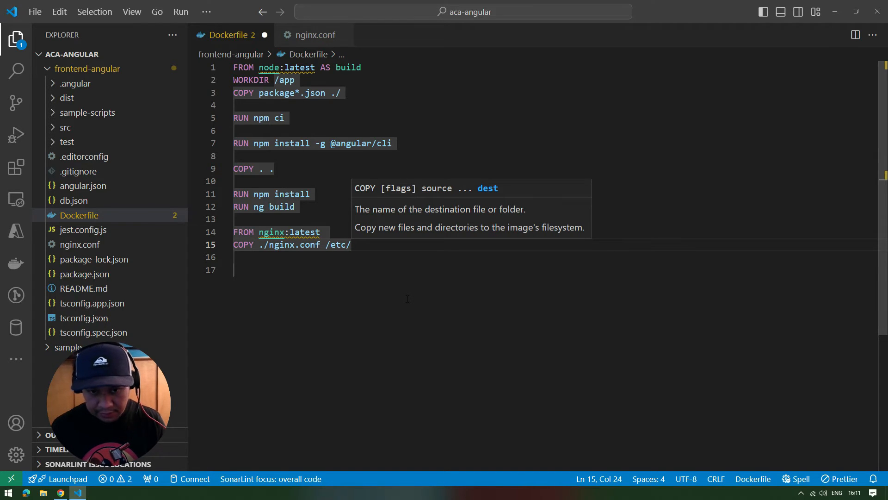
pyautogui.write('nginx/')
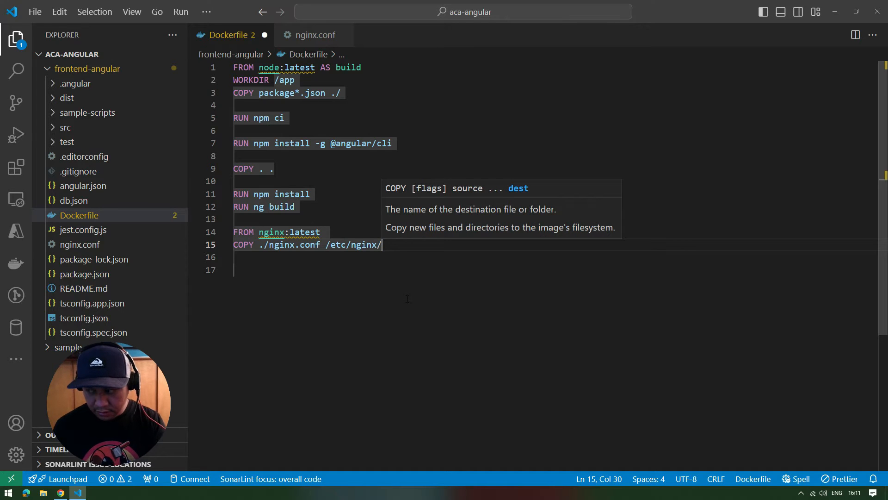
pyautogui.write('conf.')
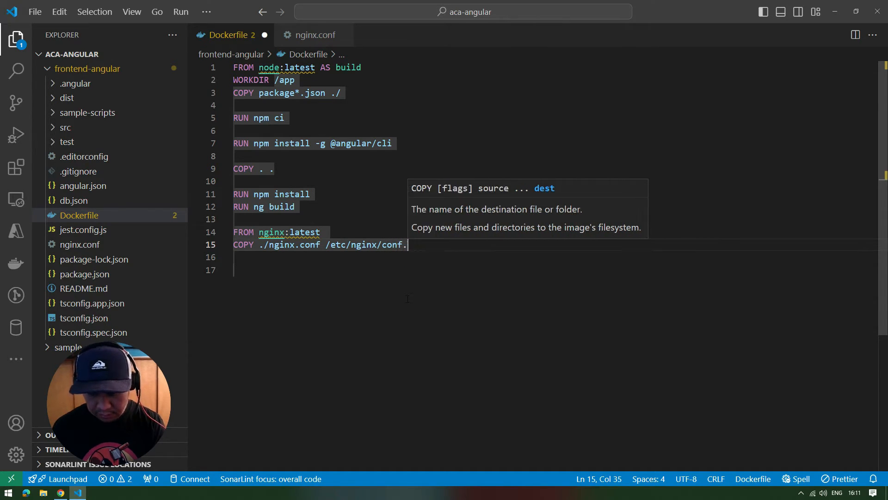
pyautogui.write('d')
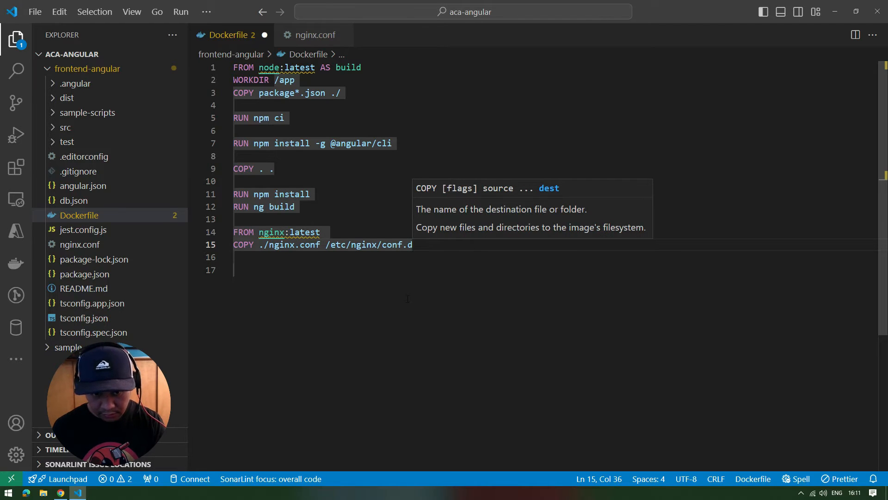
pyautogui.write('/c')
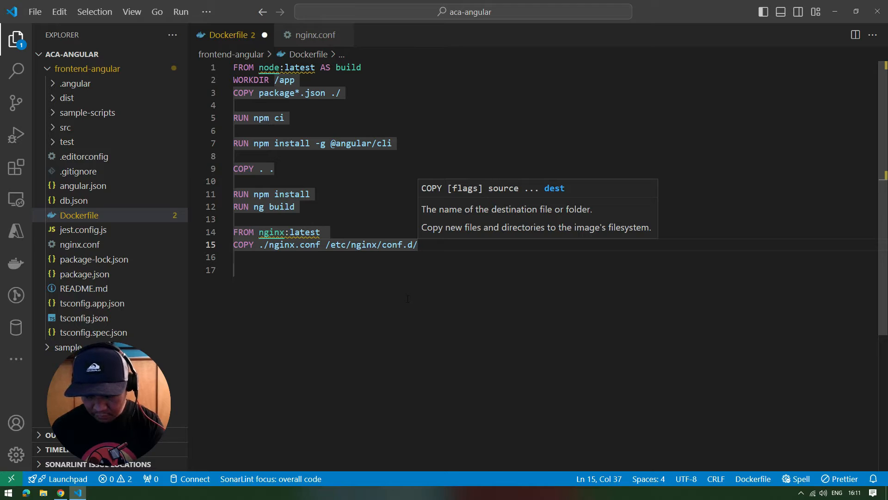
pyautogui.write('default.')
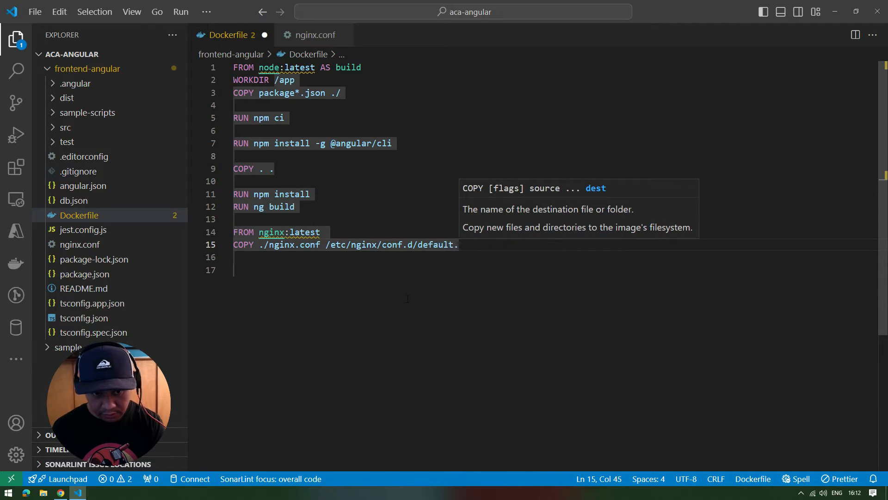
pyautogui.write('conf')
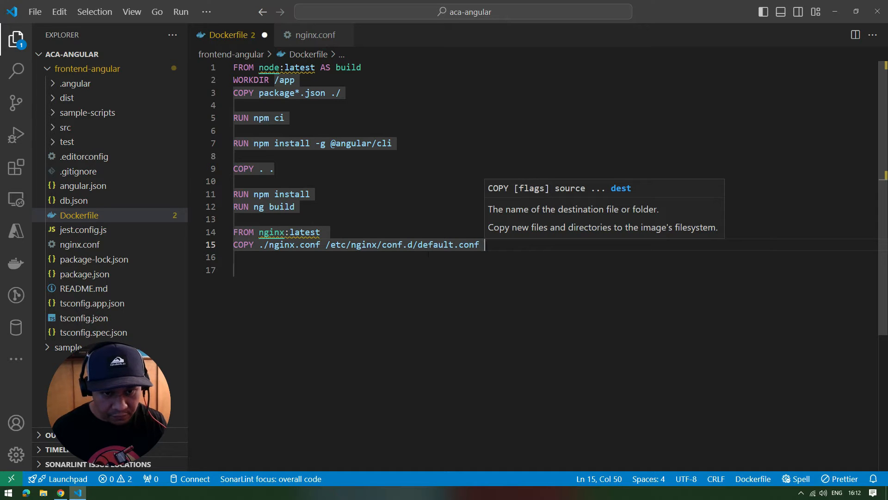
pyautogui.moveTo(340, 312)
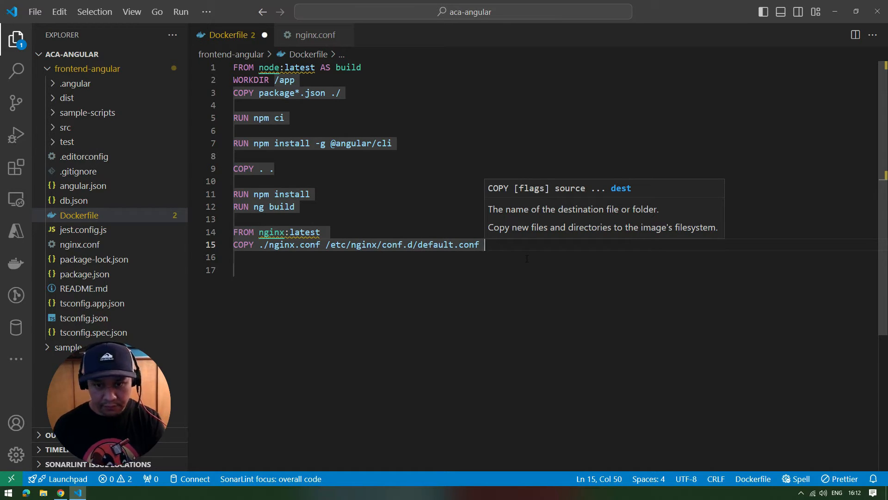
# Begin a 'COPY --from=build' line and verify the dist/frontend-angular/browser output path in Explorer
pyautogui.write('COPY')
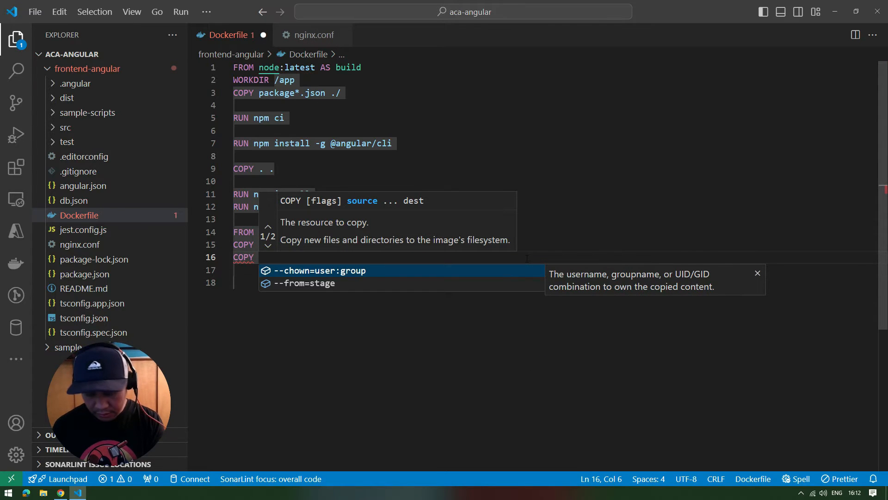
pyautogui.write('--from=build')
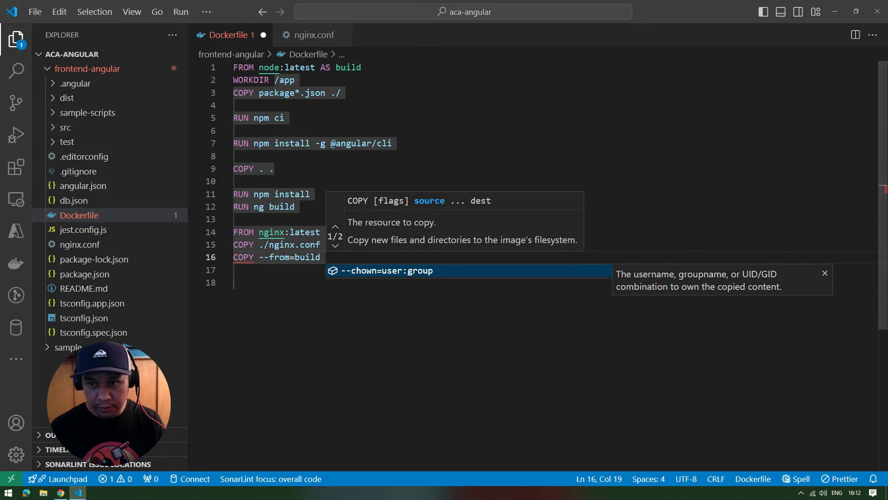
pyautogui.click(67, 97)
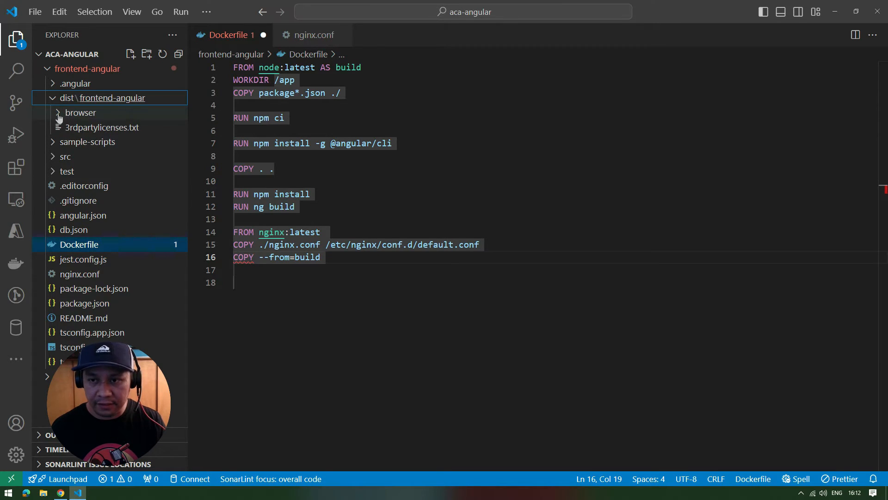
pyautogui.click(81, 112)
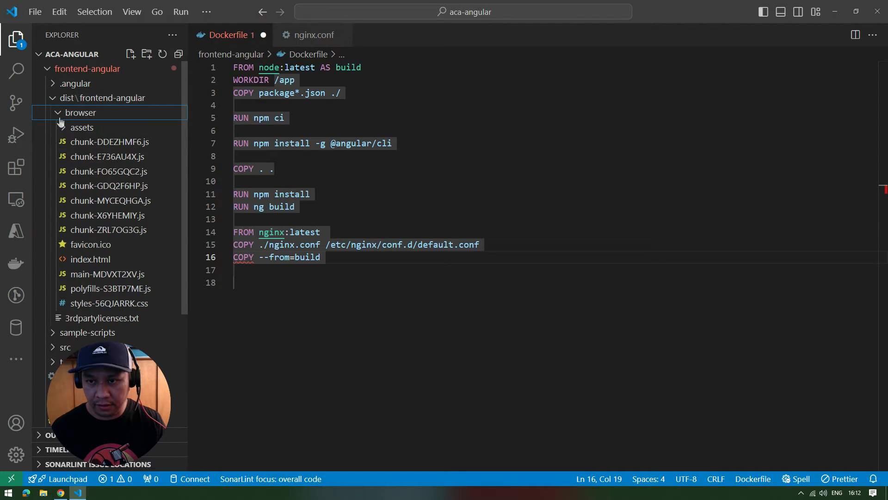
pyautogui.click(104, 97)
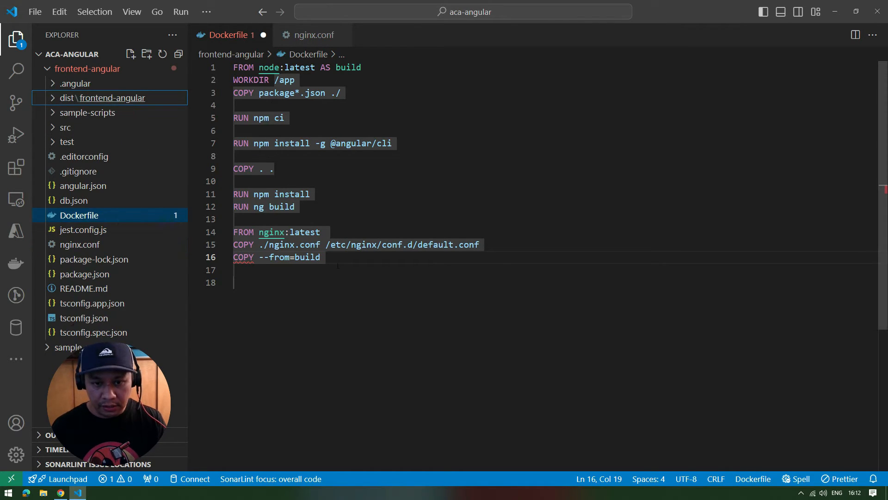
# Give the COPY --from=build line the source path /app/dist/frontend-angular/browser
pyautogui.write('/aap')
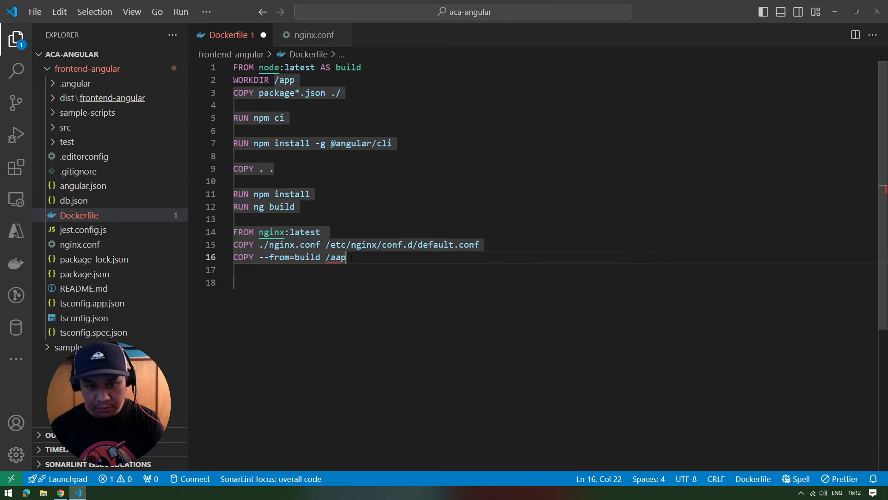
pyautogui.write('p')
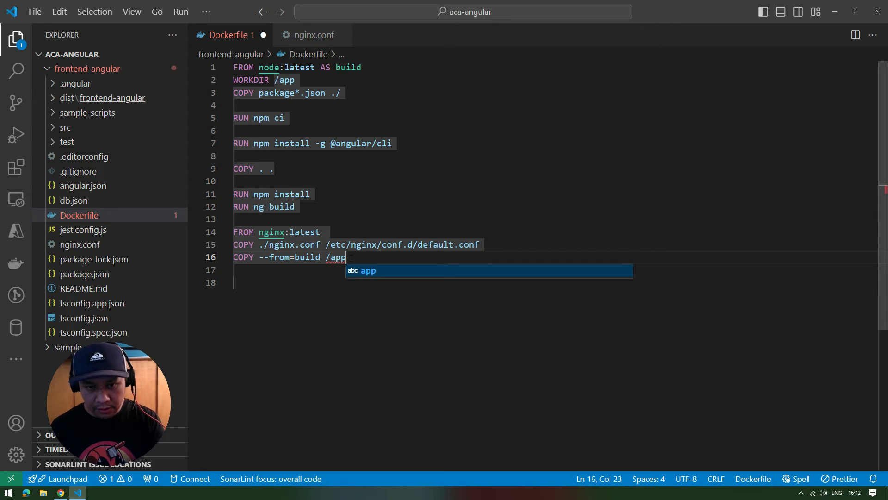
pyautogui.write('/')
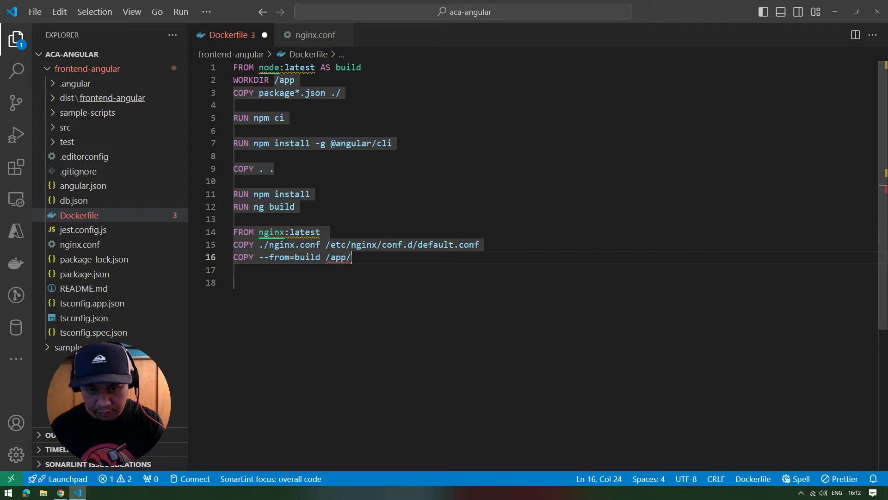
pyautogui.write('d')
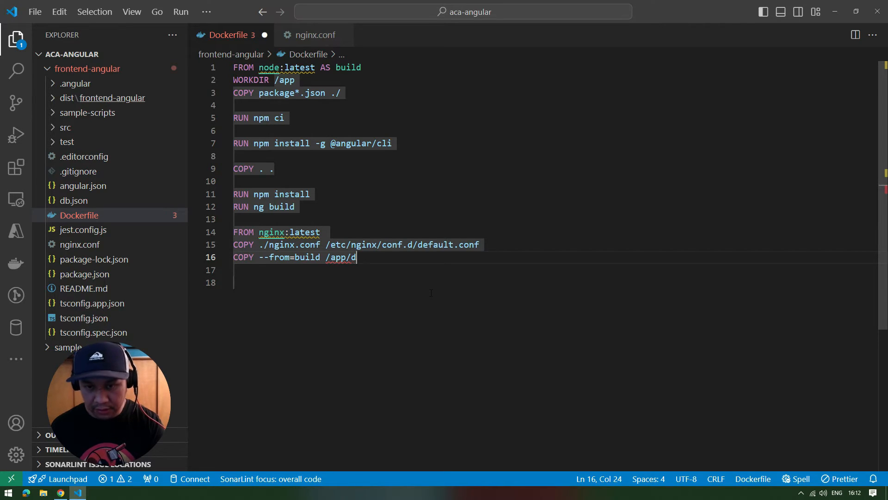
pyautogui.write('ist/')
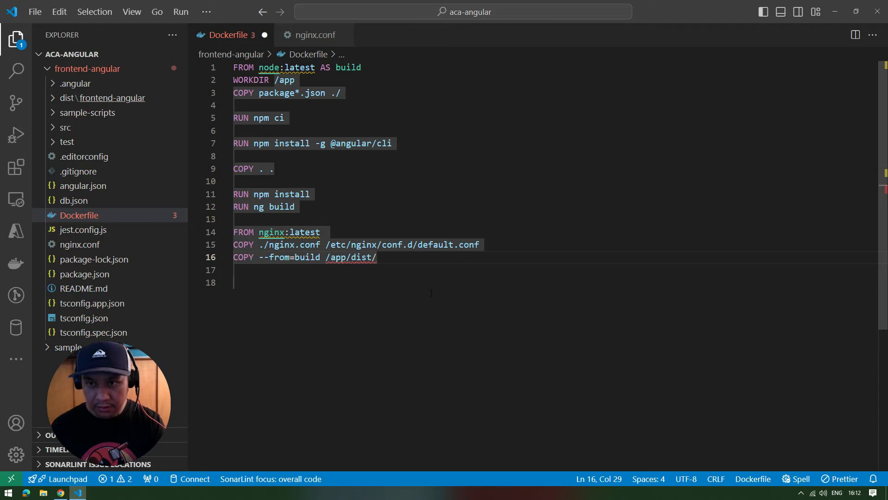
pyautogui.write('front')
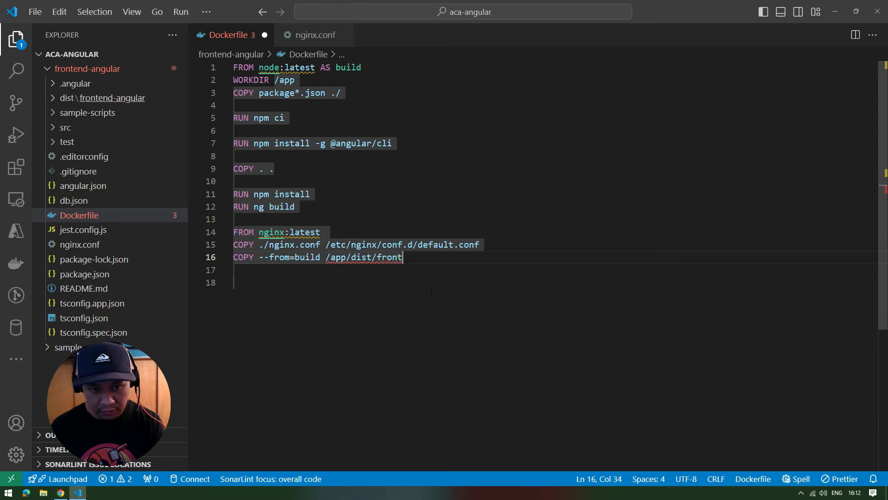
pyautogui.write('end-angular')
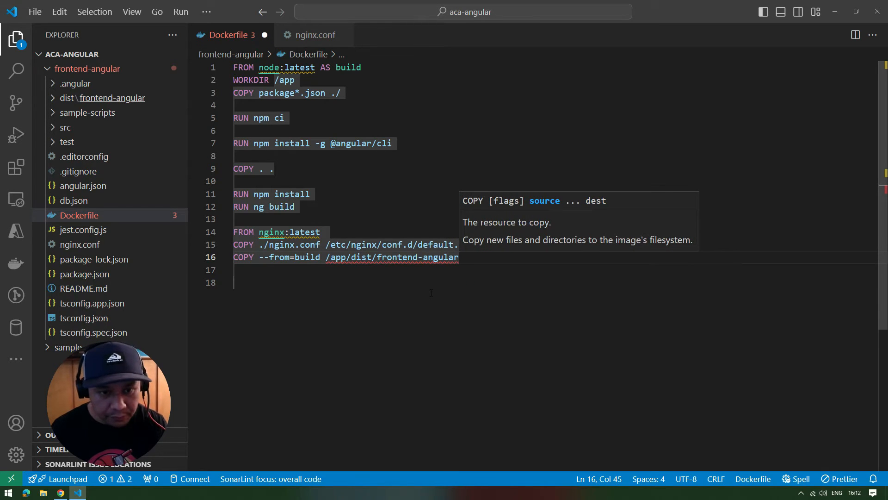
pyautogui.write('/brwoset')
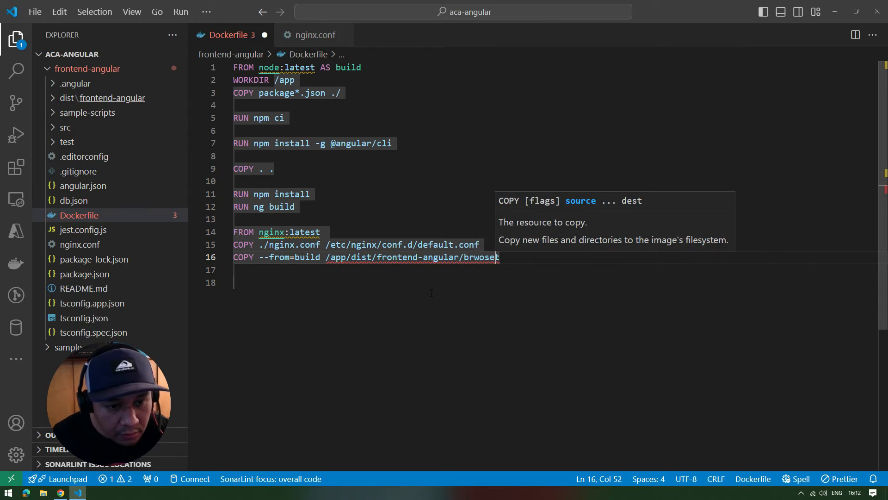
pyautogui.press('Backspace')
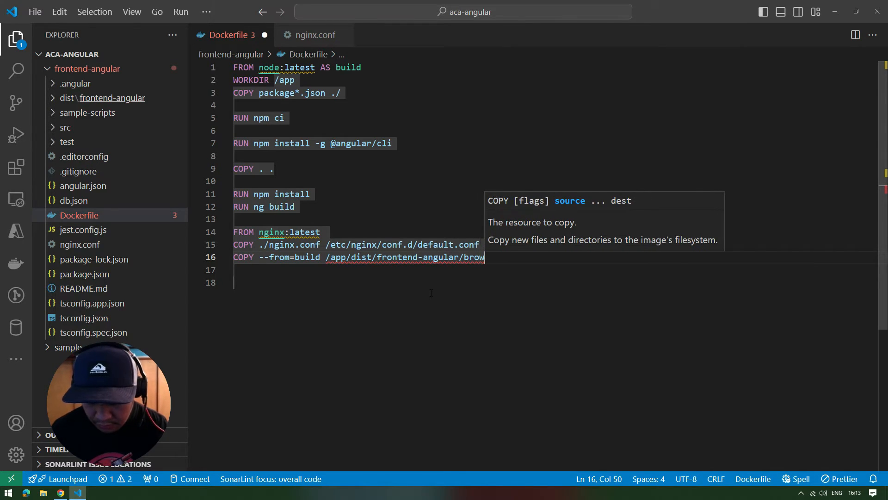
pyautogui.write('ser')
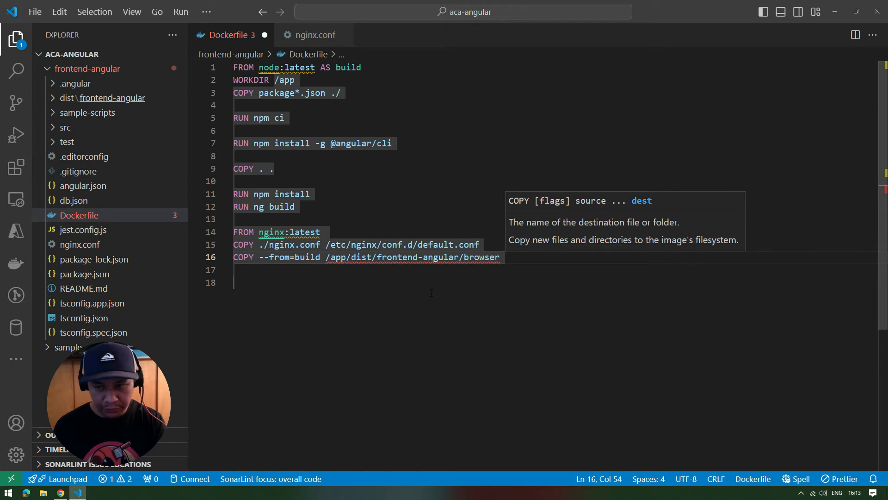
# Set the copy destination to /usr/share/nginx/html and end the line
pyautogui.write('/u')
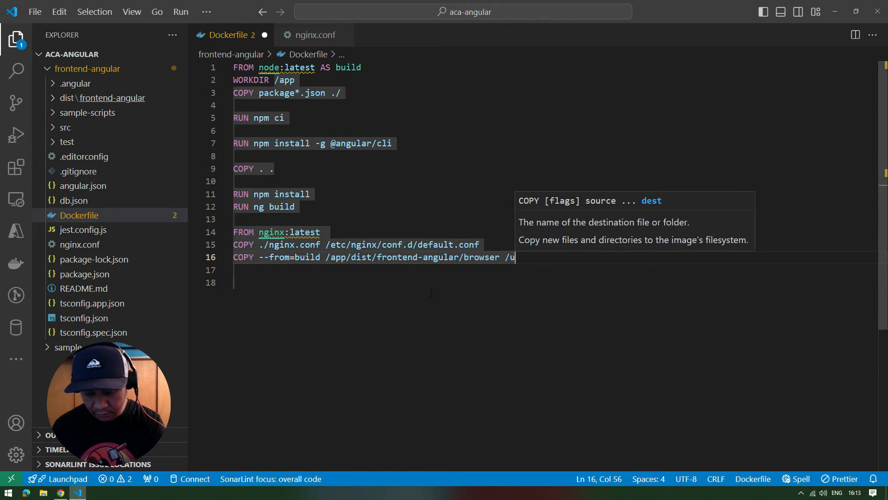
pyautogui.write('sr/')
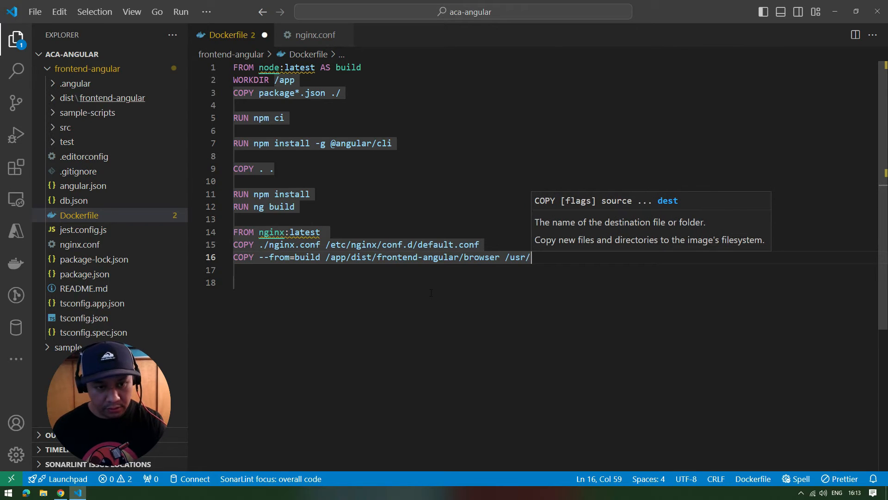
pyautogui.write('sh')
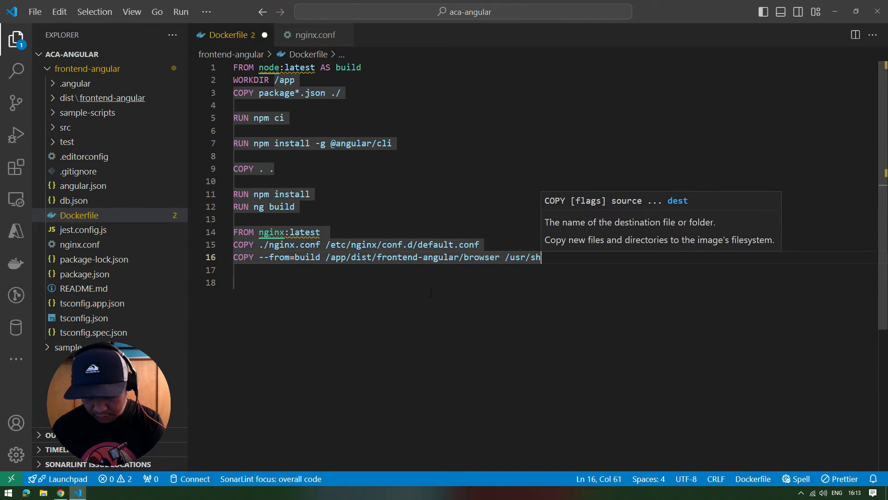
pyautogui.write('are/')
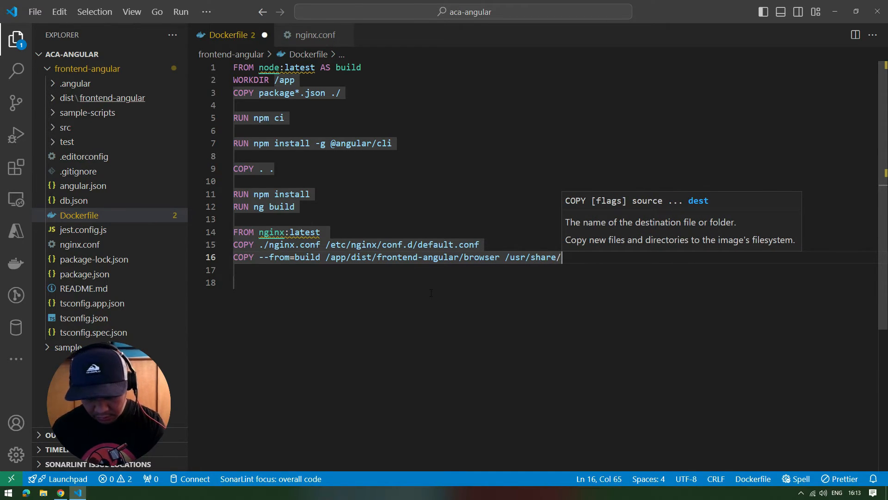
pyautogui.write('nginx')
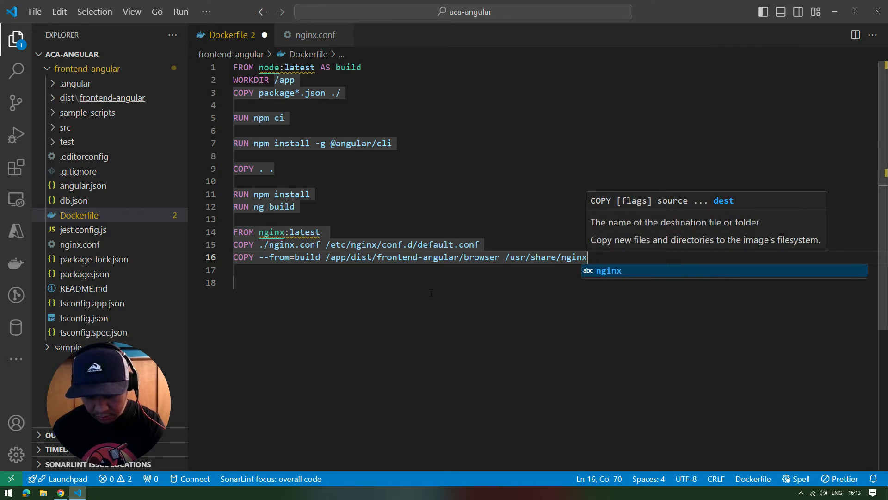
pyautogui.write('/html')
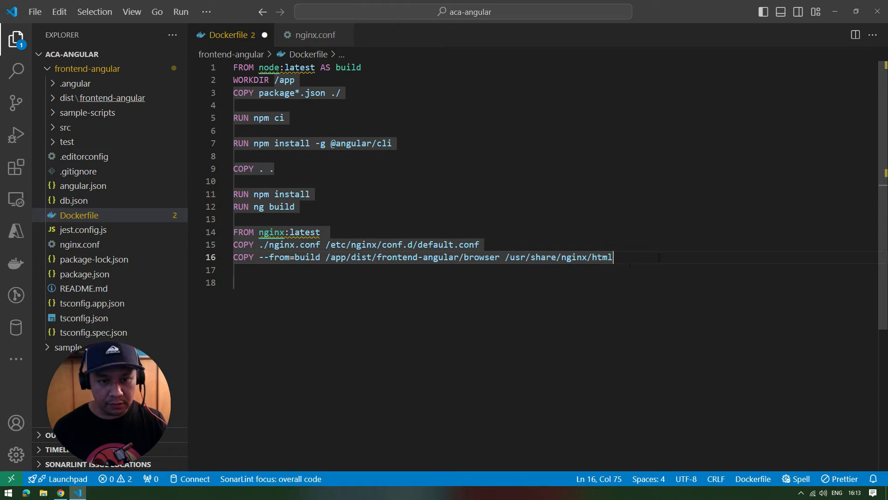
pyautogui.press('enter')
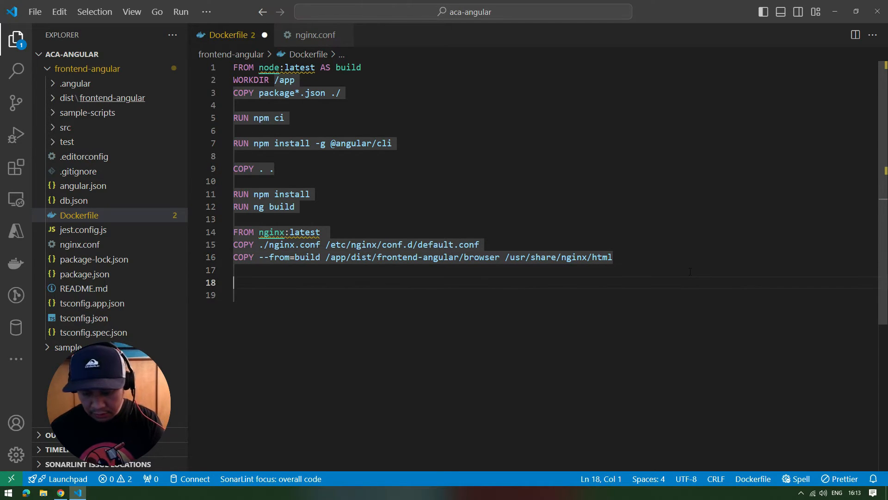
# Close the nginx stage with 'expose 80' and leave the Dockerfile saved
pyautogui.write('expo')
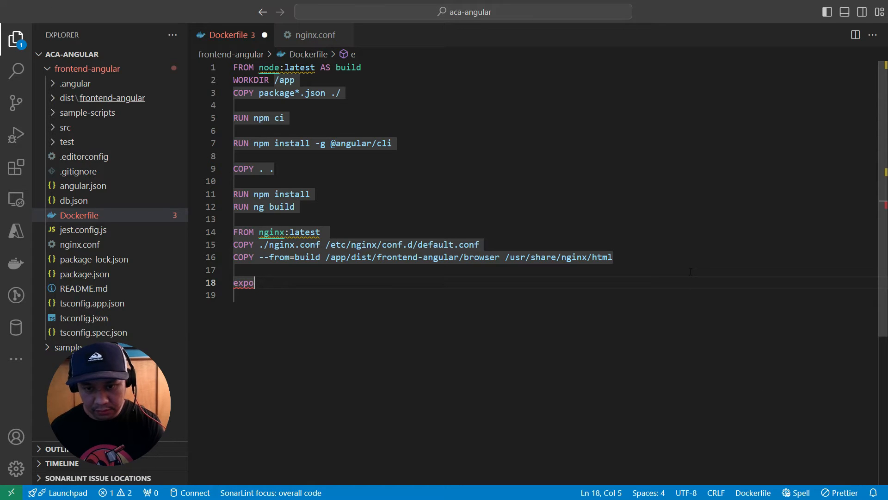
pyautogui.write('se')
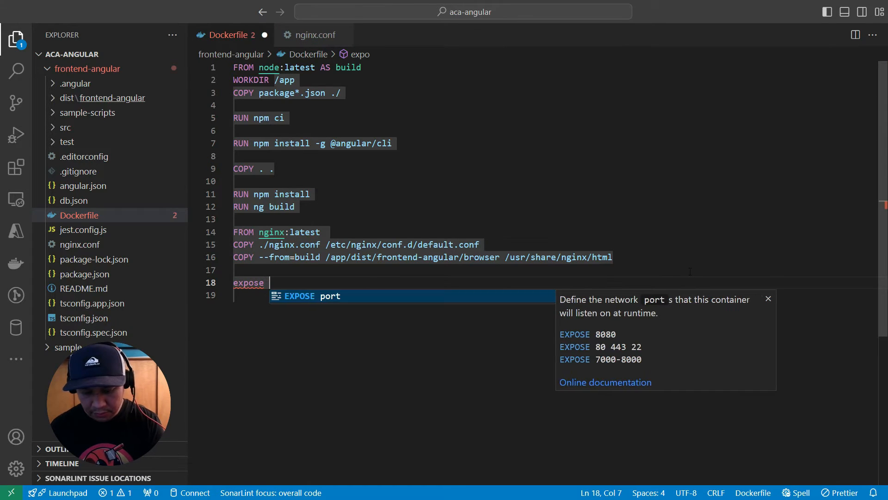
pyautogui.write('80')
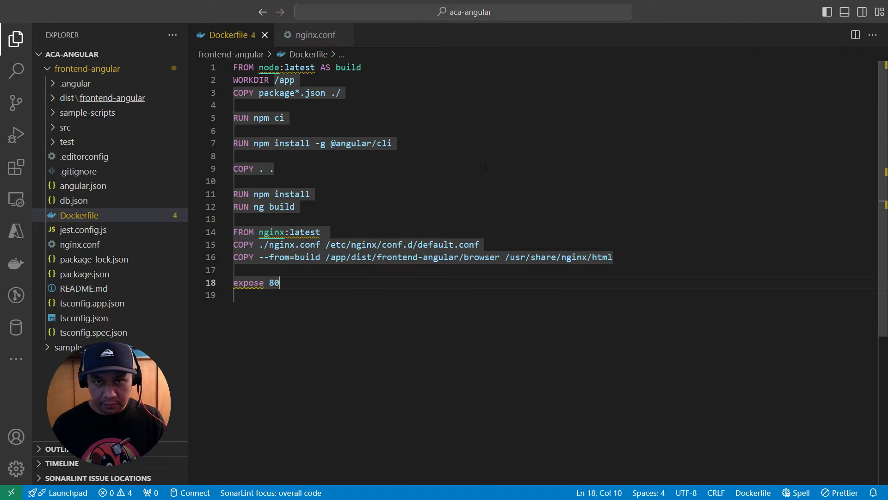
pyautogui.click(274, 168)
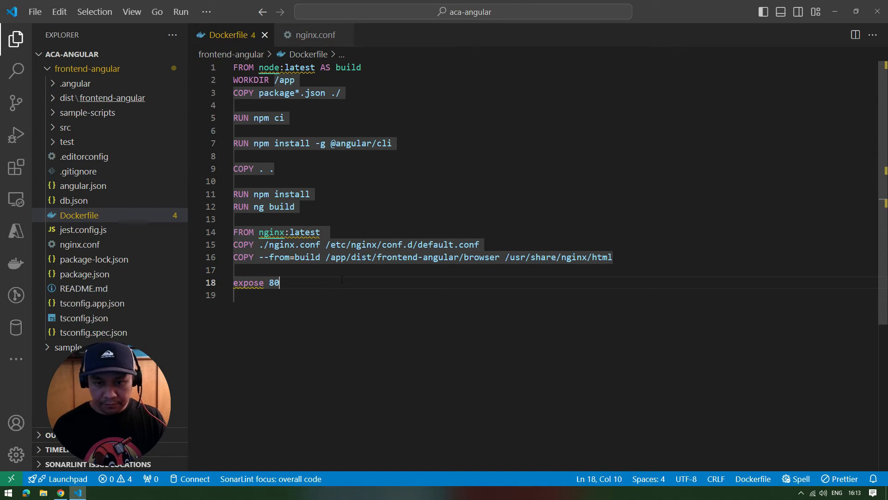
pyautogui.click(235, 181)
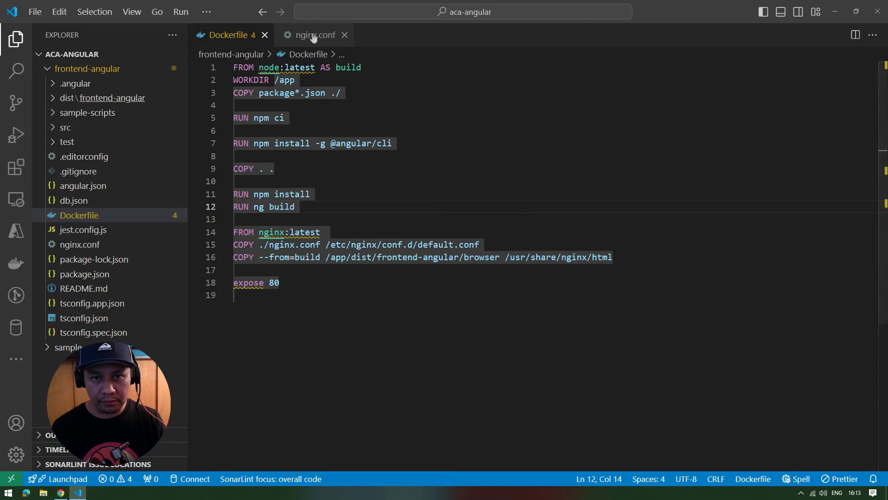
# Write a server block in nginx.conf with 'listen 80;' and 'server_name localhost;'
pyautogui.click(311, 34)
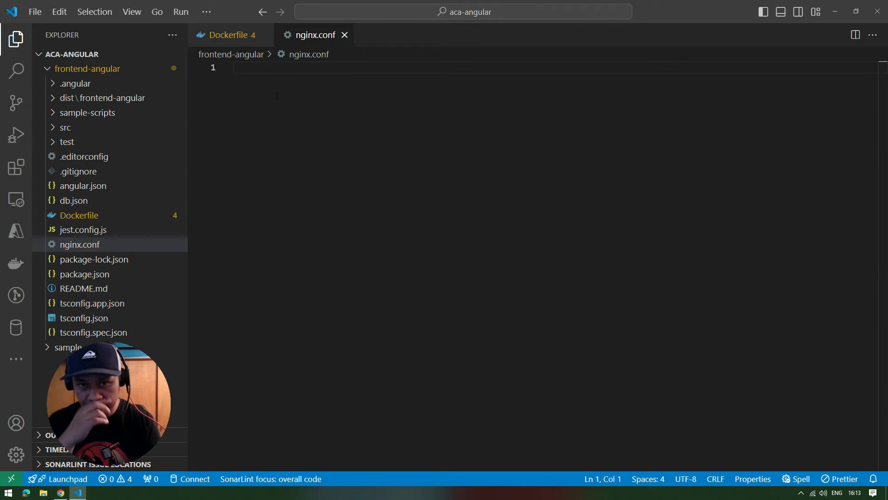
pyautogui.write('ser')
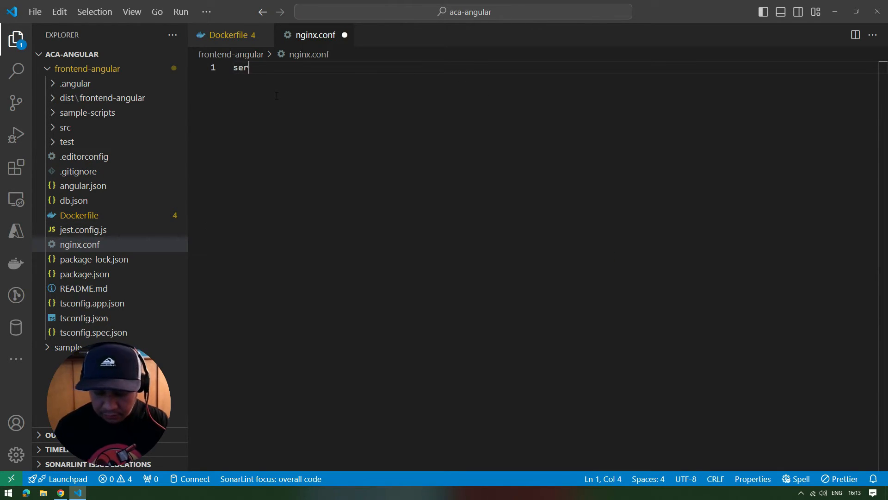
pyautogui.write('ver {}')
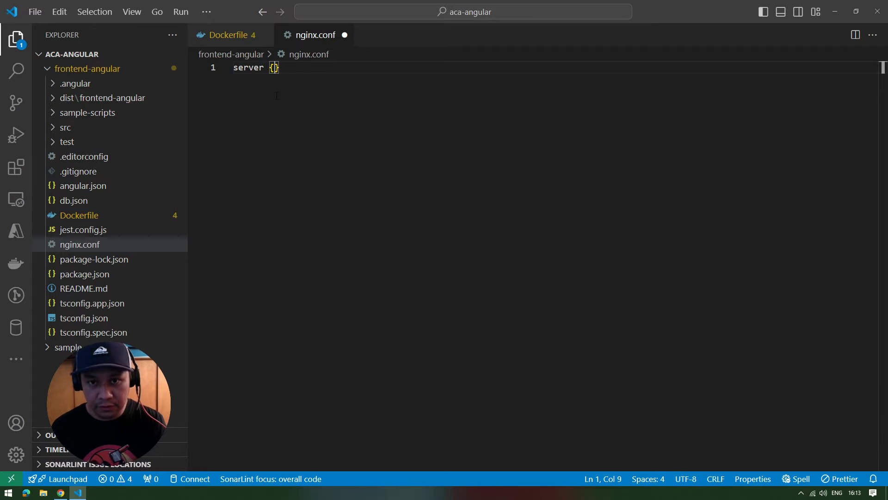
pyautogui.press('Enter')
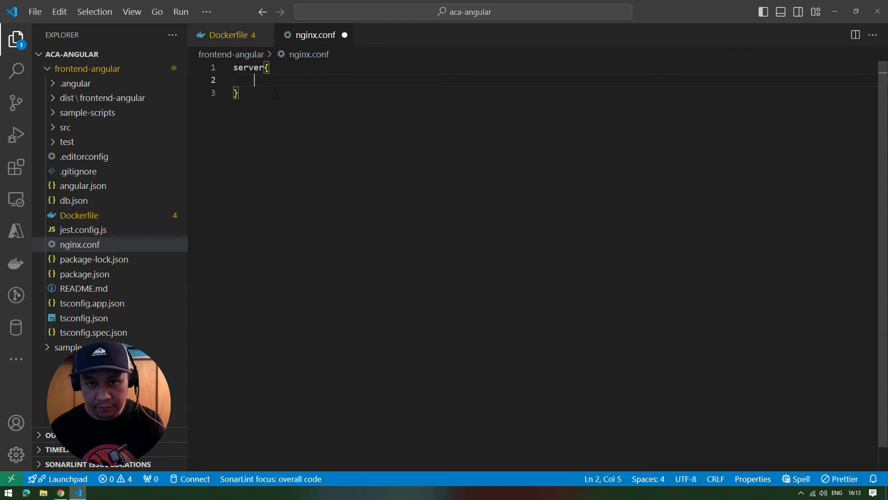
pyautogui.write('listen 80;')
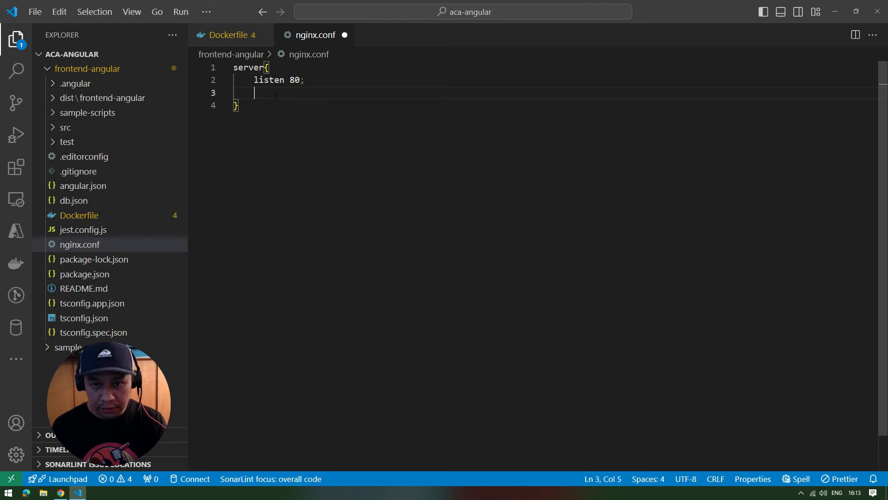
pyautogui.write('server_name')
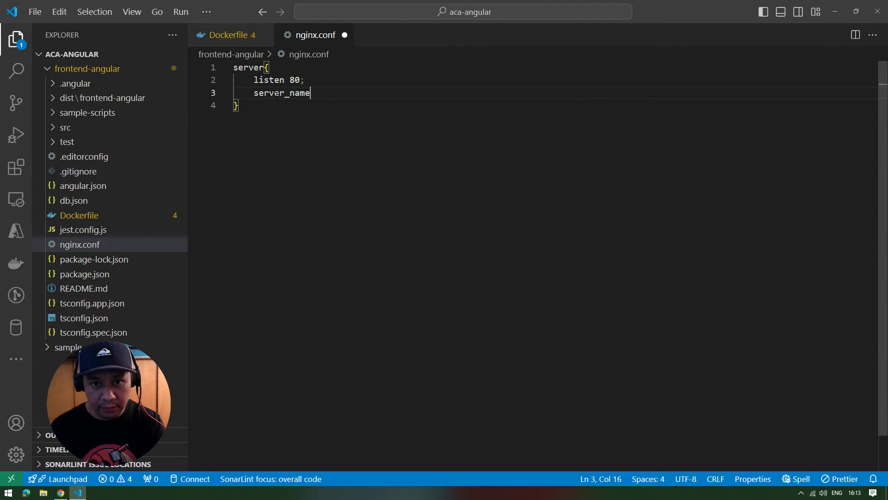
pyautogui.write('loca')
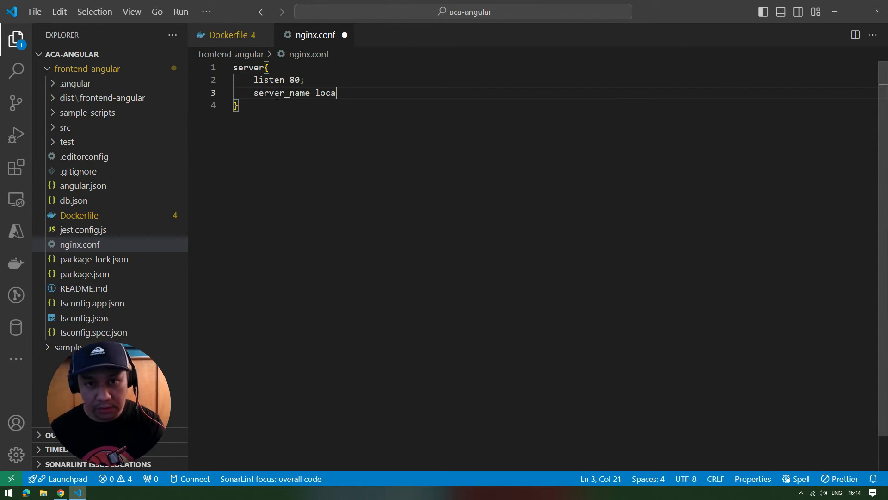
pyautogui.write('lhost')
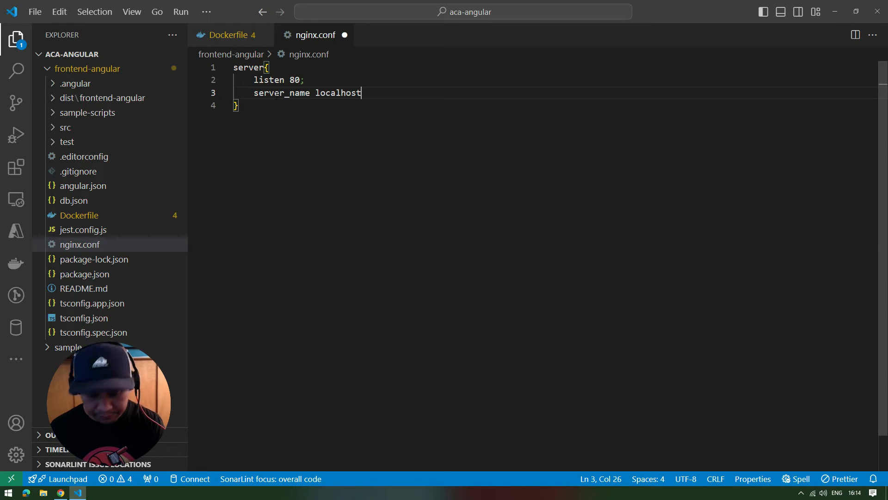
pyautogui.press('Enter')
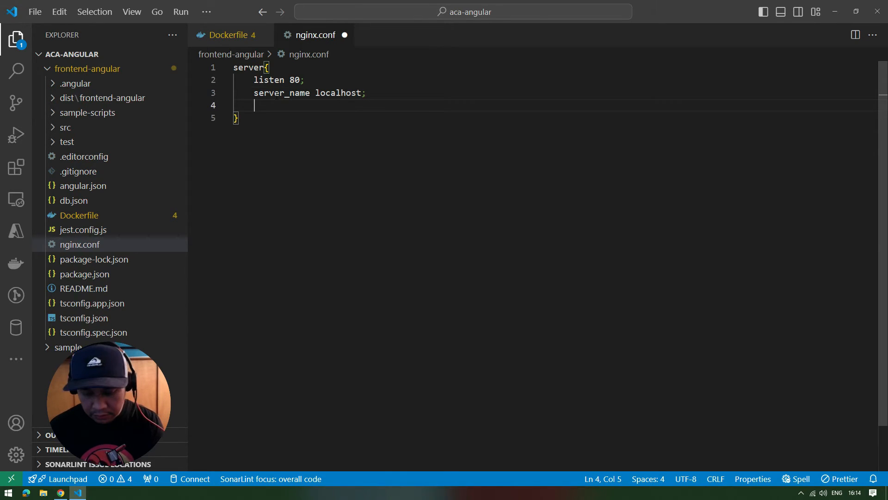
# Set the nginx.conf server root to /usr/share/nginx/html after glancing at the Dockerfile
pyautogui.click(228, 34)
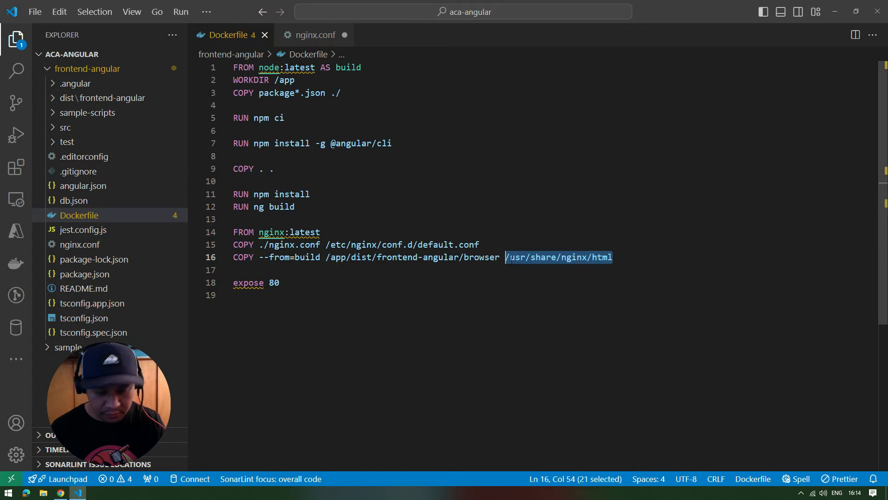
pyautogui.moveTo(640, 277)
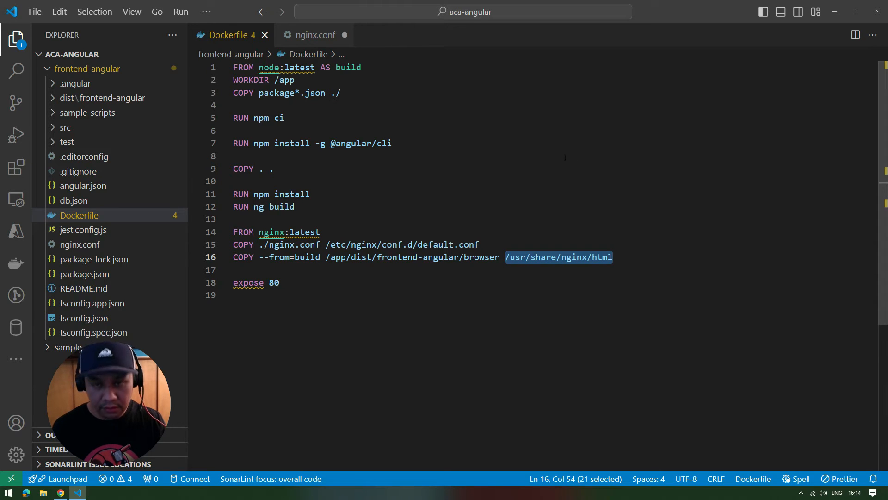
pyautogui.click(313, 35)
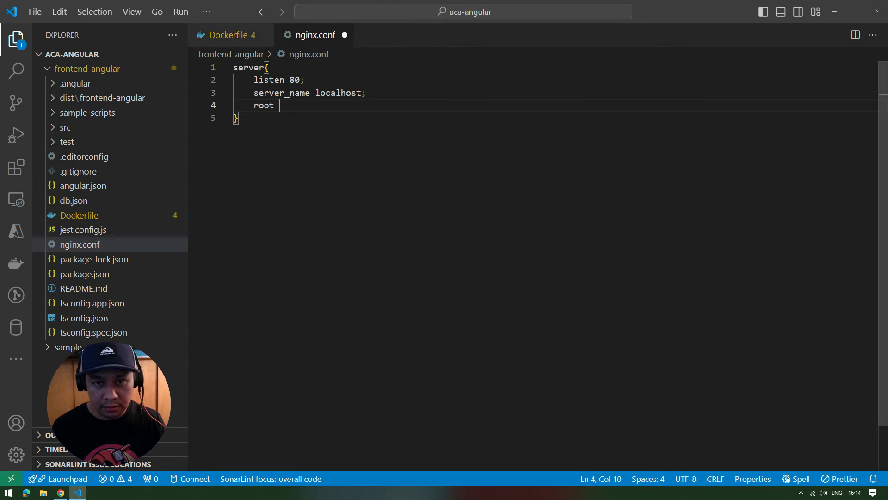
pyautogui.write('/usr/share/nginx/html')
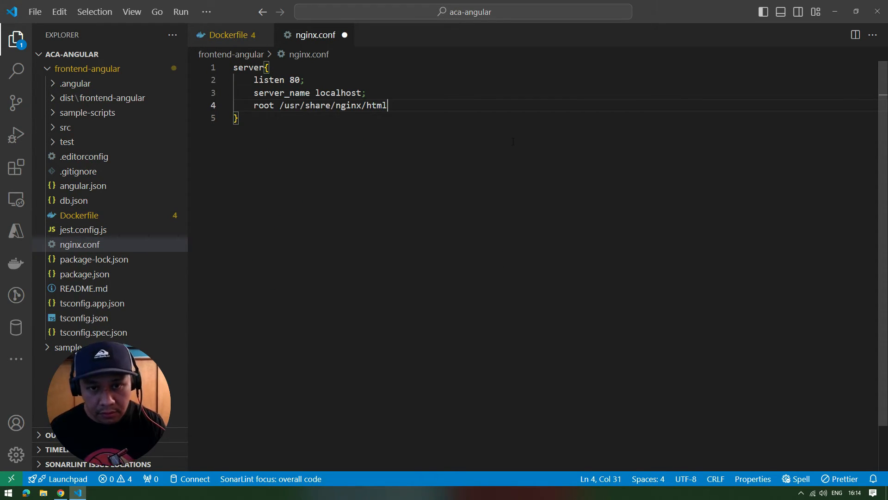
pyautogui.write(';')
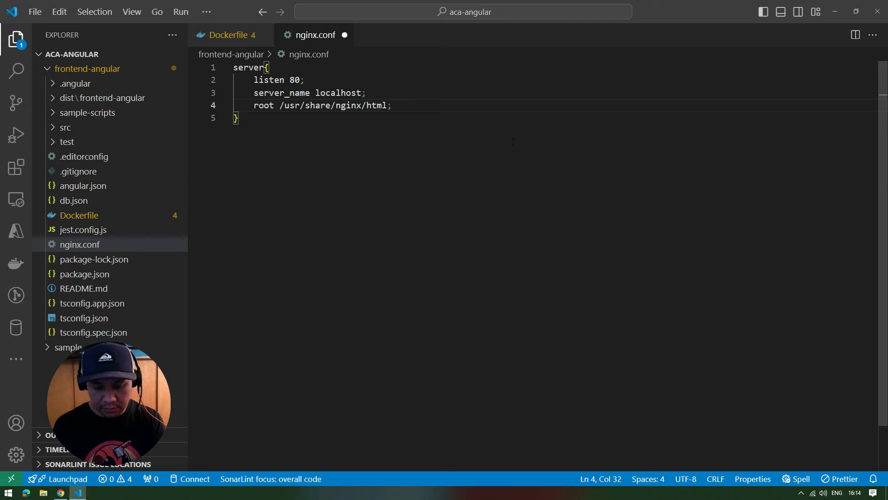
# Add index index.html; to the server block and begin the location directive
pyautogui.write('i')
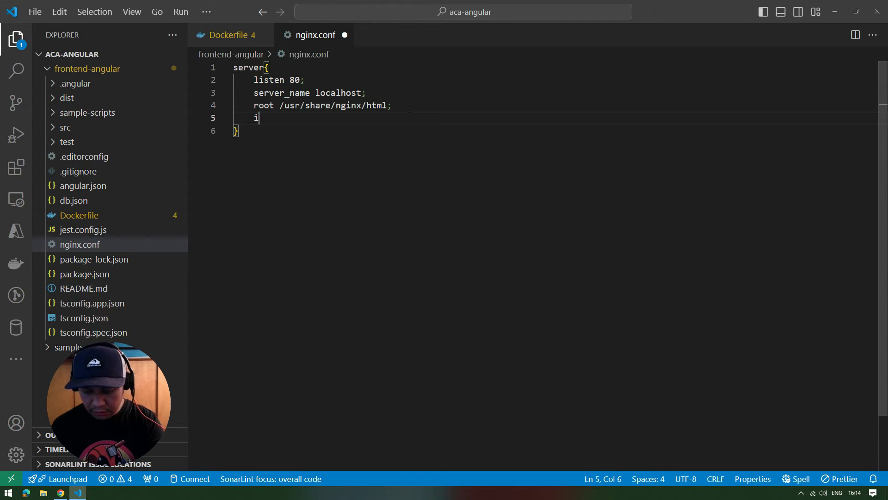
pyautogui.write('ndex ions')
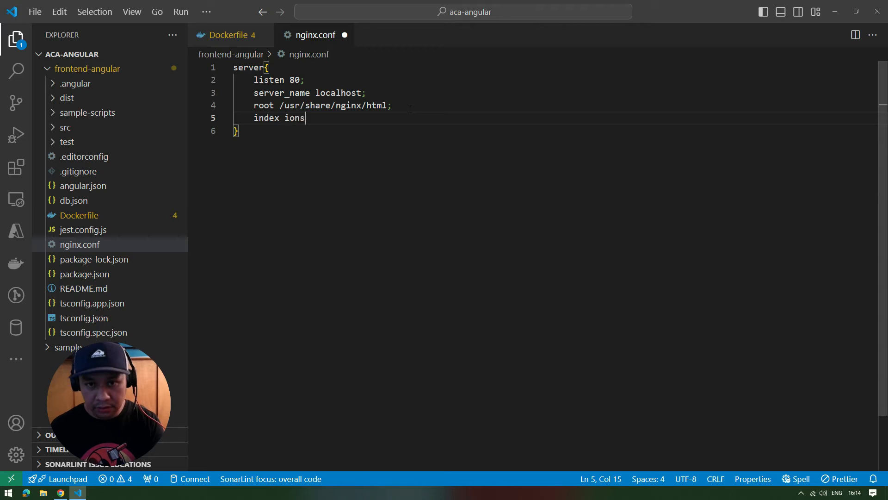
pyautogui.press('Backspace')
pyautogui.write('dex.htmöl')
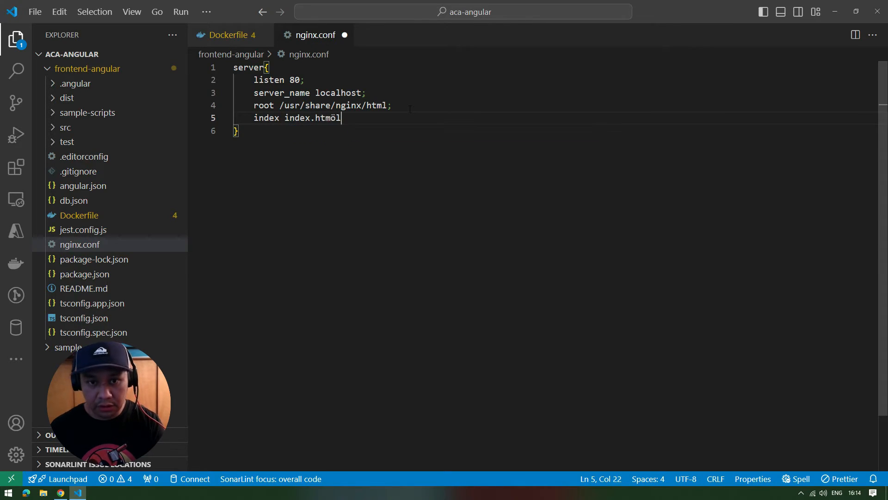
pyautogui.press('Backspace')
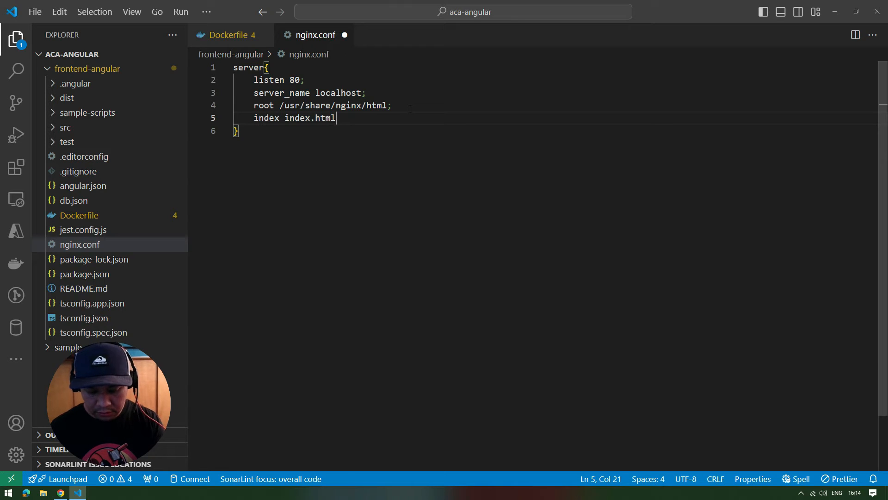
pyautogui.write(';')
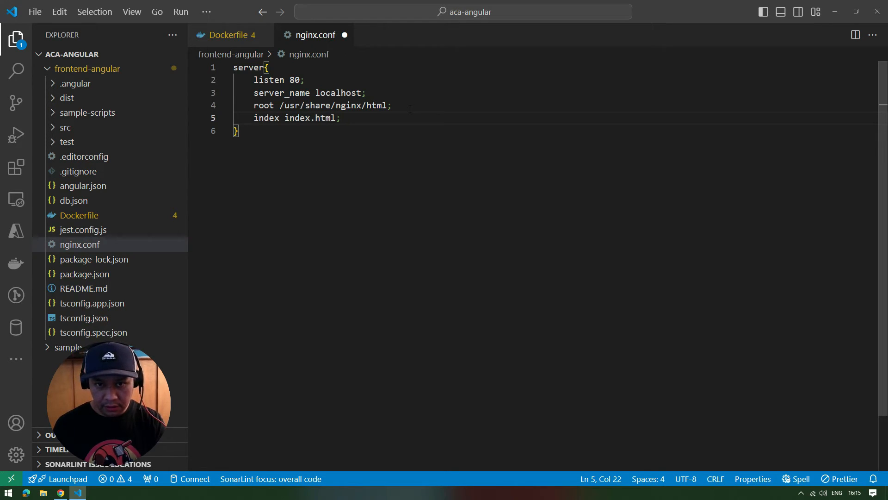
pyautogui.write('loca')
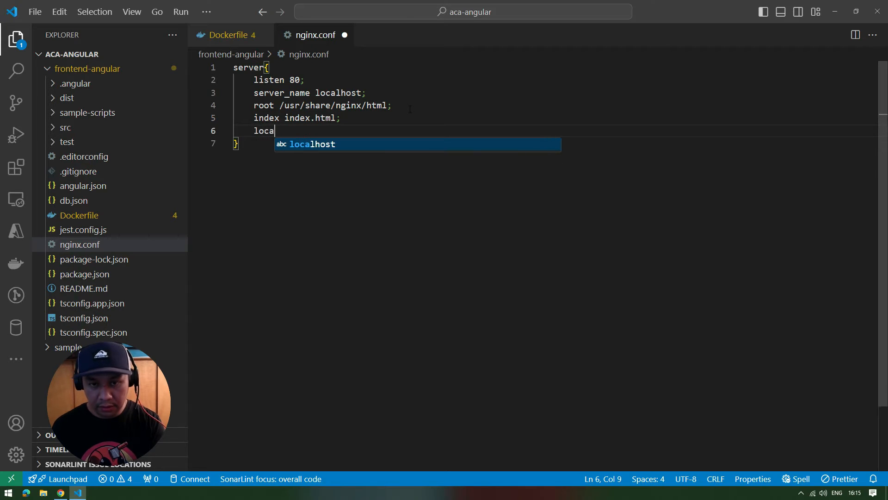
# Finish the location / block header and start an empty line inside it
pyautogui.press('Backspace')
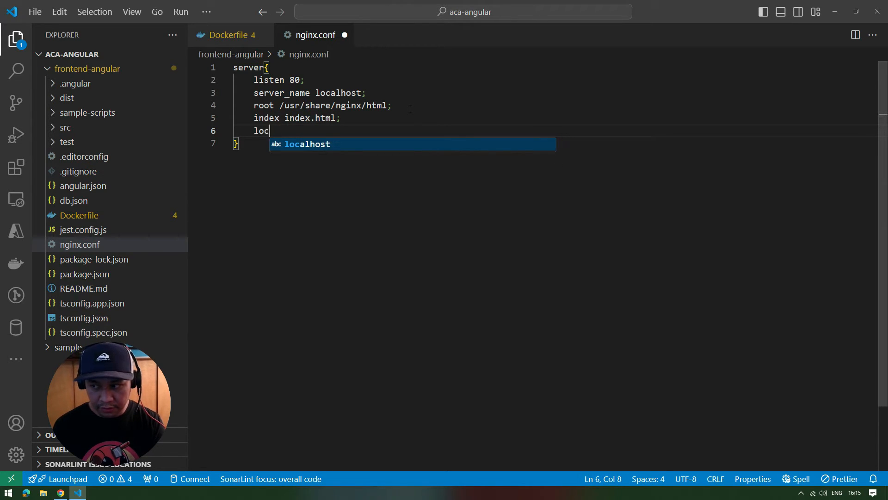
pyautogui.write('a')
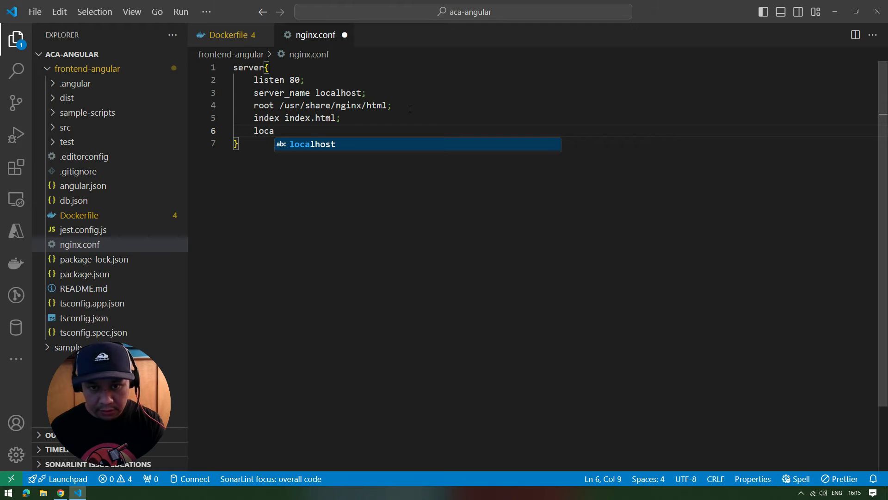
pyautogui.write('tion /{')
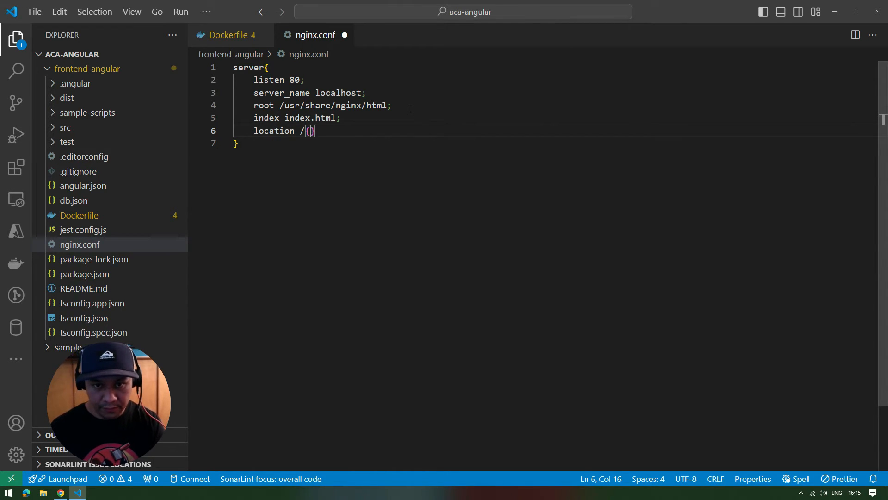
pyautogui.press('Enter')
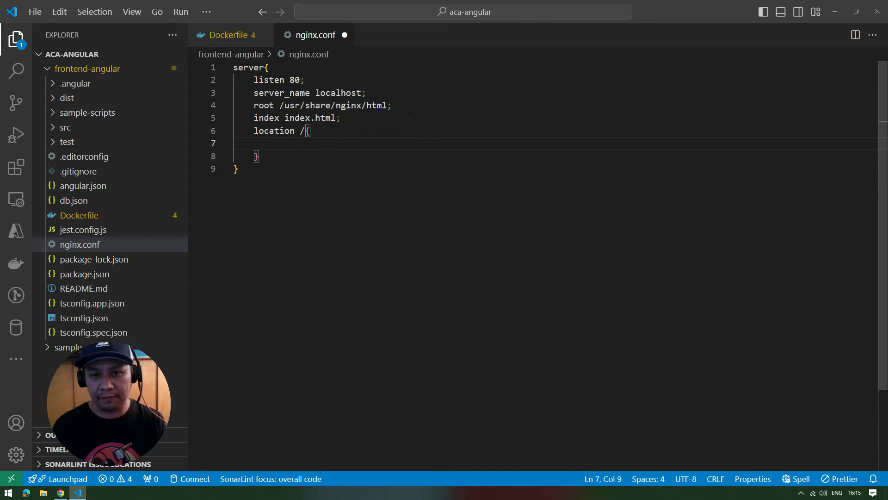
# Write try_files $uri $uri/ /index.html =404; inside the location block
pyautogui.write('try_')
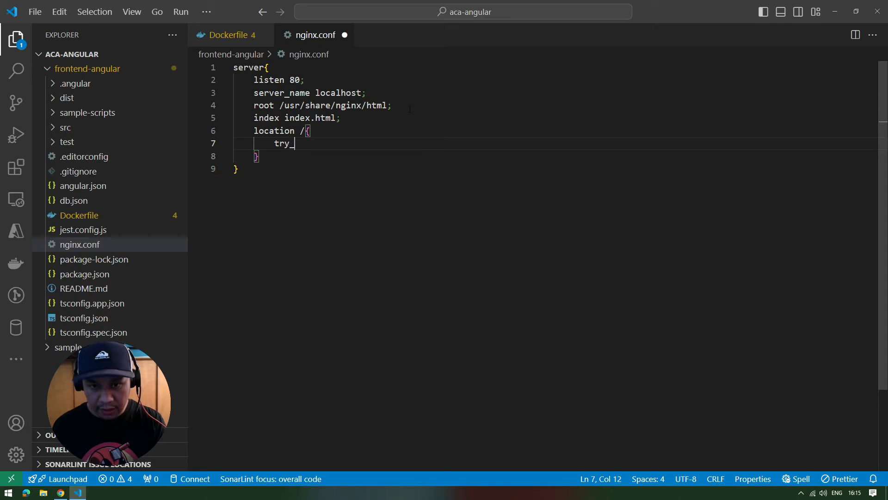
pyautogui.write('files')
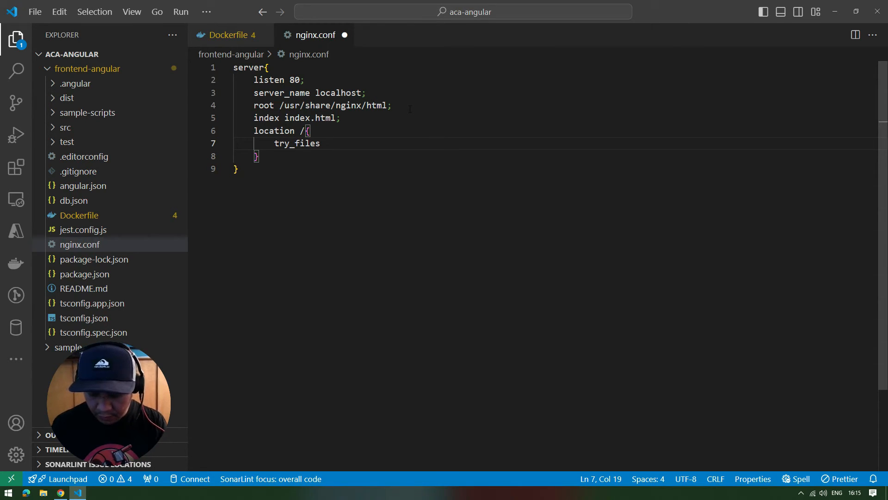
pyautogui.write('$uri')
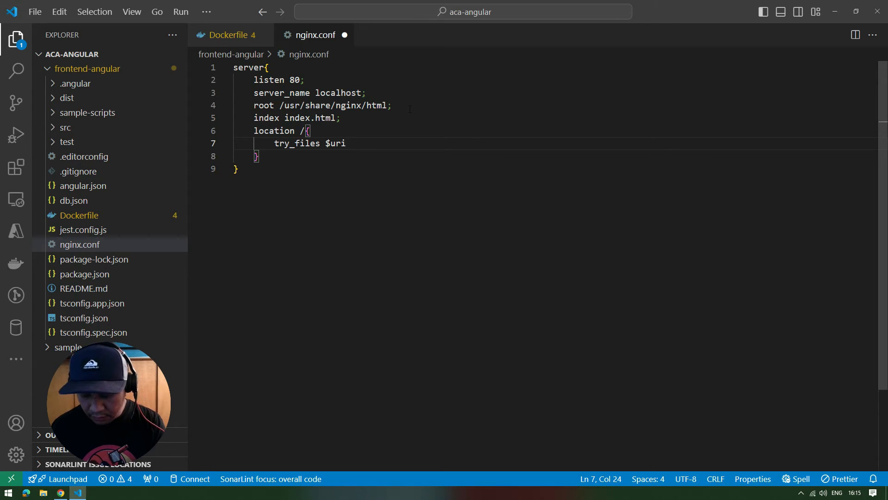
pyautogui.write('$uri')
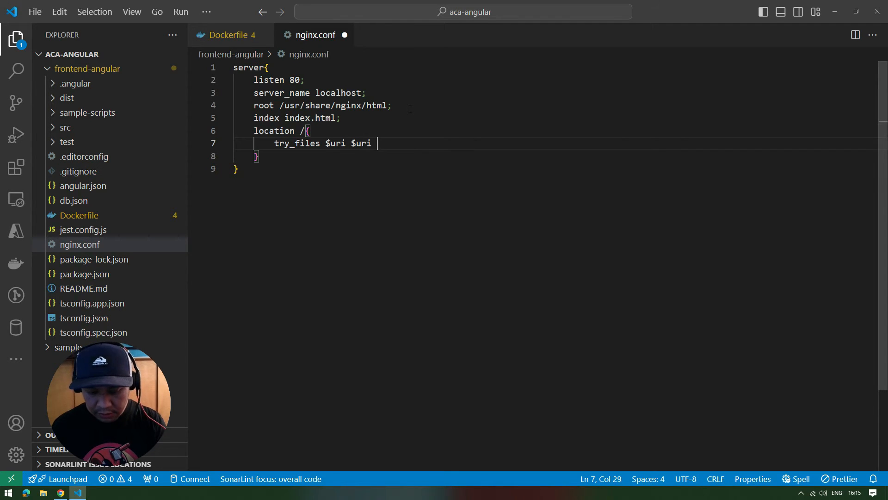
pyautogui.write('/')
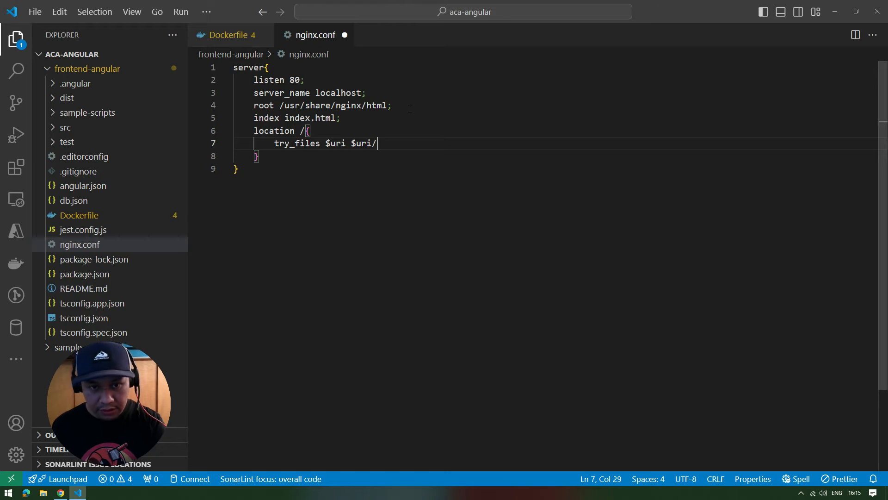
pyautogui.write('/')
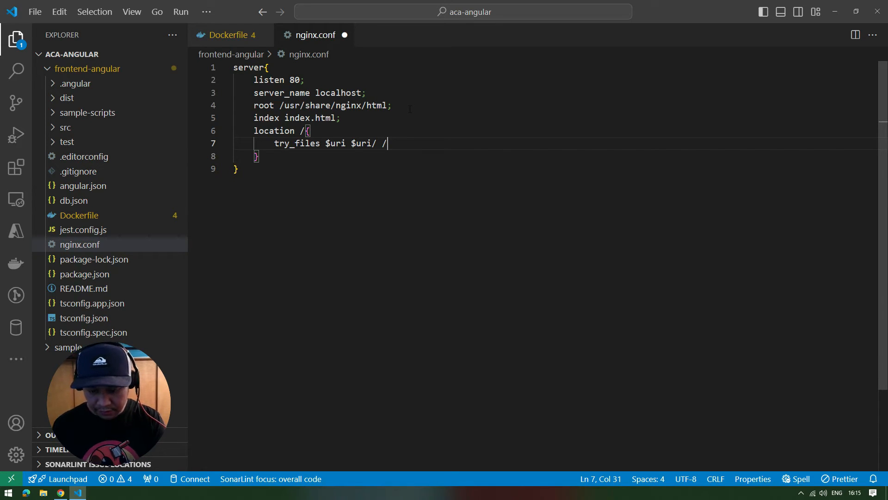
pyautogui.write('index.html')
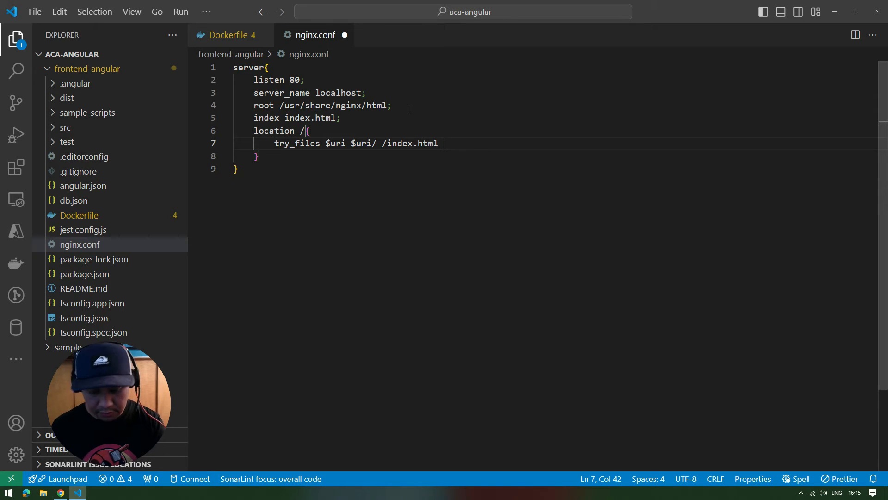
pyautogui.write('=404')
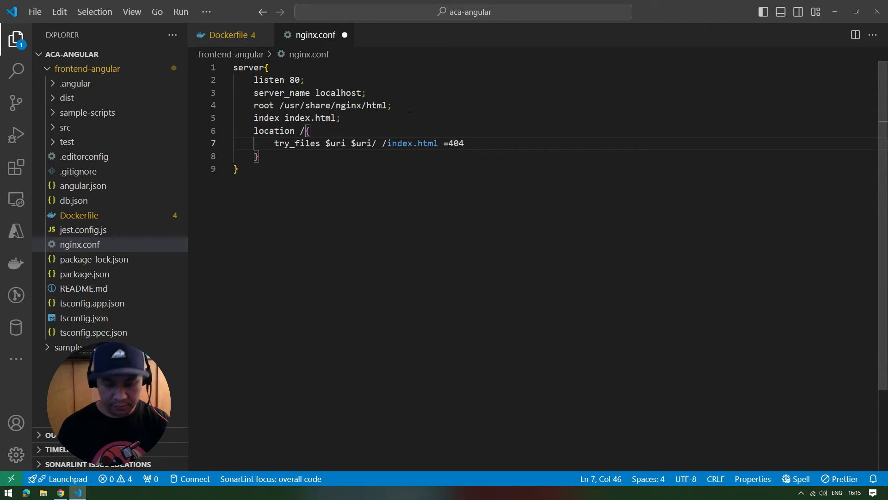
pyautogui.write(';')
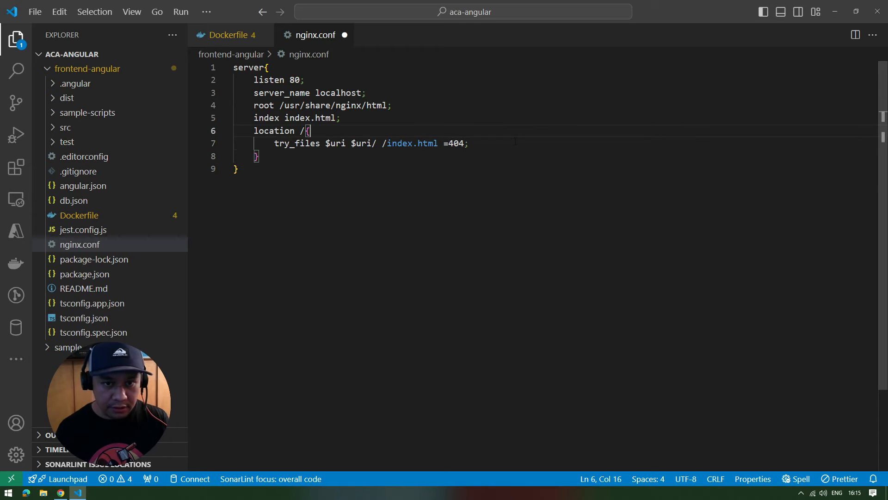
# Save nginx.conf and return to the Dockerfile
pyautogui.press('ctrl+s')
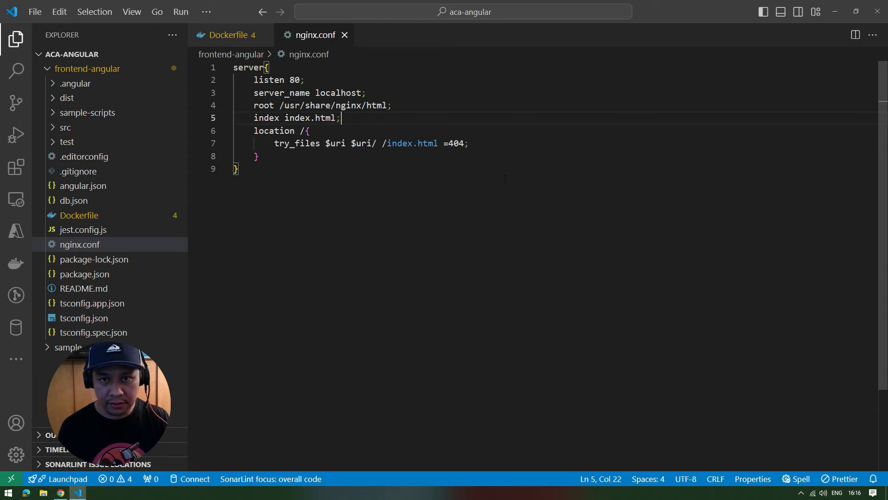
pyautogui.moveTo(344, 61)
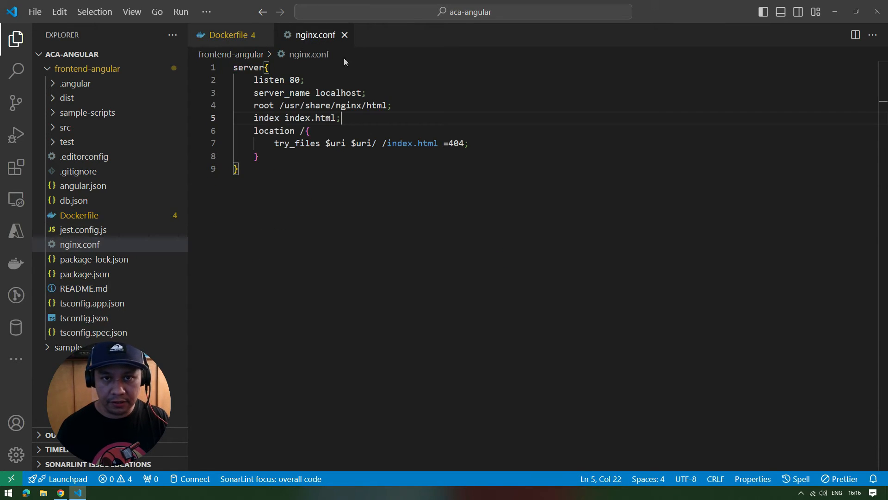
pyautogui.click(229, 34)
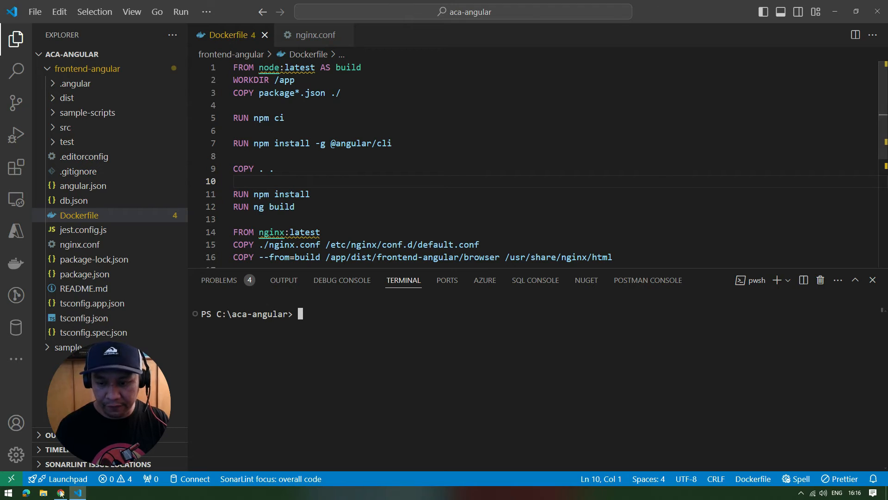
pyautogui.click(59, 492)
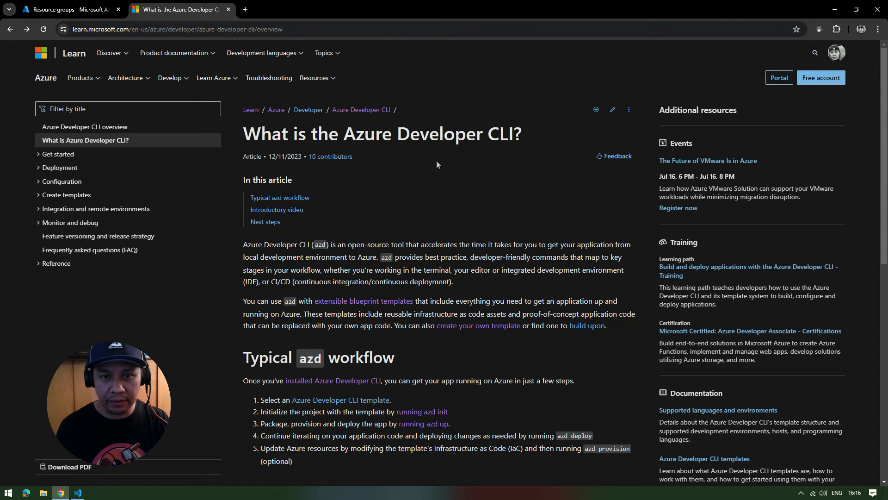
pyautogui.moveTo(397, 157)
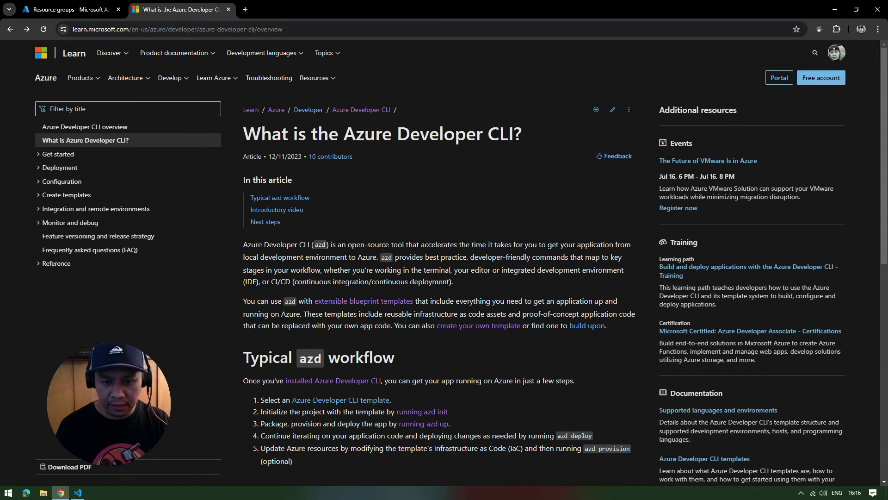
pyautogui.scroll(-3)
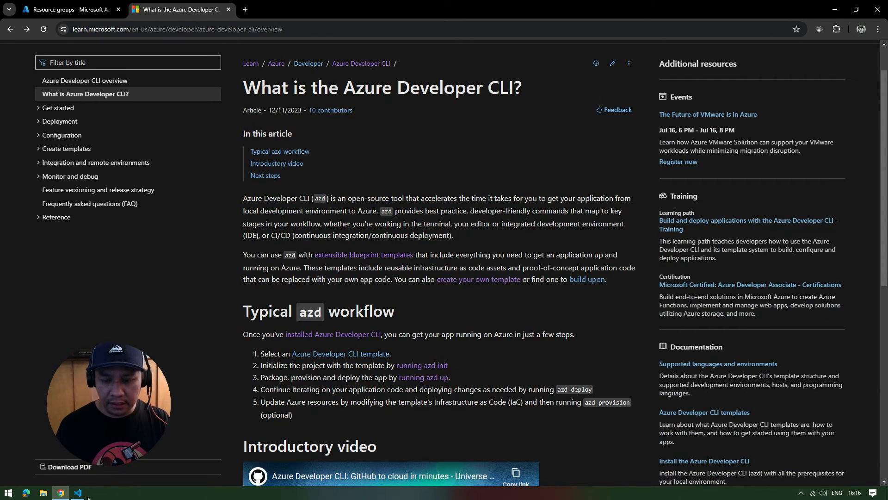
pyautogui.click(79, 492)
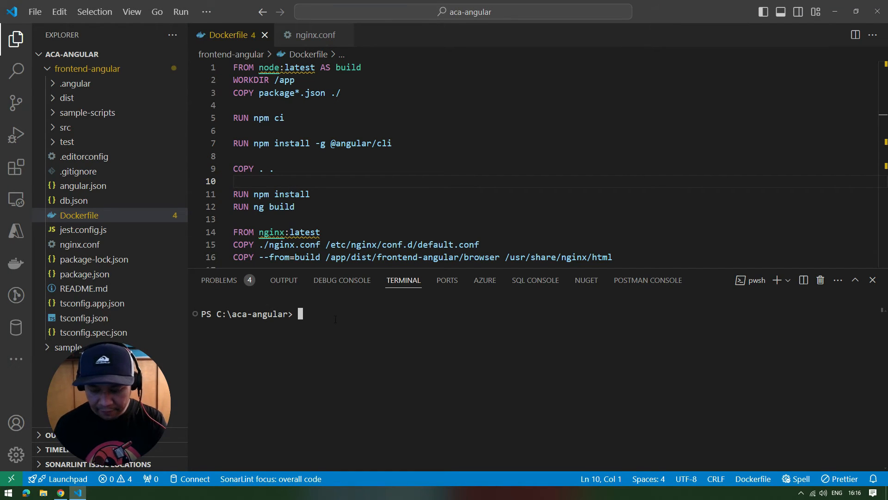
# Run azd init in the terminal to initialize the app from code in this directory
pyautogui.write('azd up')
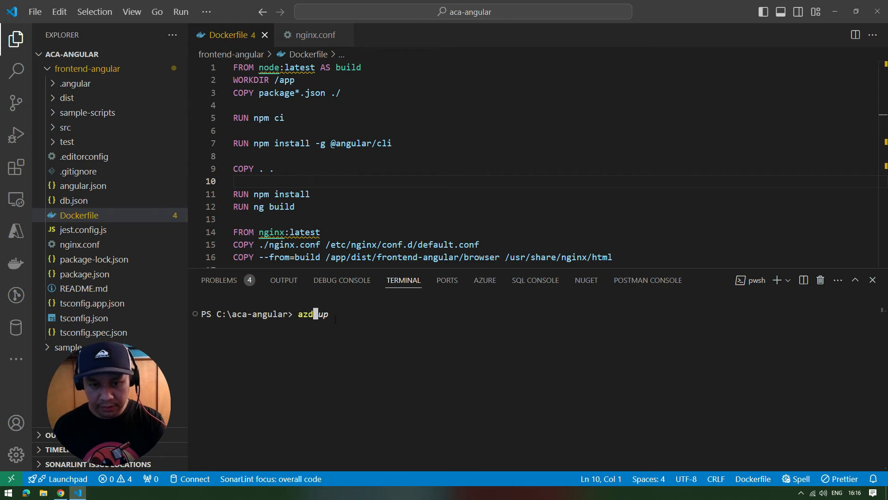
pyautogui.write("init --template 'TestTemplate'")
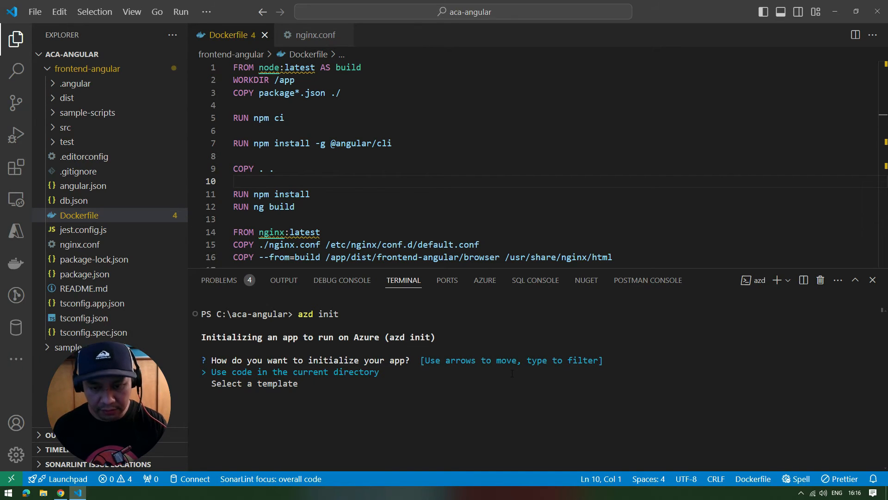
pyautogui.press('Return')
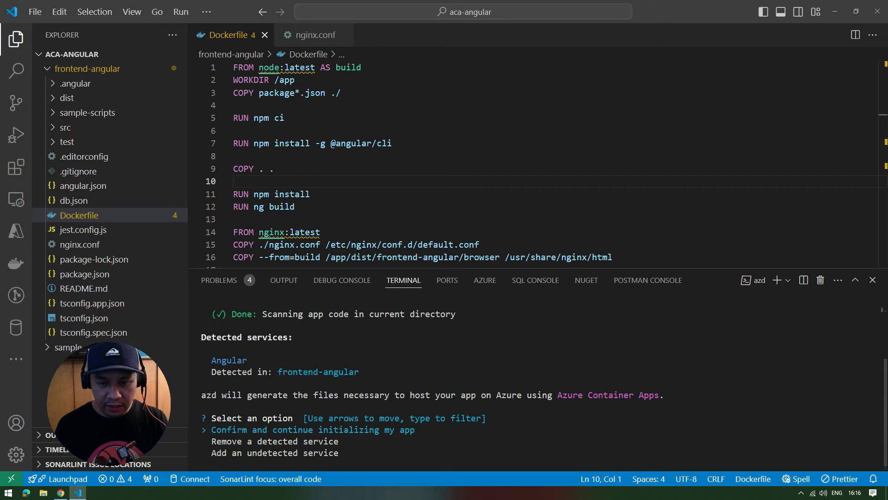
pyautogui.moveTo(99, 82)
pyautogui.write('80')
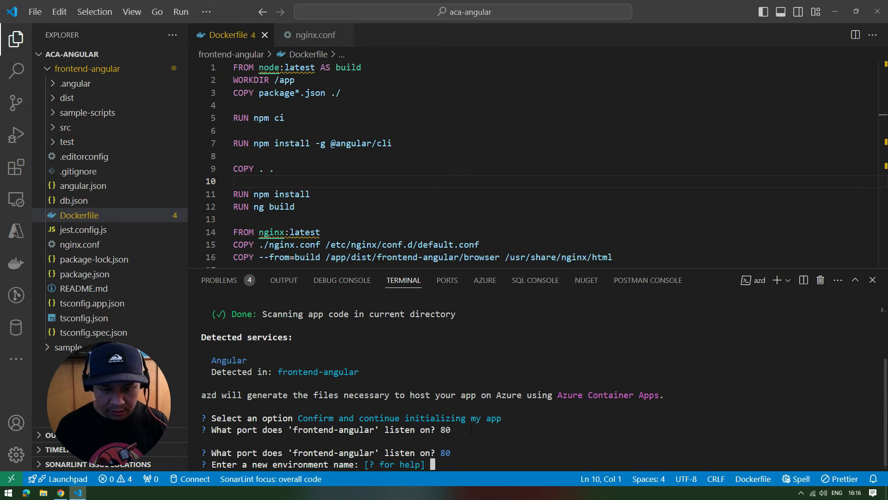
# Name the new environment ryan-aca-a... and finish generating azure.yaml, next-steps.md and infra files
pyautogui.write('r')
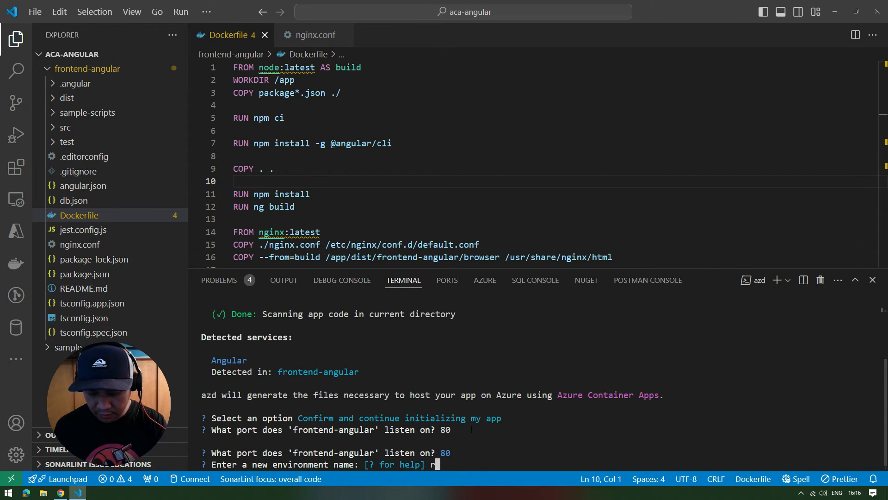
pyautogui.write('yan-aca-anglar')
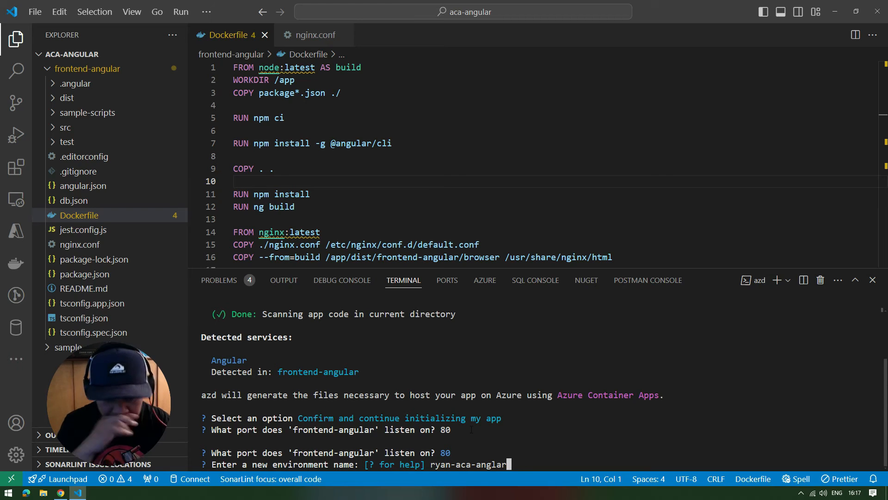
pyautogui.press('Return')
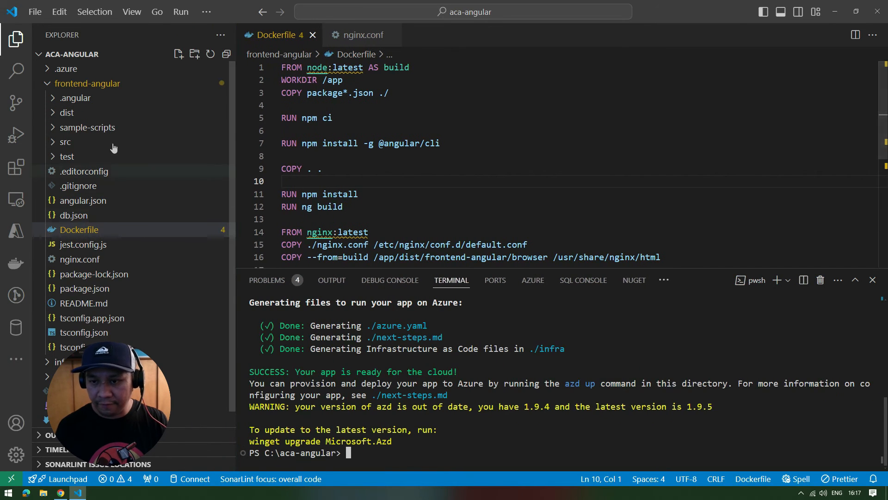
# Inspect the generated .azure folder, then expand the infra folder to see main.bicep and friends
pyautogui.click(79, 229)
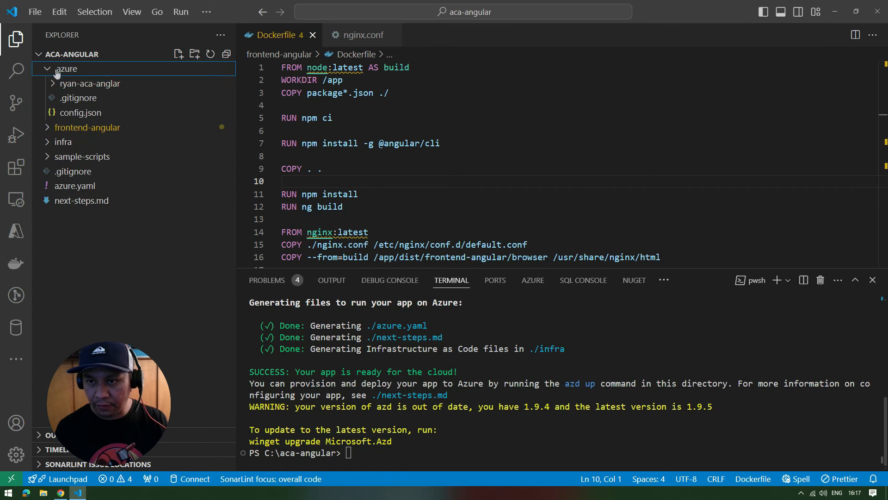
pyautogui.click(67, 68)
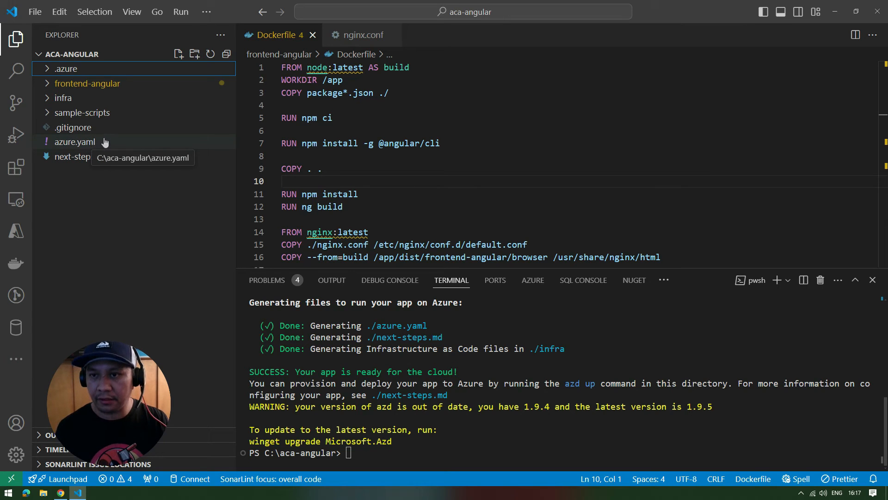
pyautogui.click(63, 97)
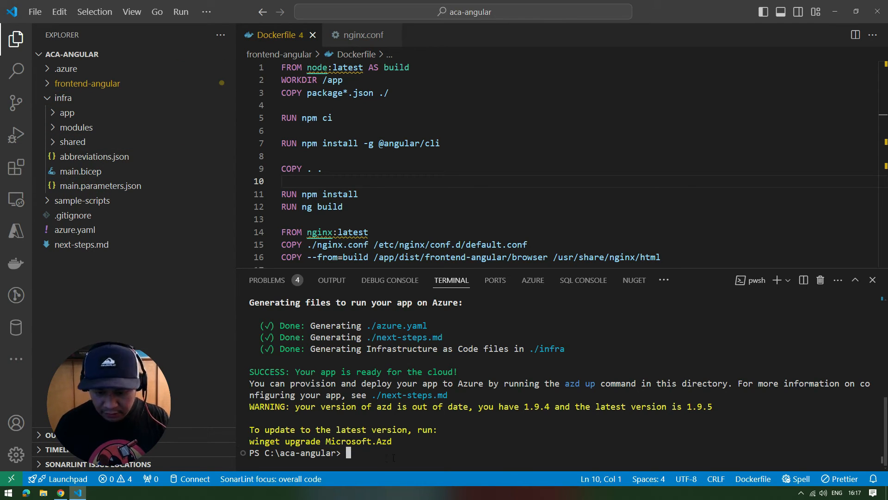
pyautogui.write('azd init')
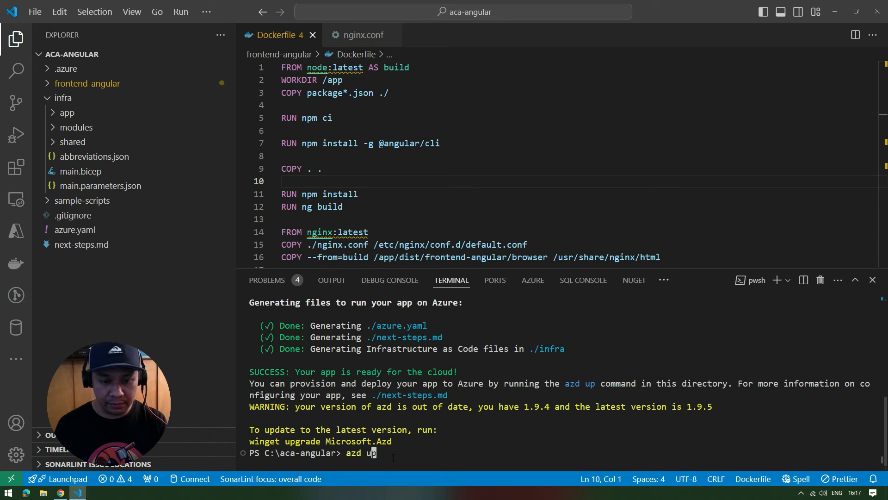
# Run azd up to provision and deploy the frontend-angular service to Azure Container Apps
pyautogui.write('init')
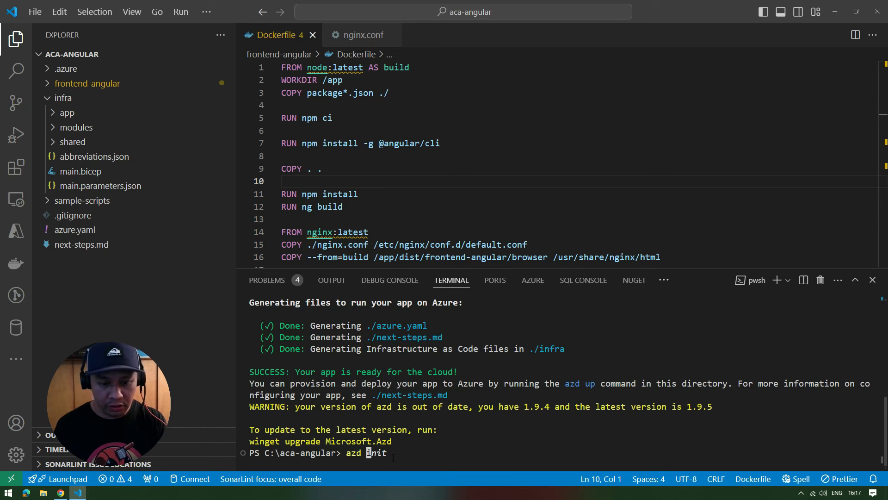
pyautogui.write('auth login')
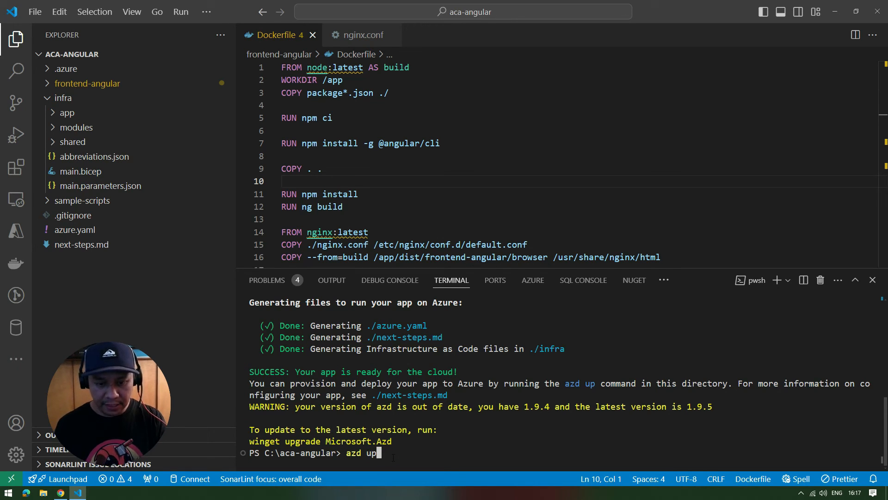
pyautogui.press('Return')
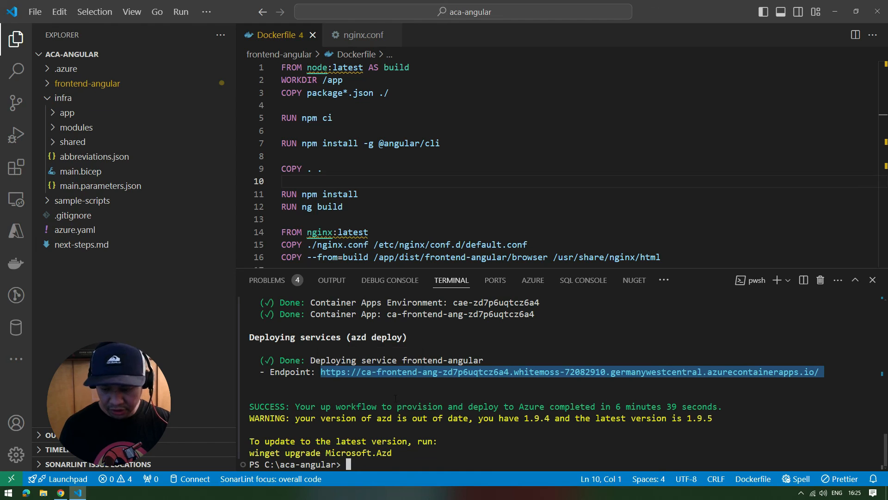
# Load the deployed endpoint in a new Chrome tab, then return to the Azure Resource groups page
pyautogui.click(547, 385)
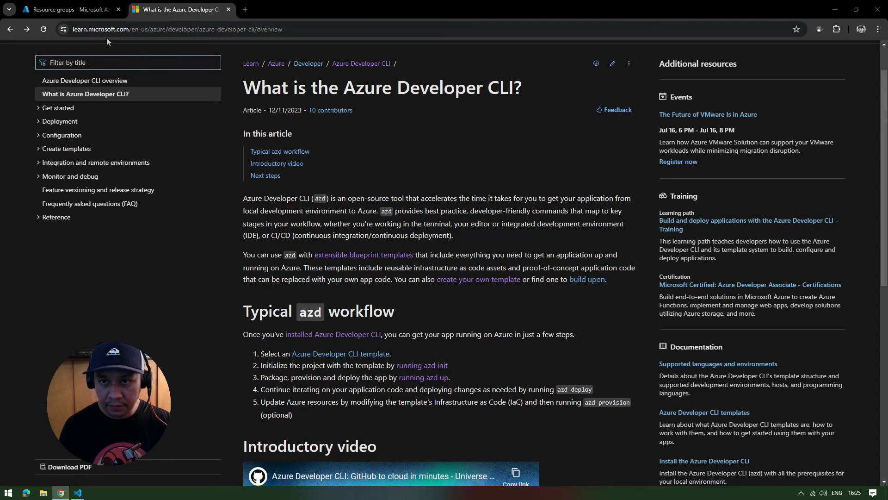
pyautogui.click(245, 9)
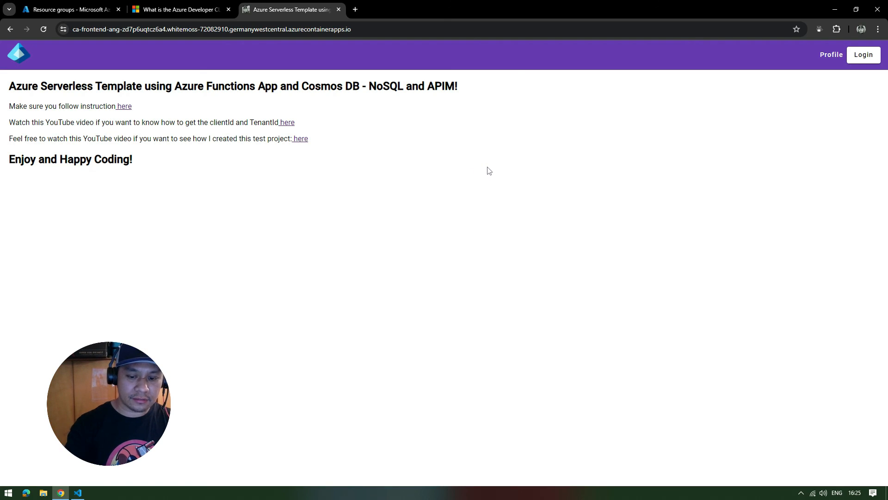
pyautogui.moveTo(492, 163)
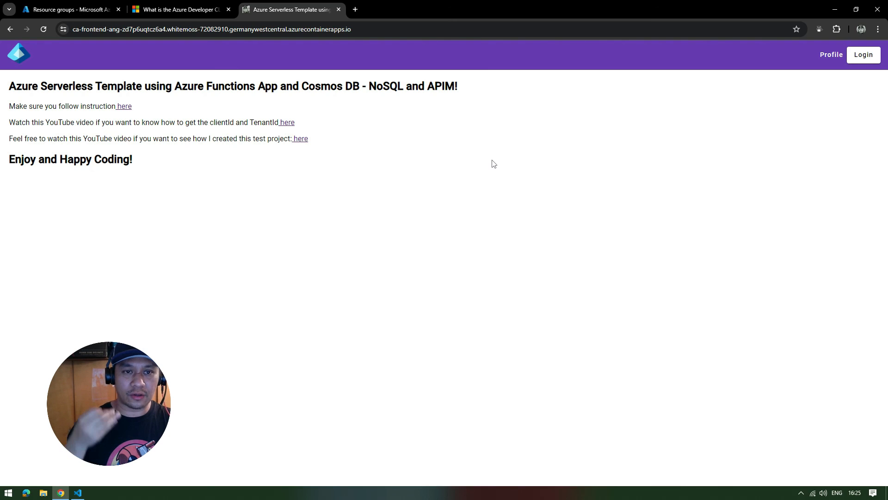
pyautogui.moveTo(500, 140)
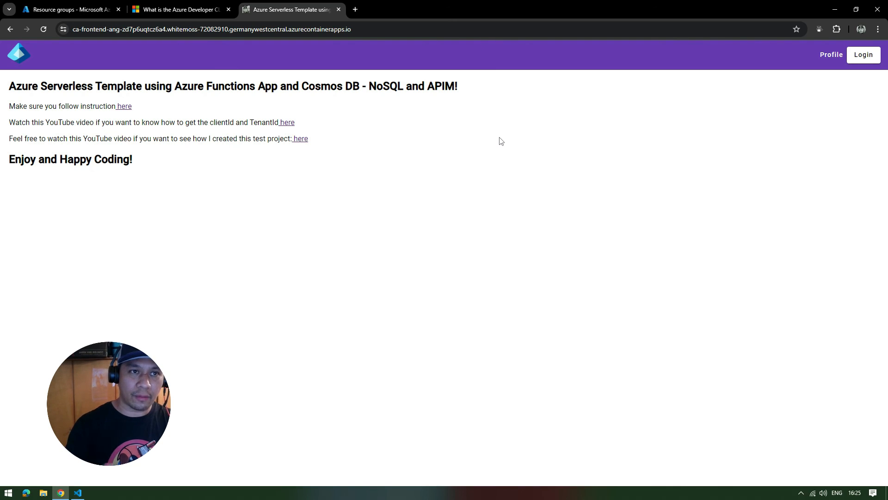
pyautogui.moveTo(509, 160)
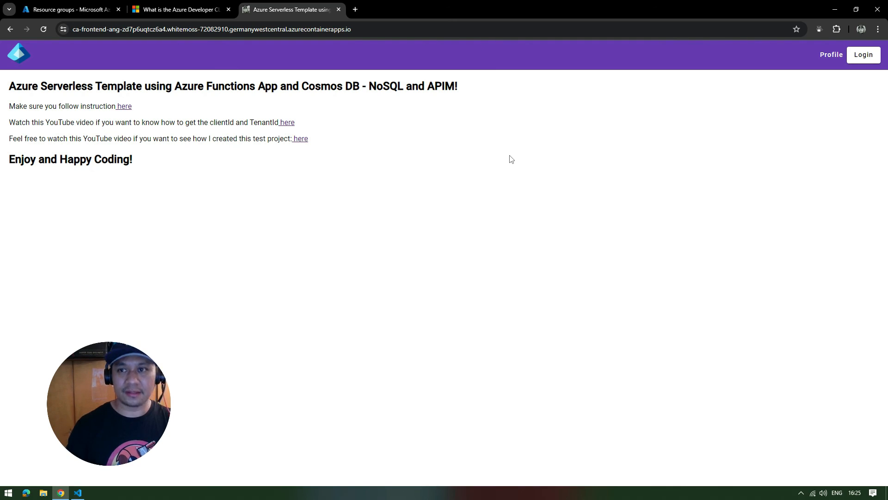
pyautogui.click(68, 9)
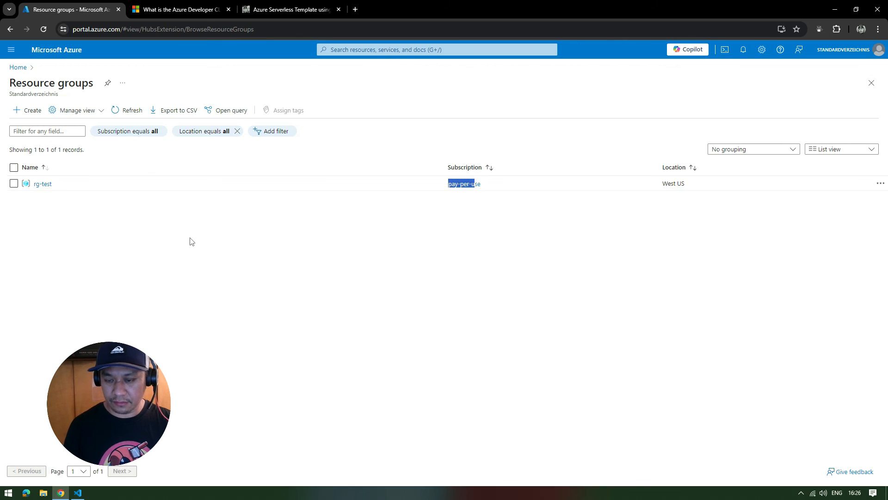
# Refresh the list, review the rg-ryan-aca-anglar group's eight resources, then switch back to VS Code
pyautogui.click(133, 110)
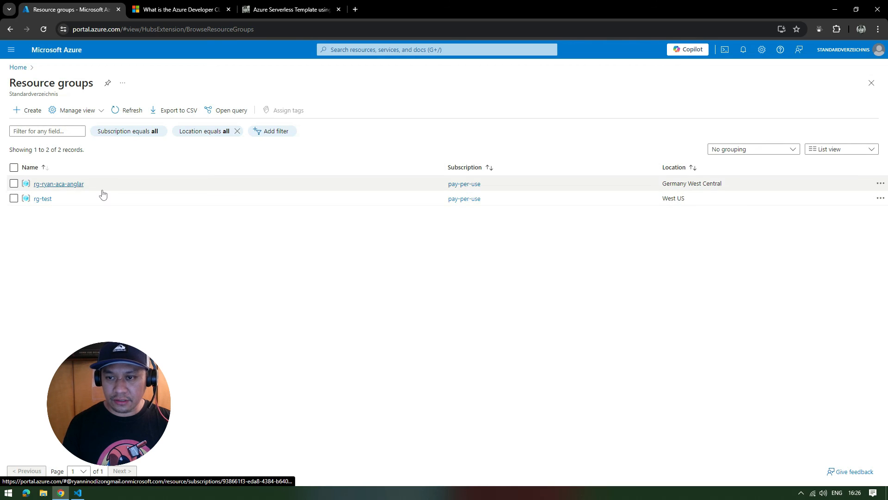
pyautogui.moveTo(243, 237)
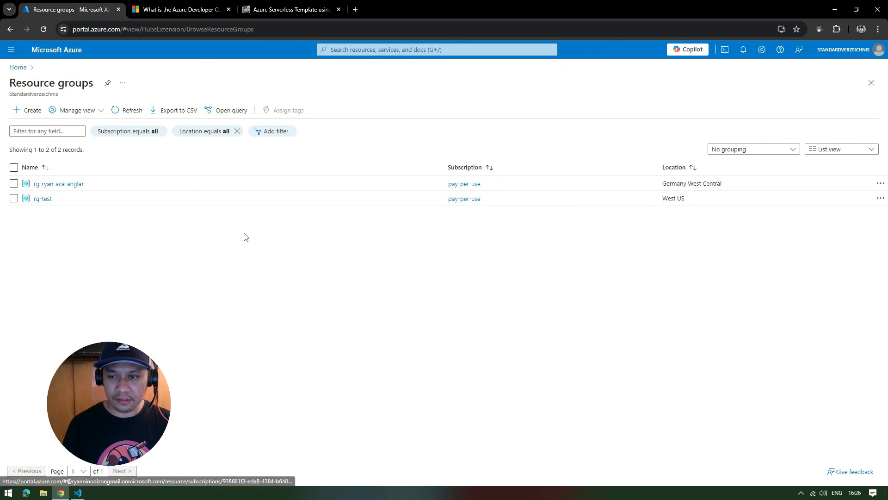
pyautogui.moveTo(58, 183)
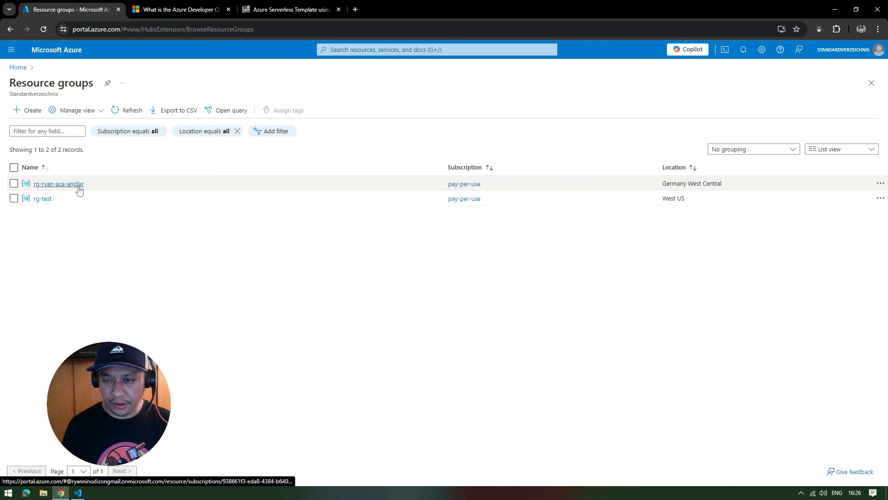
pyautogui.click(58, 183)
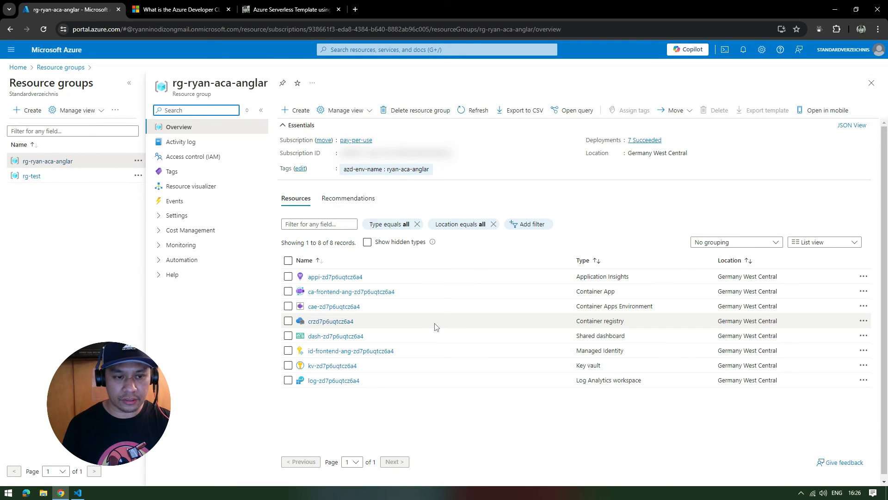
pyautogui.moveTo(427, 307)
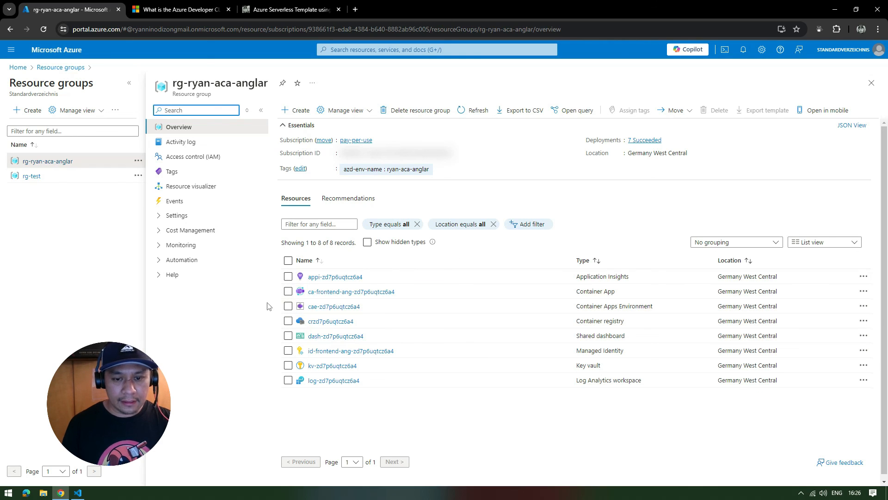
pyautogui.moveTo(334, 306)
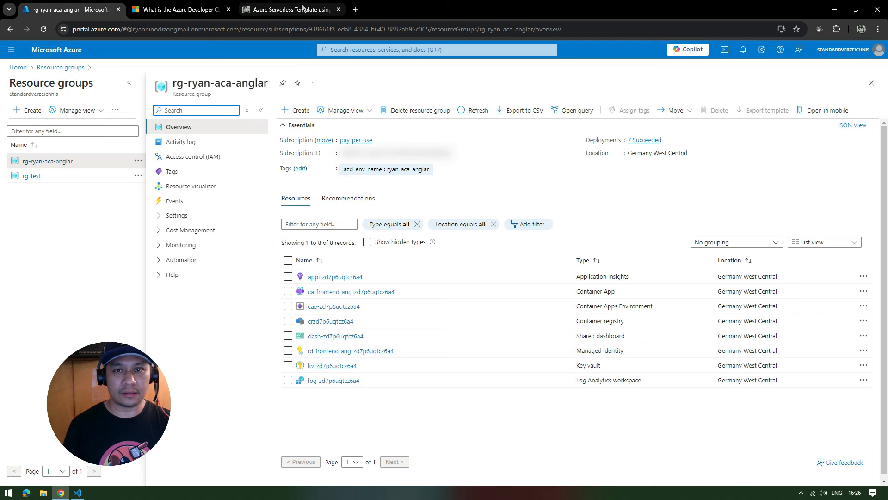
pyautogui.moveTo(446, 337)
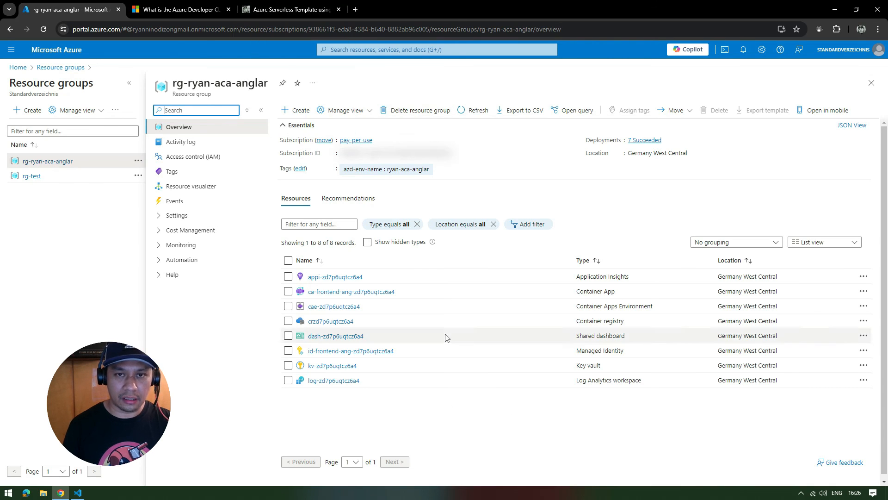
pyautogui.moveTo(236, 470)
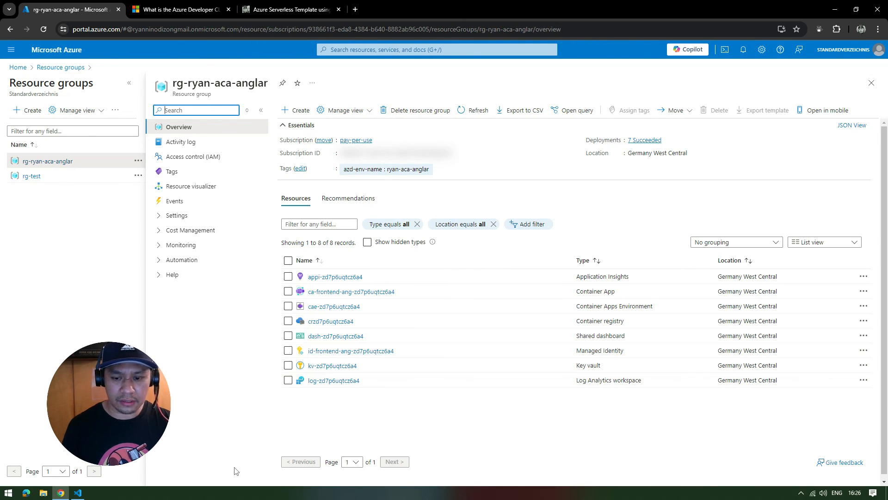
pyautogui.click(78, 491)
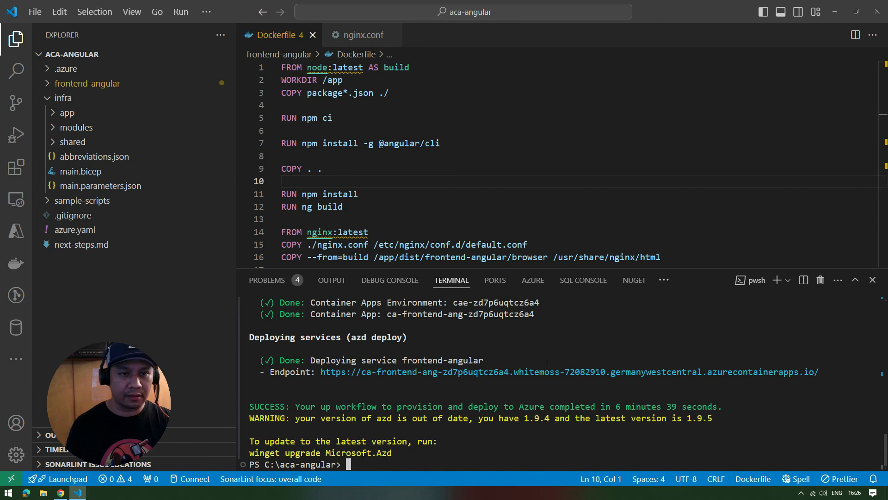
pyautogui.moveTo(56, 97)
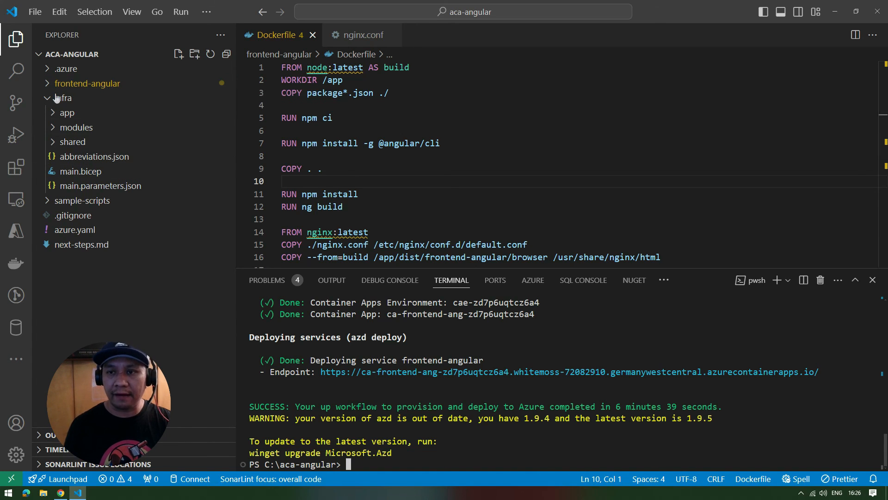
# Collapse the infra folder in the Explorer
pyautogui.click(62, 97)
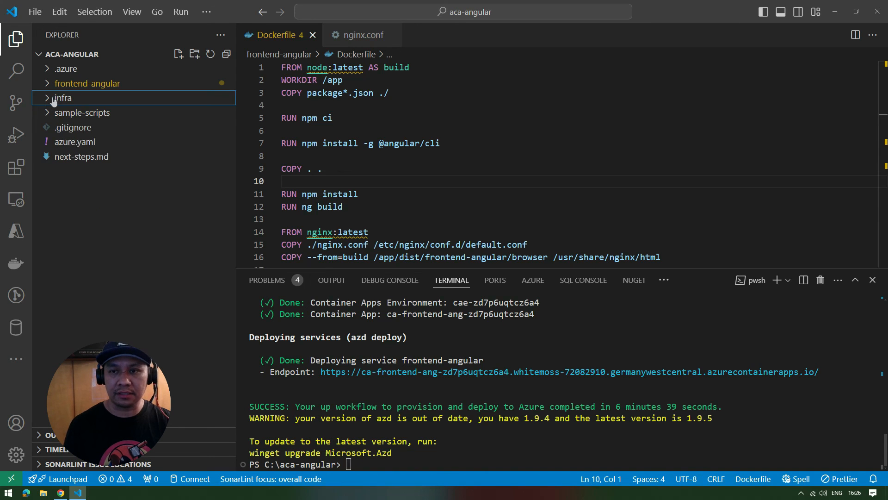